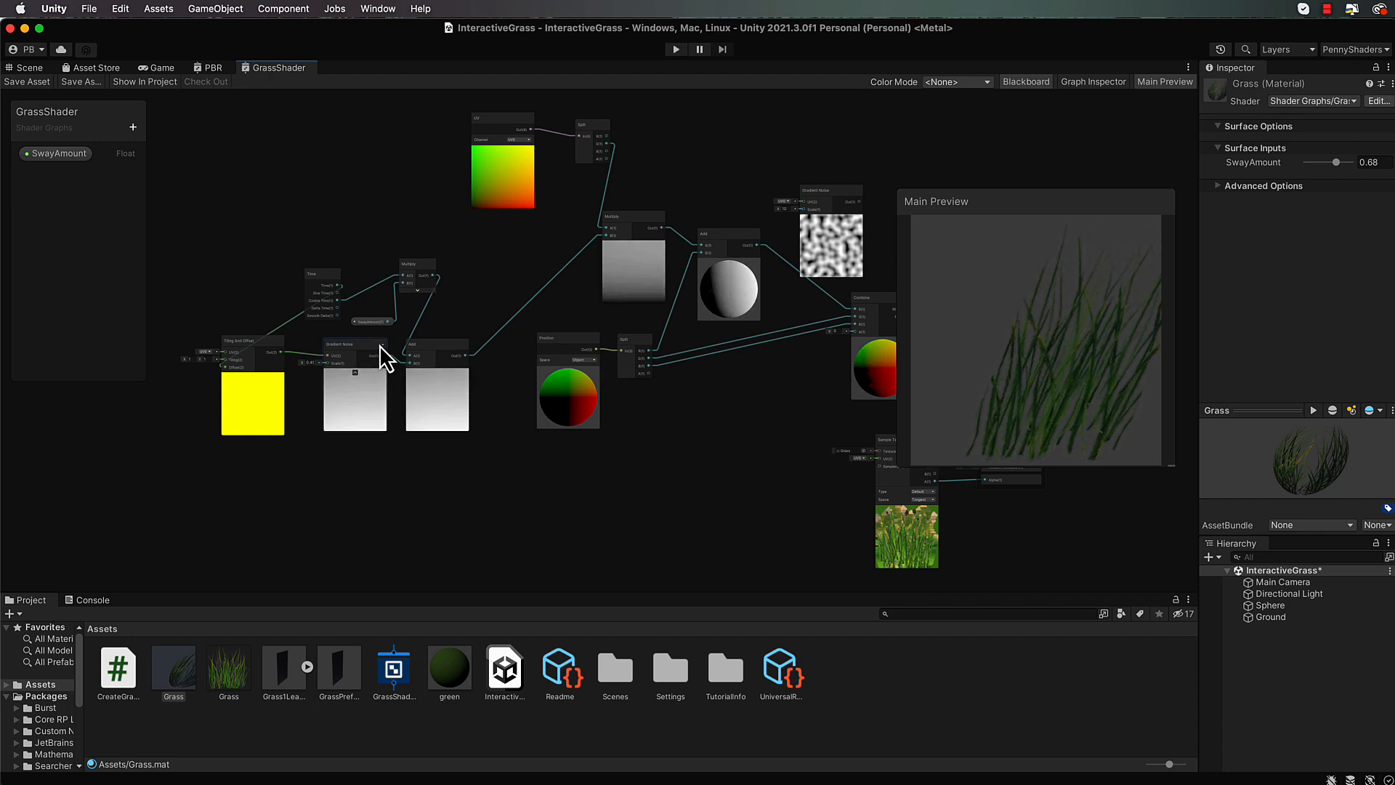
Select the Gradient Noise and Add nodes to locate where world position will feed the noise.
{"action": "left_click", "coordinate": [350, 344]}
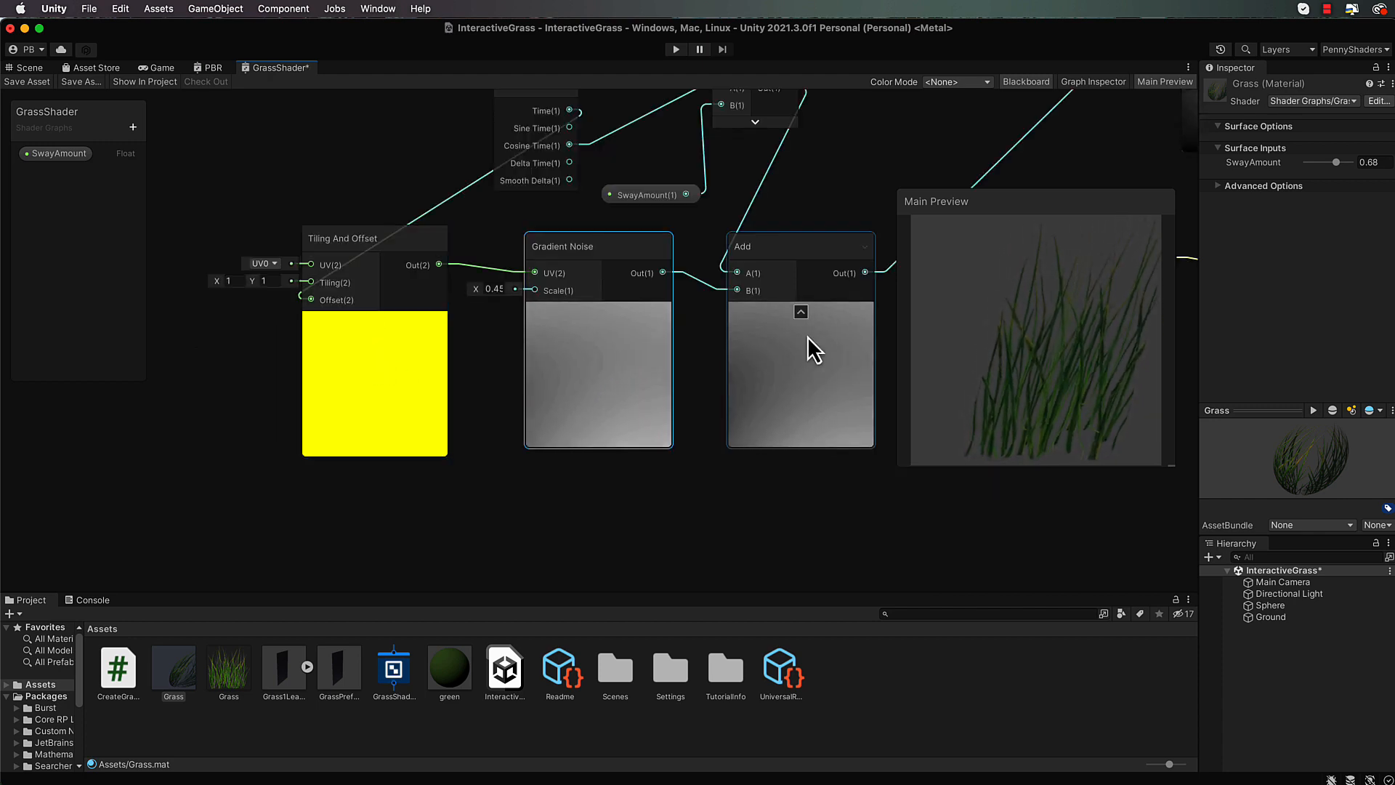
{"action": "left_click", "coordinate": [569, 387]}
{"action": "type", "text": "pos"}
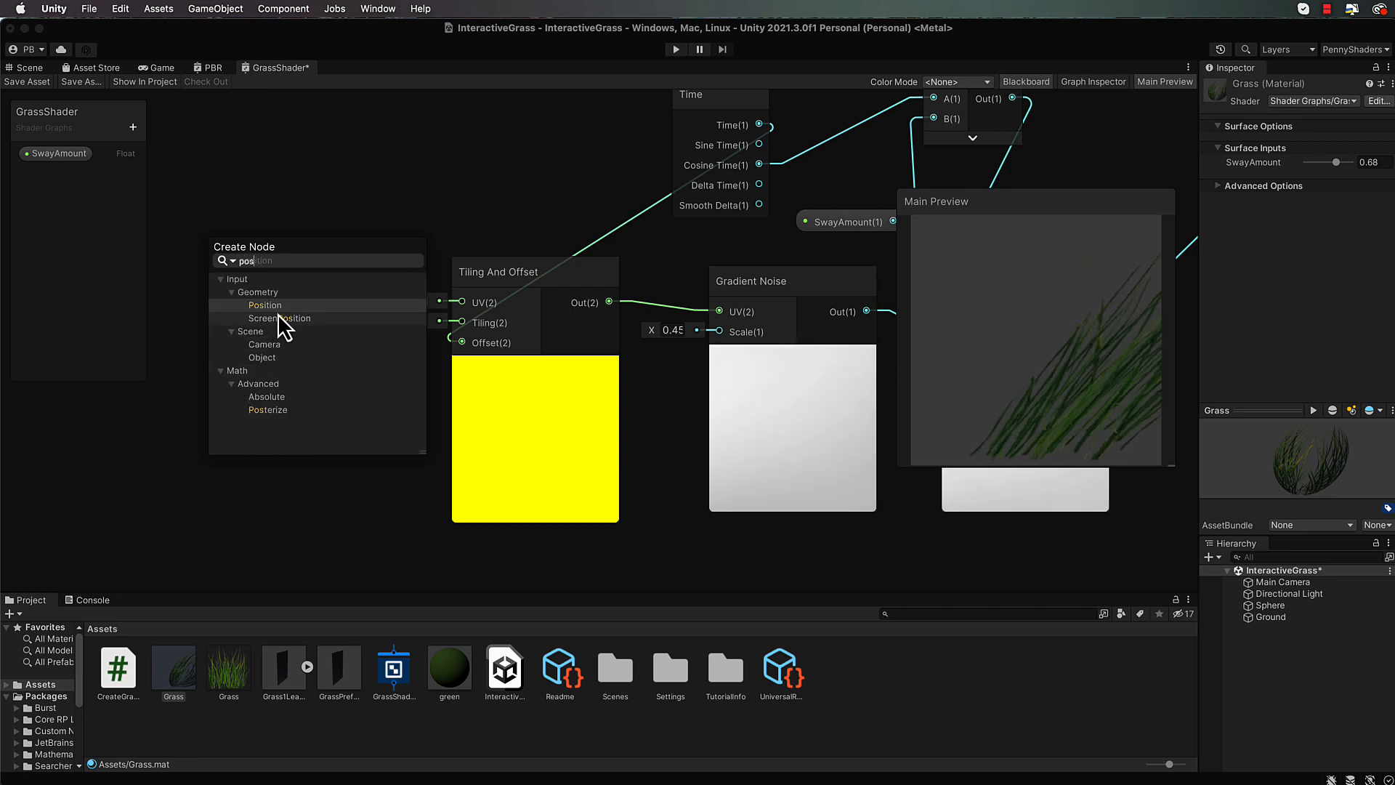
Add a World Position node and a Split node beside the Tiling And Offset node.
{"action": "left_click", "coordinate": [264, 304]}
{"action": "type", "text": "spli"}
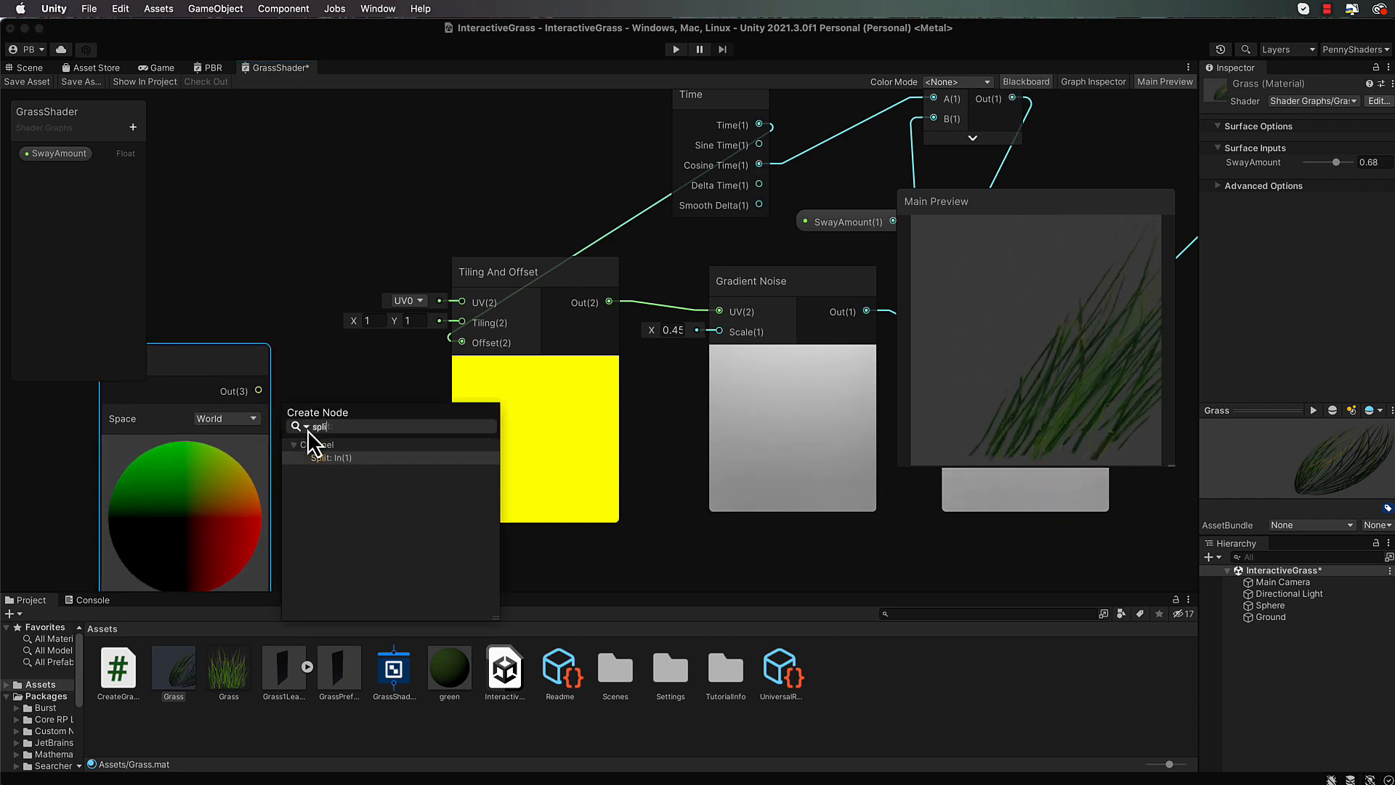
{"action": "left_click", "coordinate": [320, 458]}
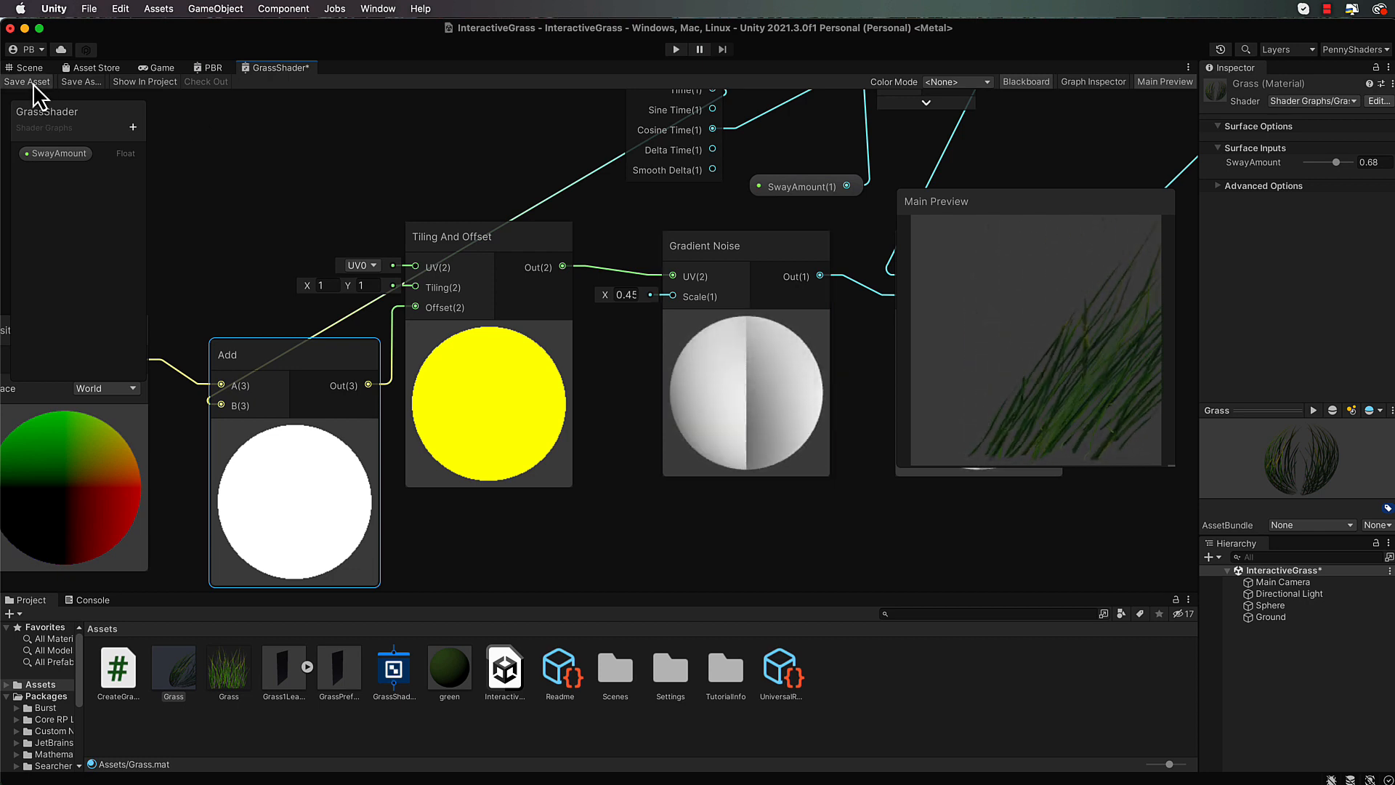
Save the shader and play the scene to preview the swaying grass field, then return to Scene view.
{"action": "left_click", "coordinate": [26, 82]}
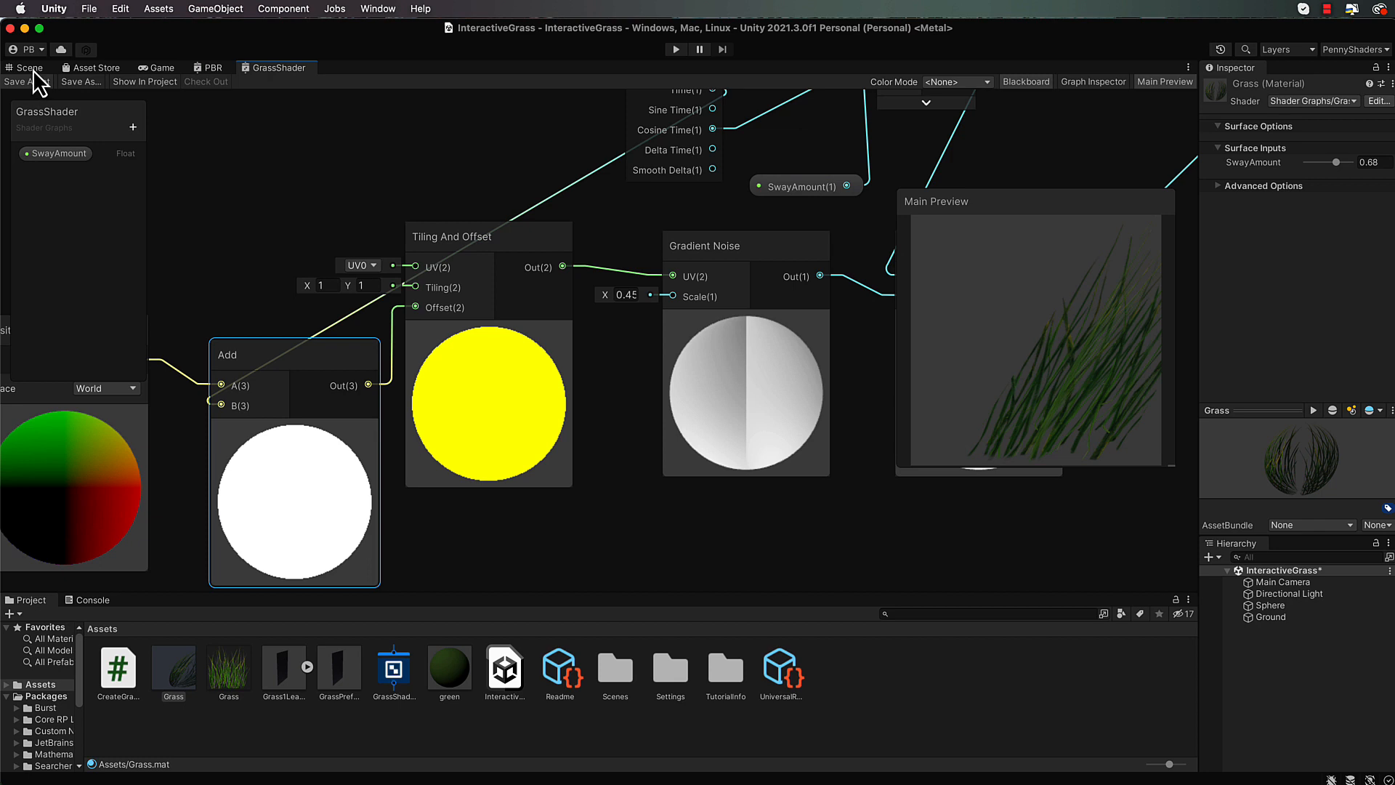
{"action": "left_click", "coordinate": [29, 68]}
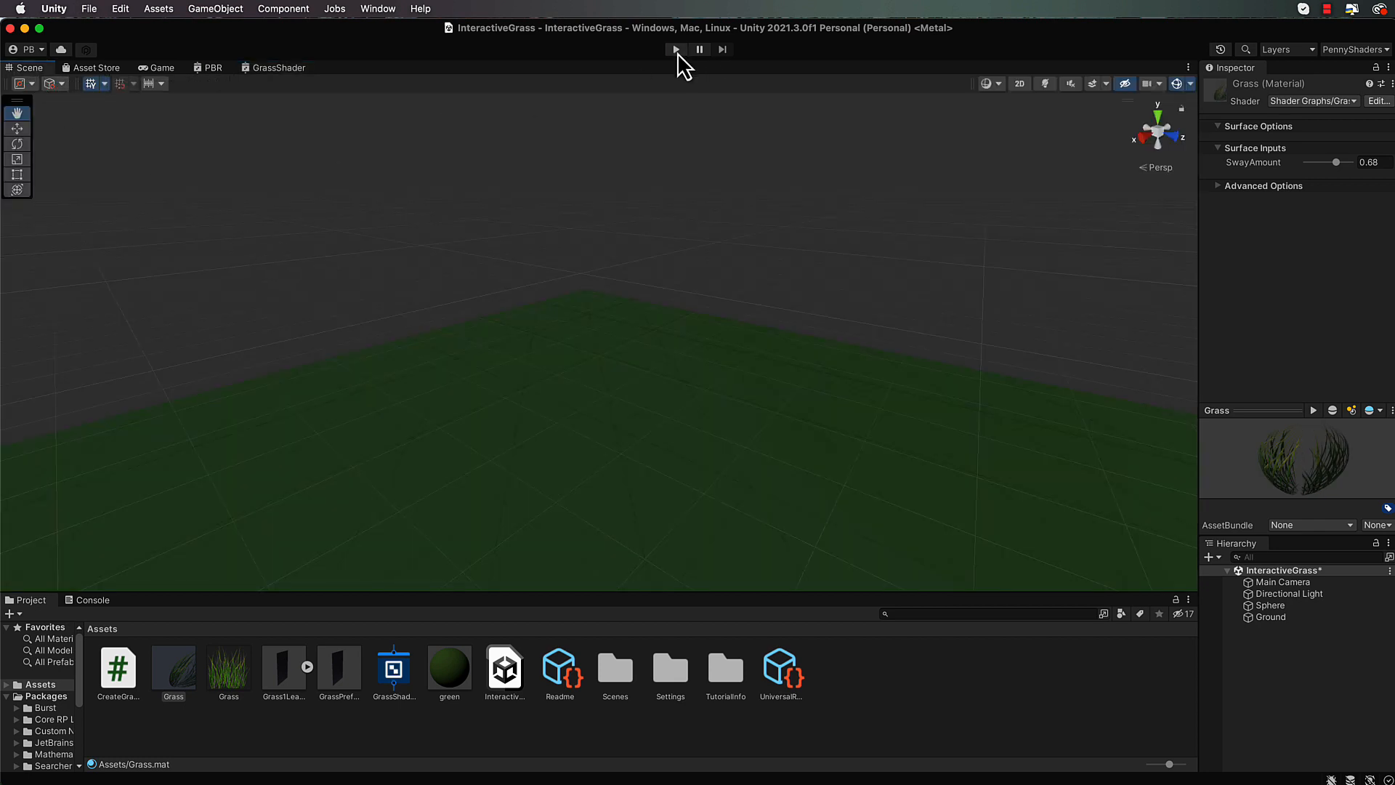
{"action": "left_click", "coordinate": [674, 50]}
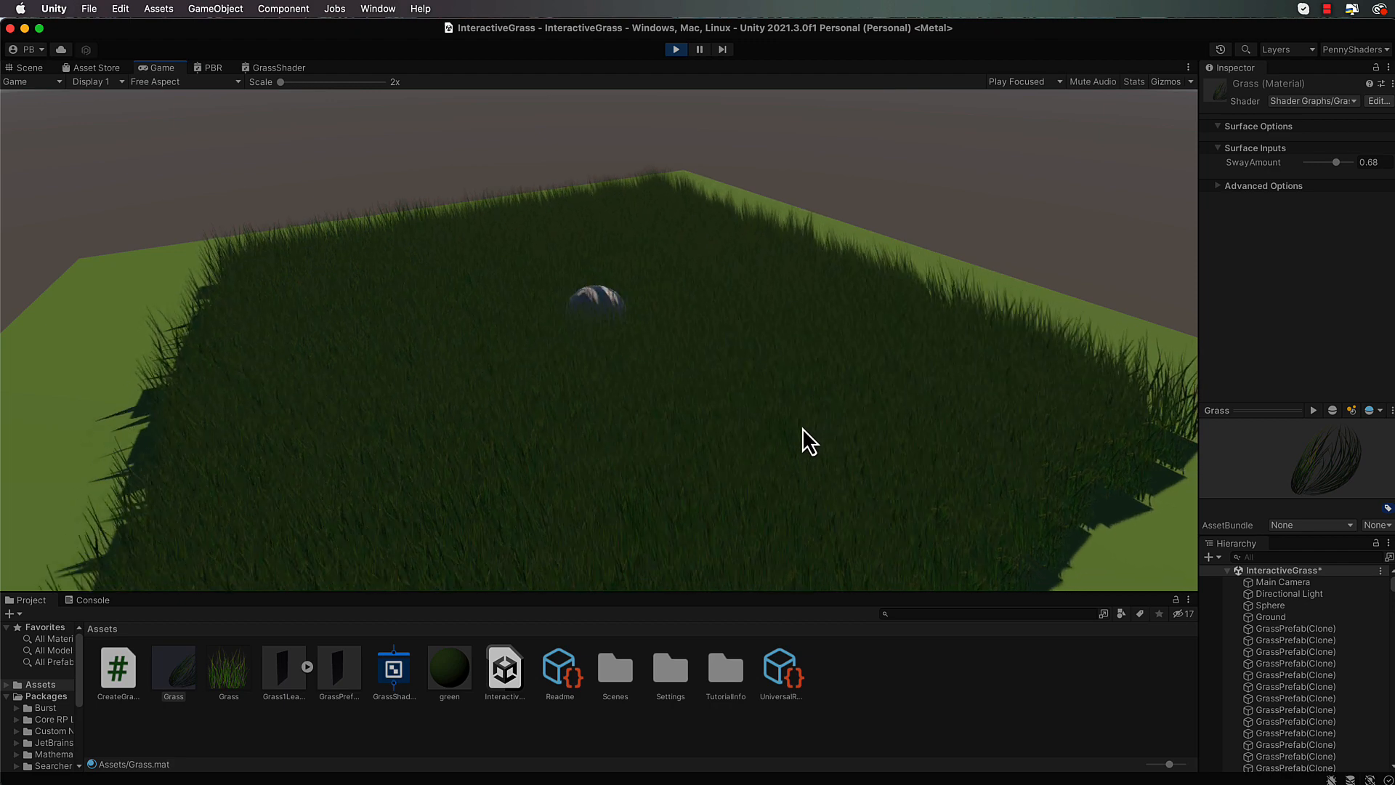
{"action": "mouse_move", "coordinate": [786, 481]}
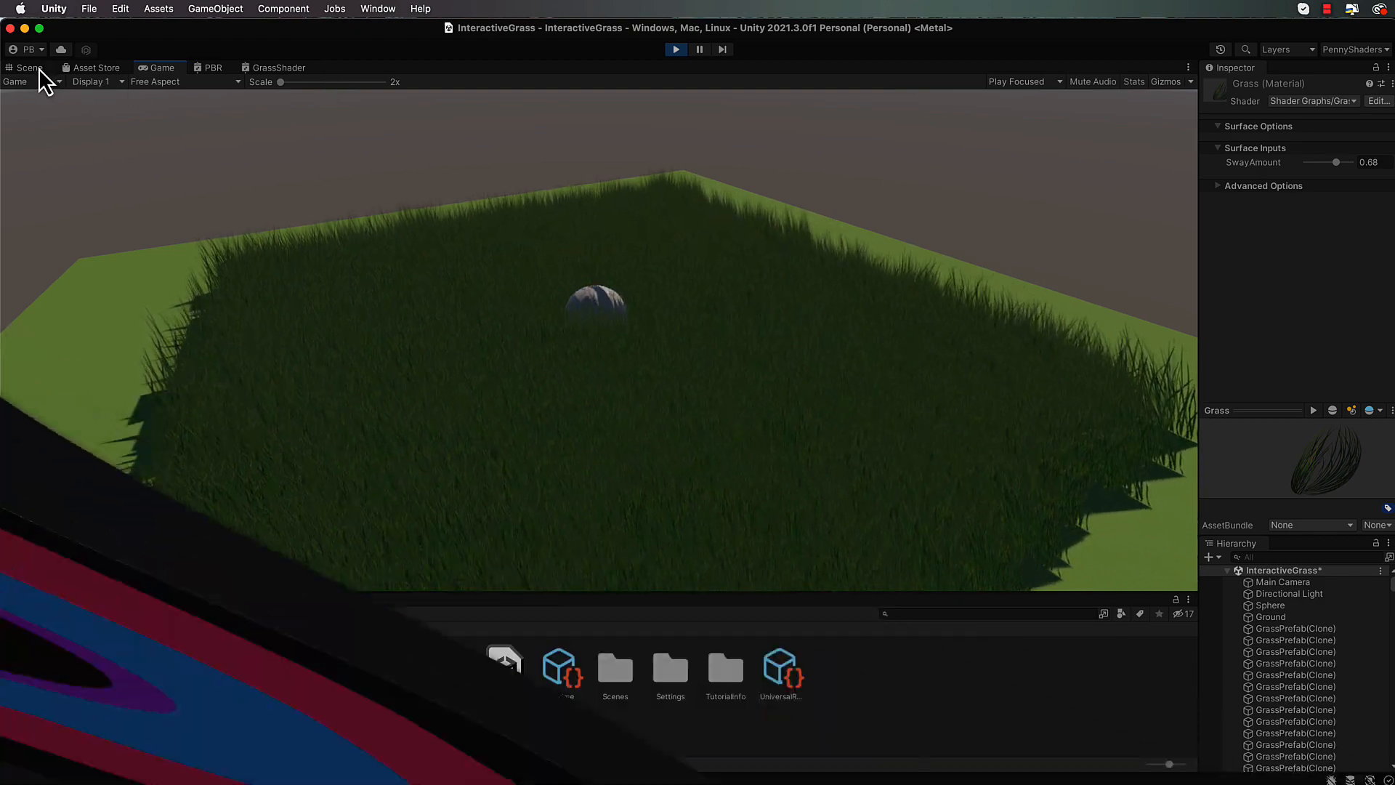
{"action": "left_click", "coordinate": [31, 599]}
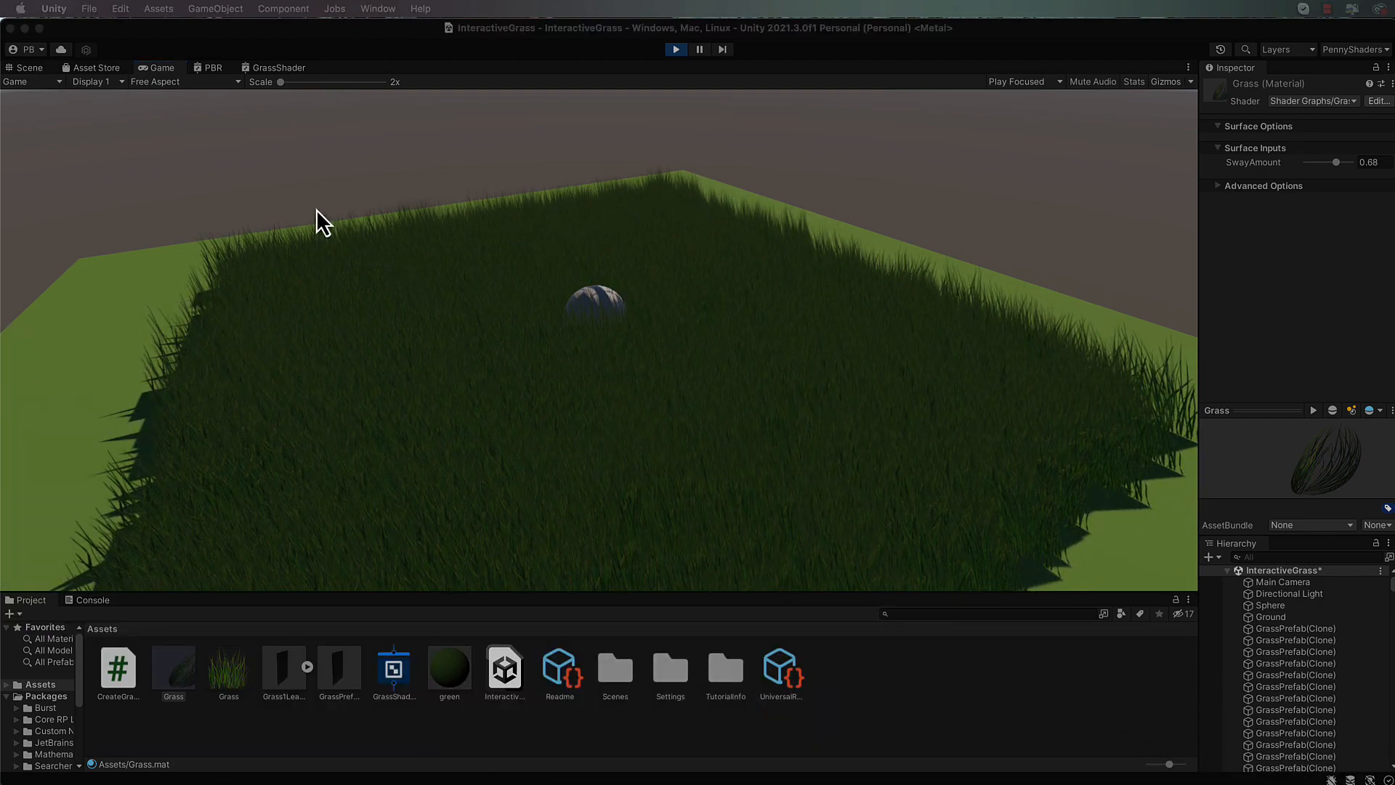
{"action": "left_click", "coordinate": [26, 68]}
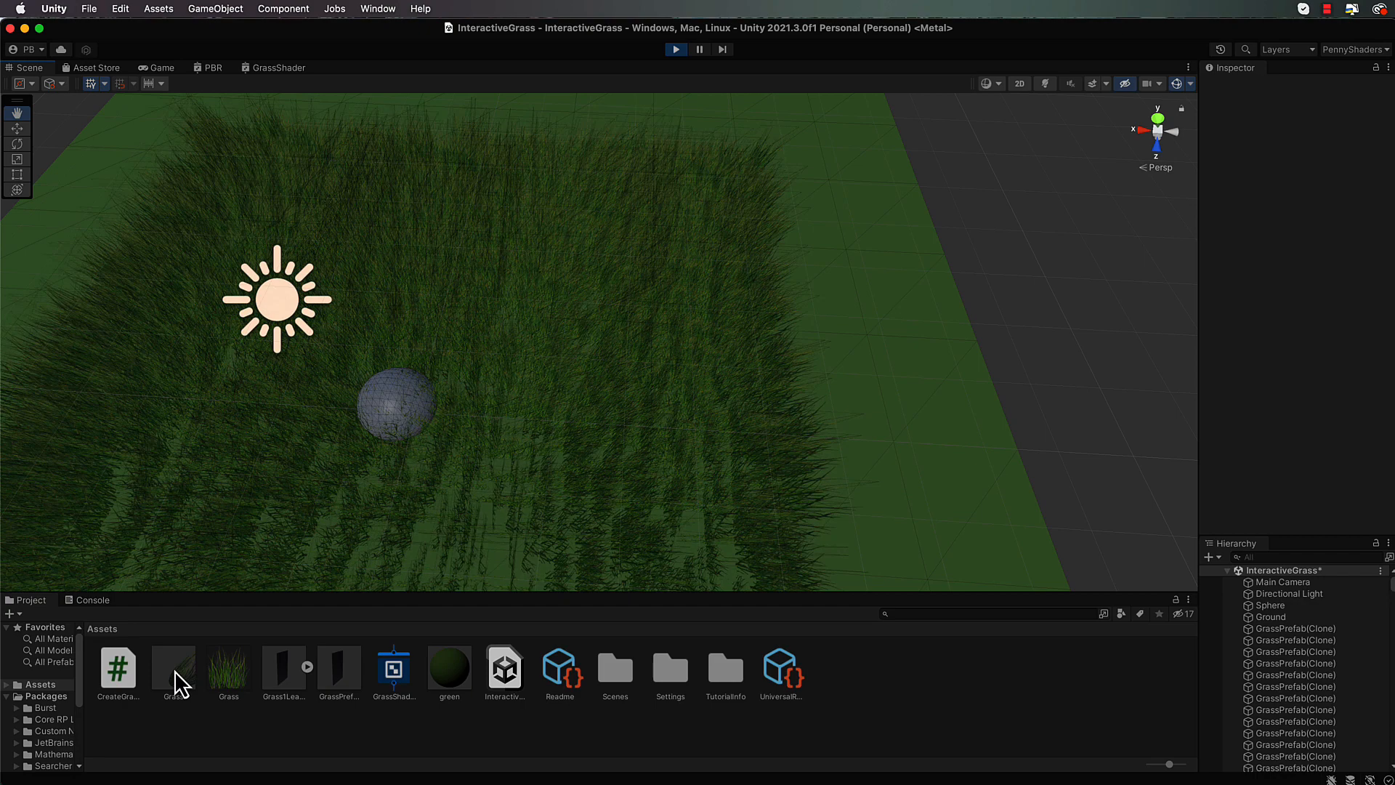
Set Grass.mat SwayAmount to 0.14, stop Play mode and reopen the GrassShader graph.
{"action": "left_click", "coordinate": [173, 667]}
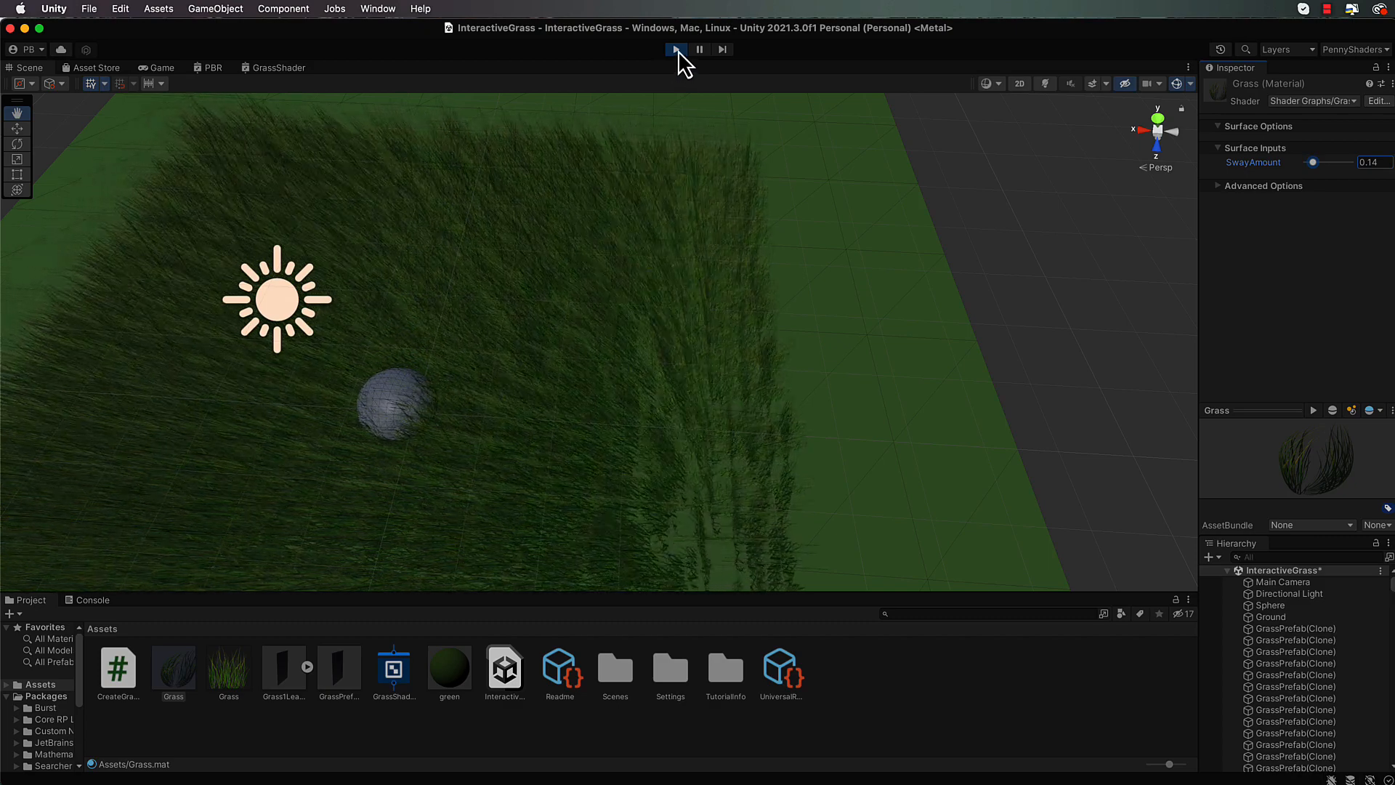
{"action": "left_click", "coordinate": [674, 50]}
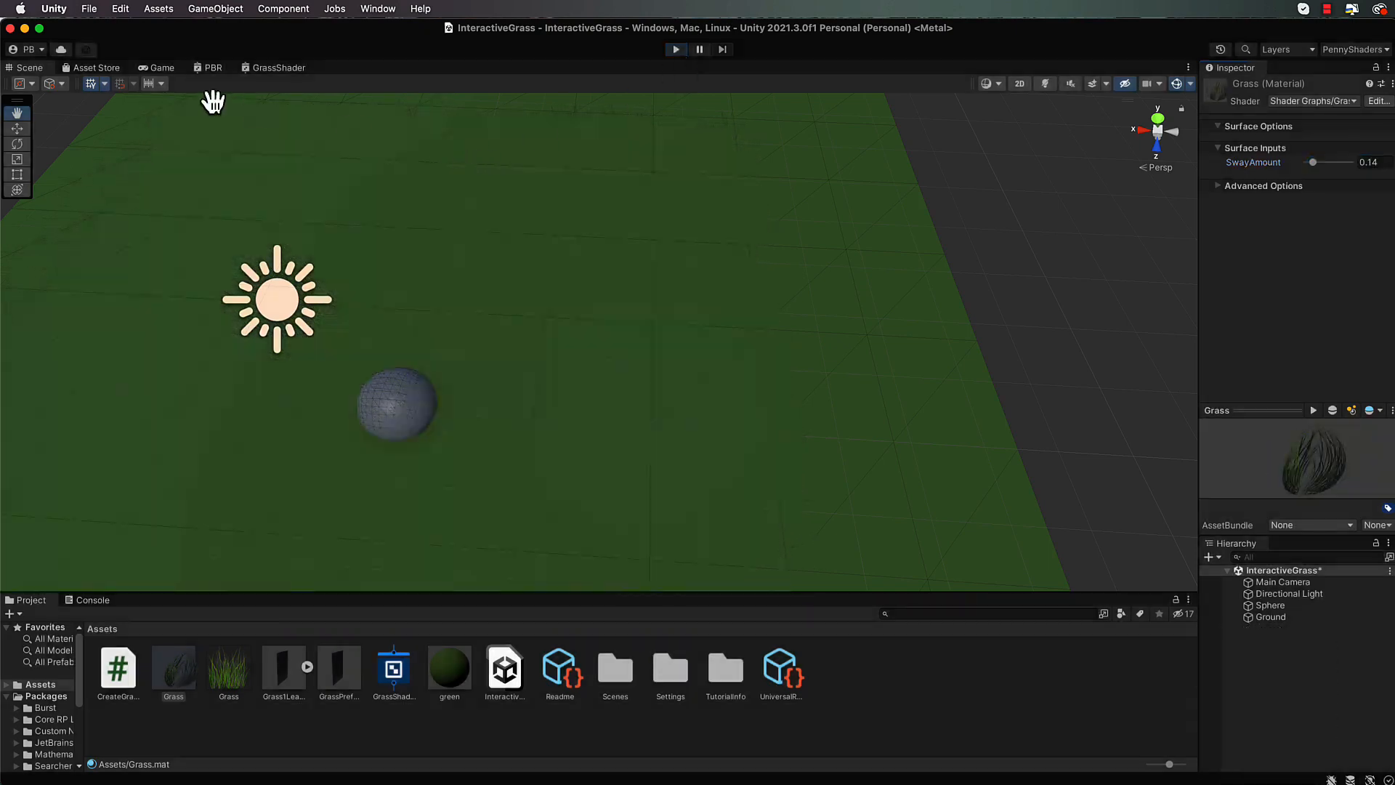
{"action": "left_click", "coordinate": [279, 67]}
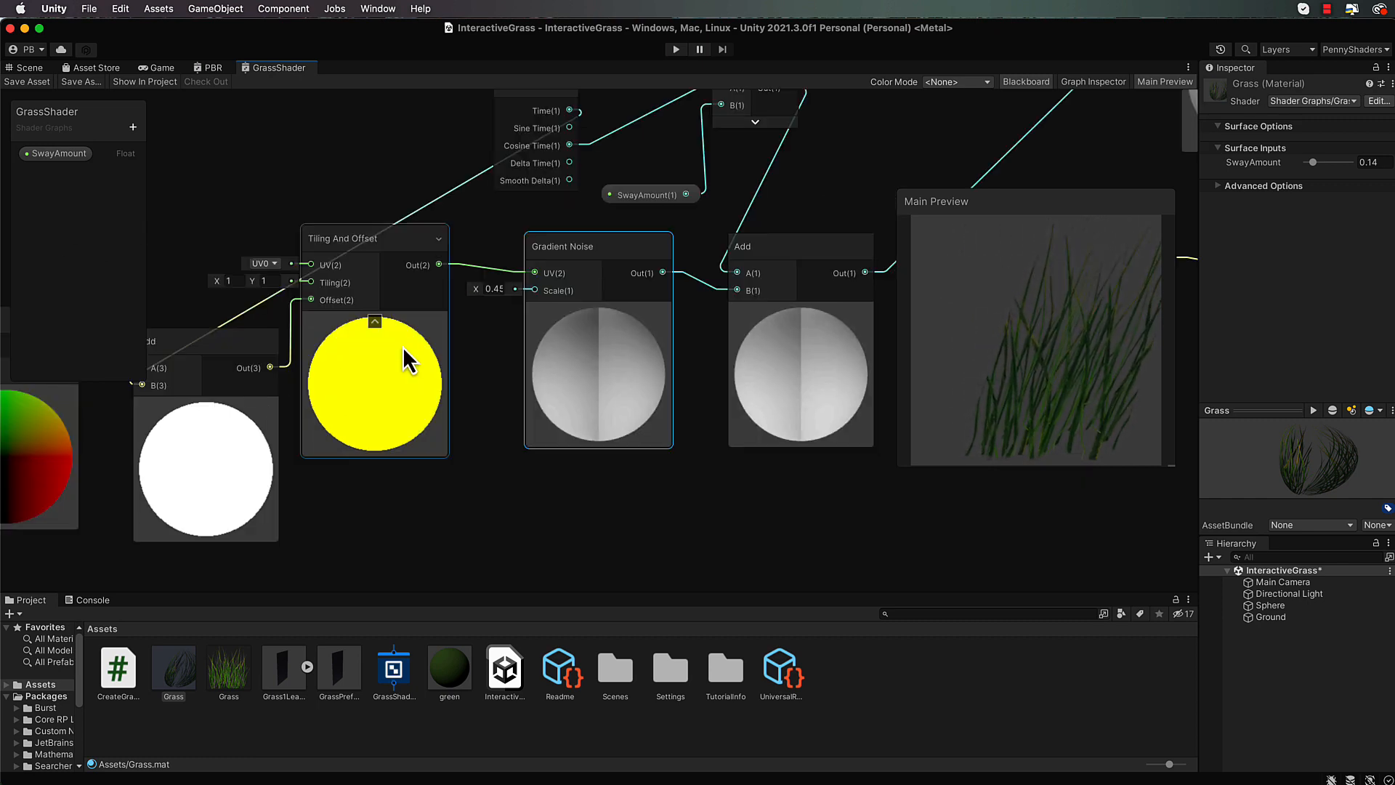
Add a Float property Chaos as a Slider from 0 to 2 with default 0.1 driving Gradient Noise scale.
{"action": "left_click", "coordinate": [561, 246]}
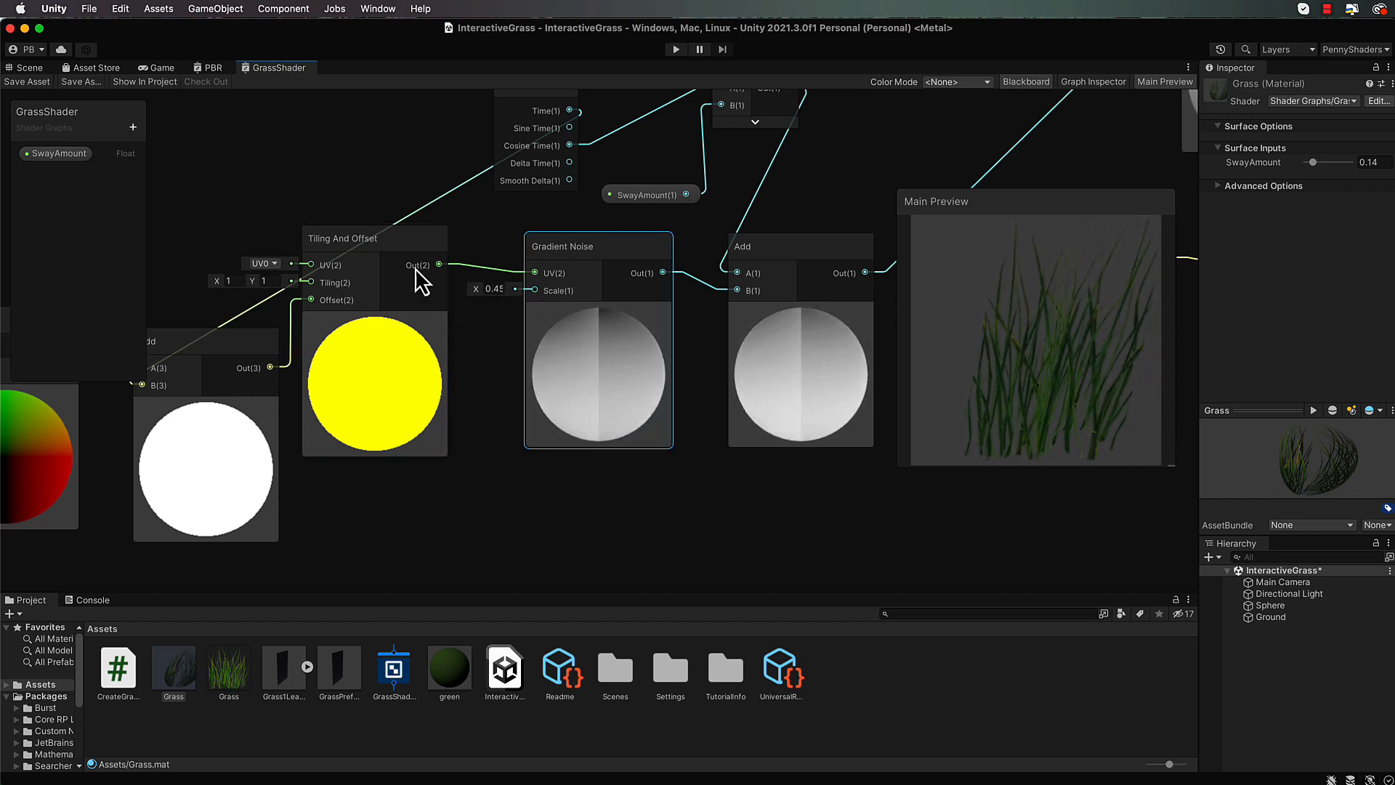
{"action": "left_click", "coordinate": [132, 128]}
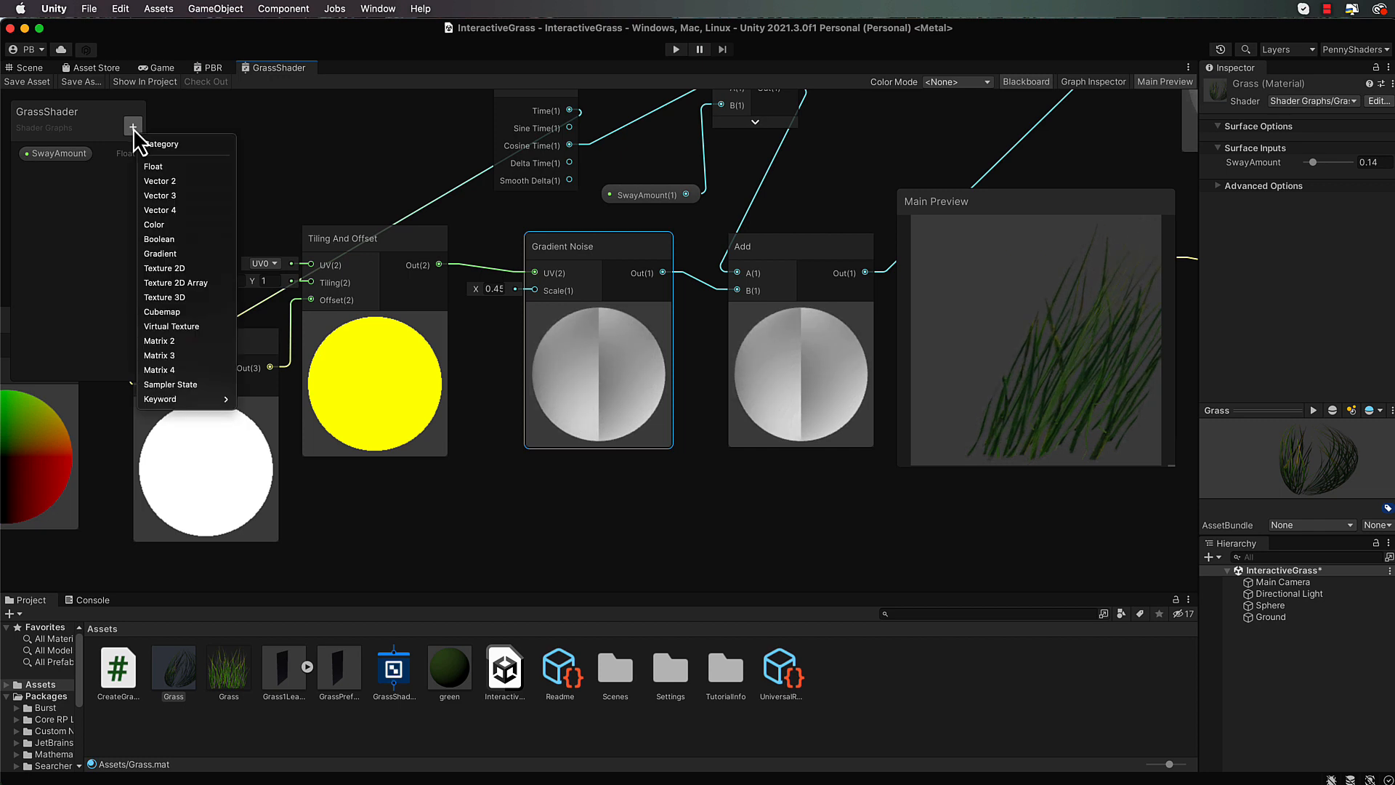
{"action": "left_click", "coordinate": [152, 166]}
{"action": "type", "text": "Chaos"}
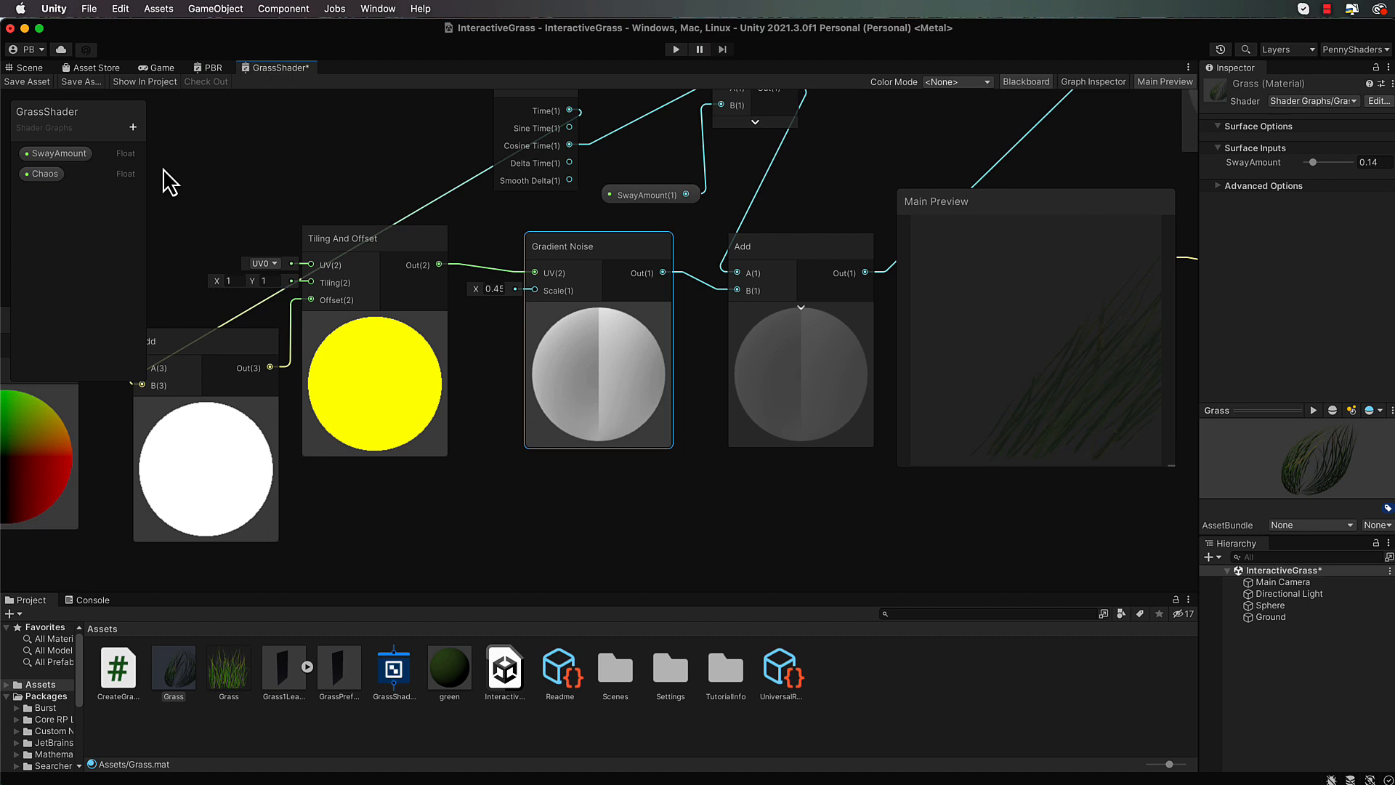
{"action": "left_click", "coordinate": [46, 173]}
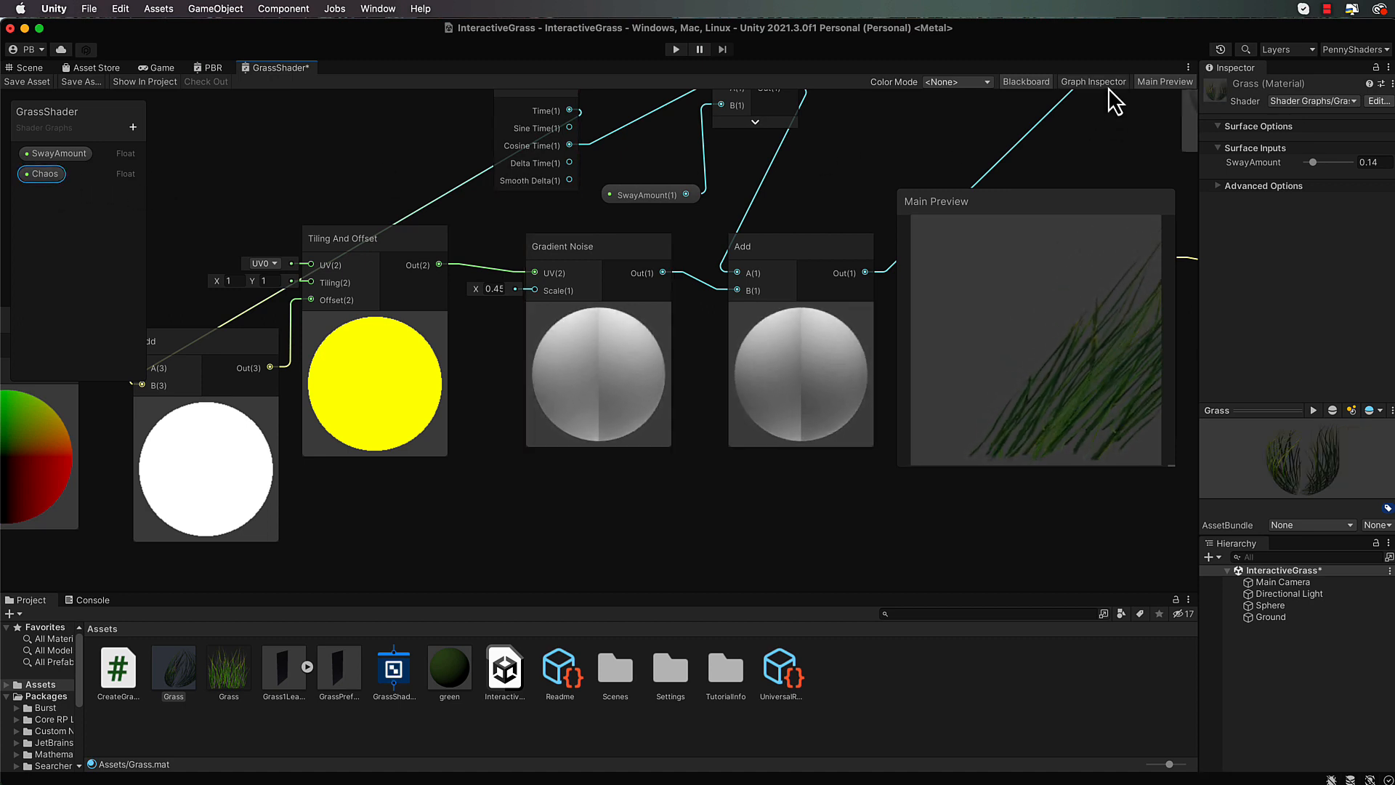
{"action": "left_click", "coordinate": [1122, 235]}
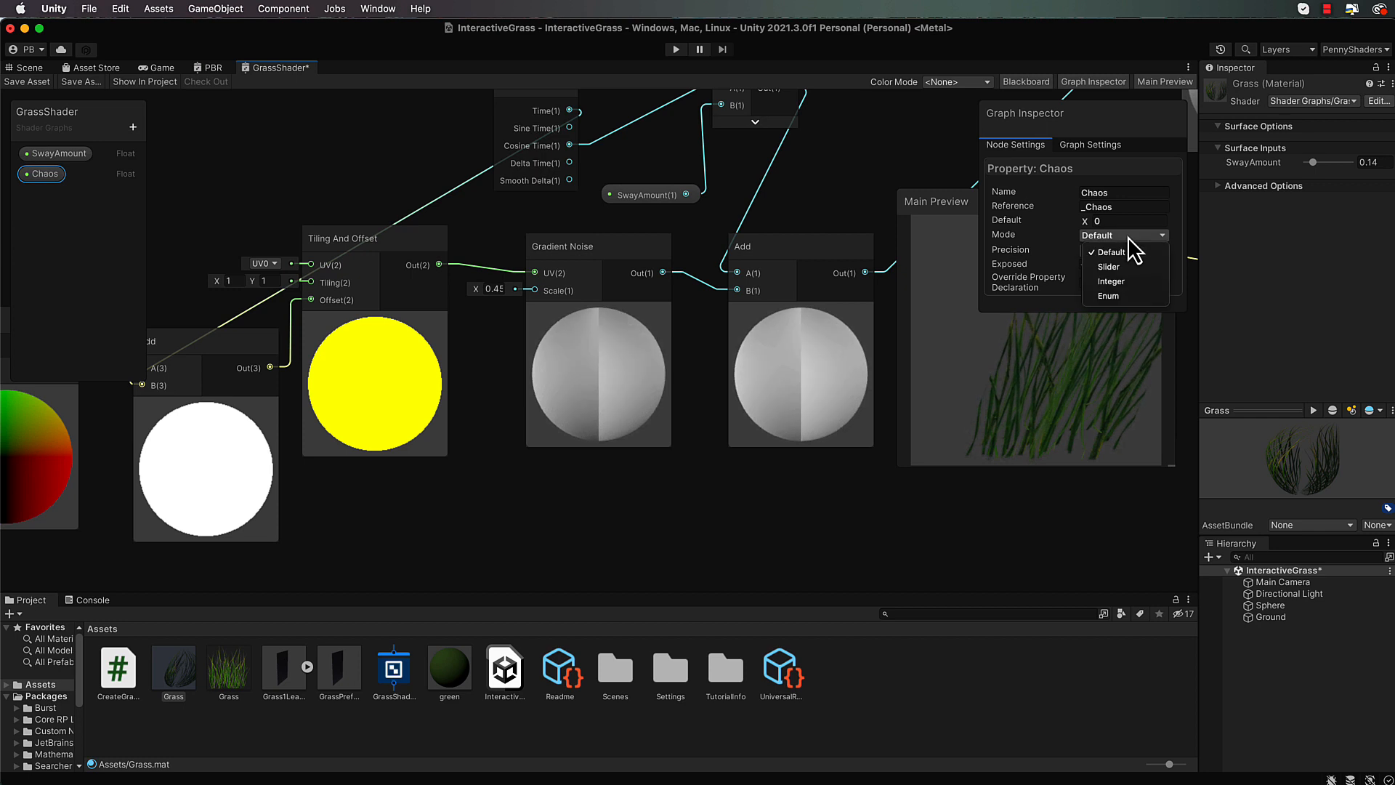
{"action": "left_click", "coordinate": [1108, 266]}
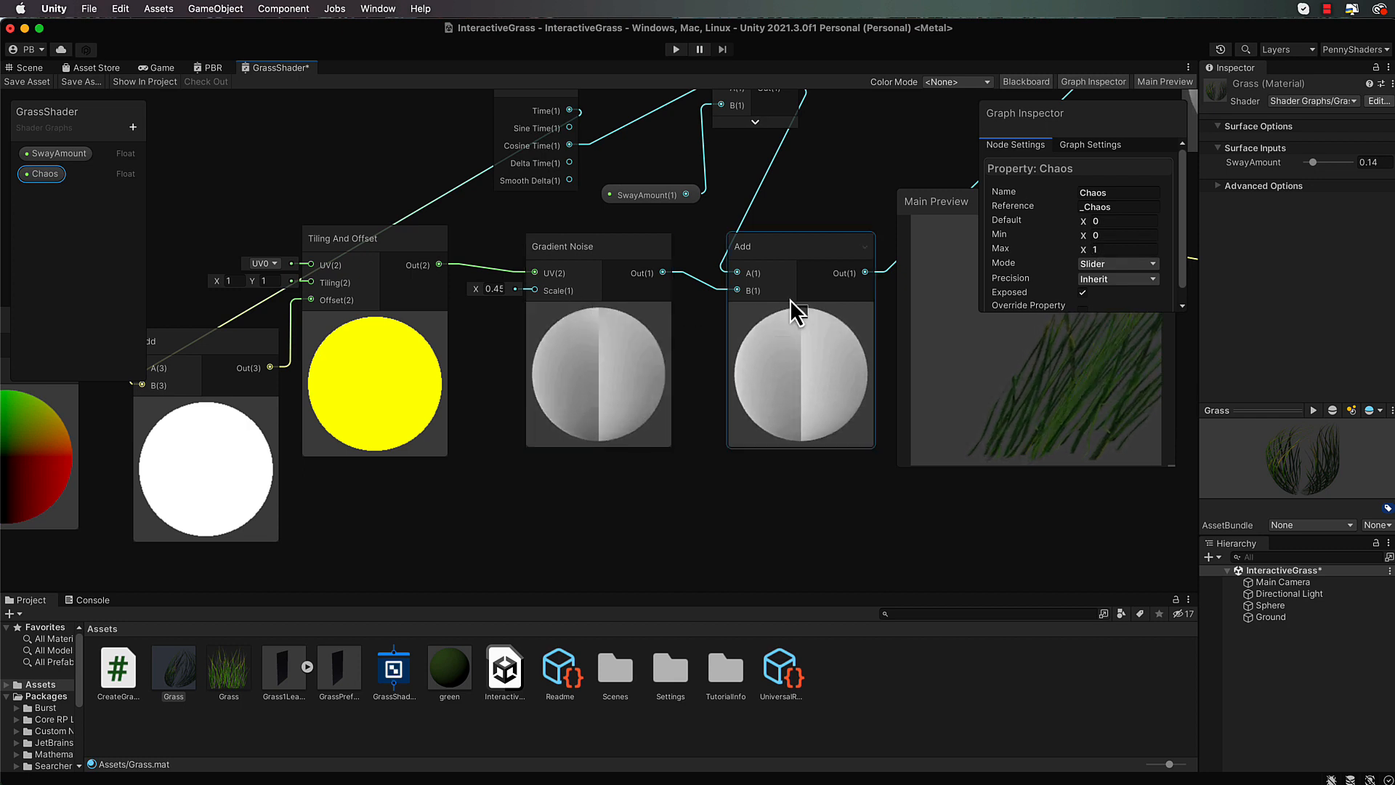
{"action": "left_click", "coordinate": [1123, 249]}
{"action": "type", "text": "2"}
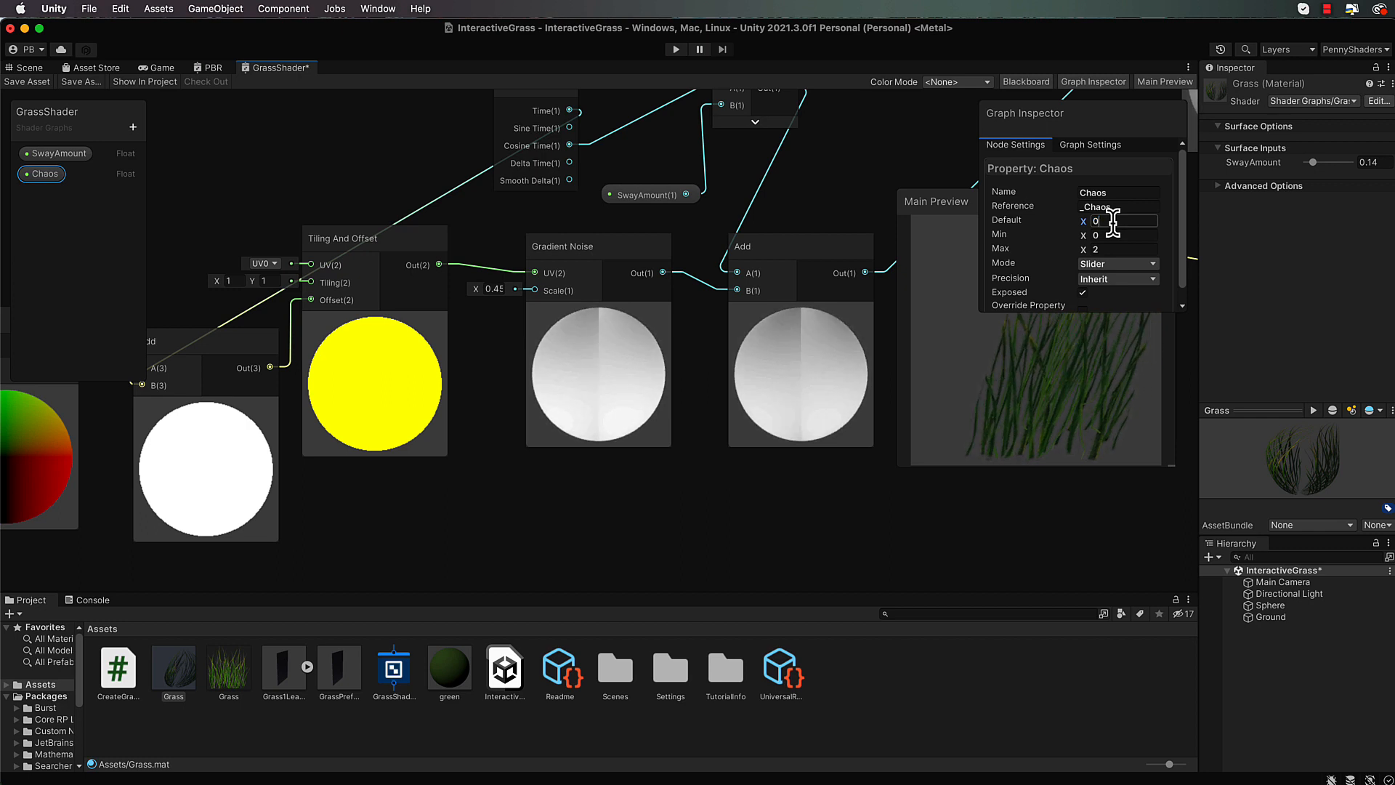
{"action": "type", "text": "0.1"}
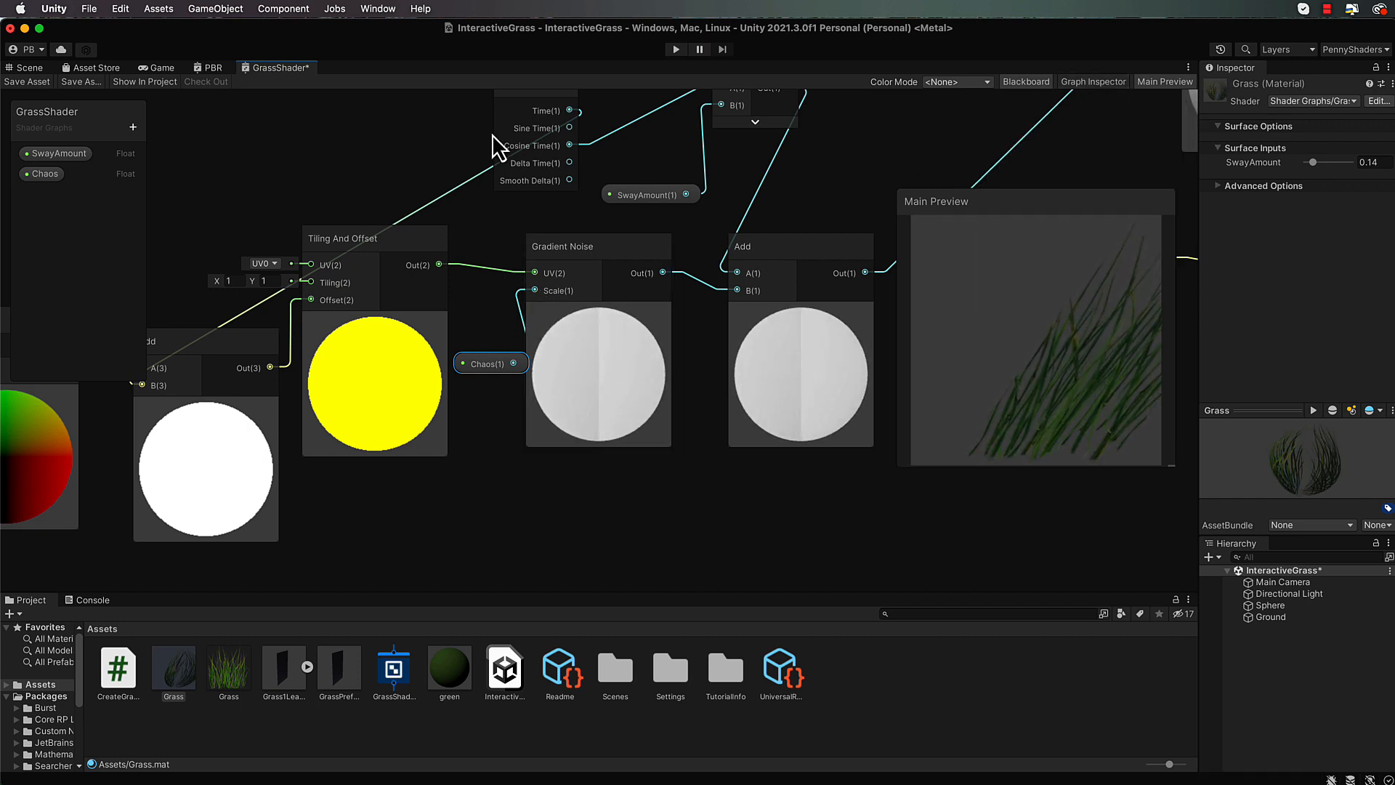
Save the shader and play the scene with Grass material SwayAmount 0.12 and Chaos 0.26.
{"action": "left_click", "coordinate": [26, 82]}
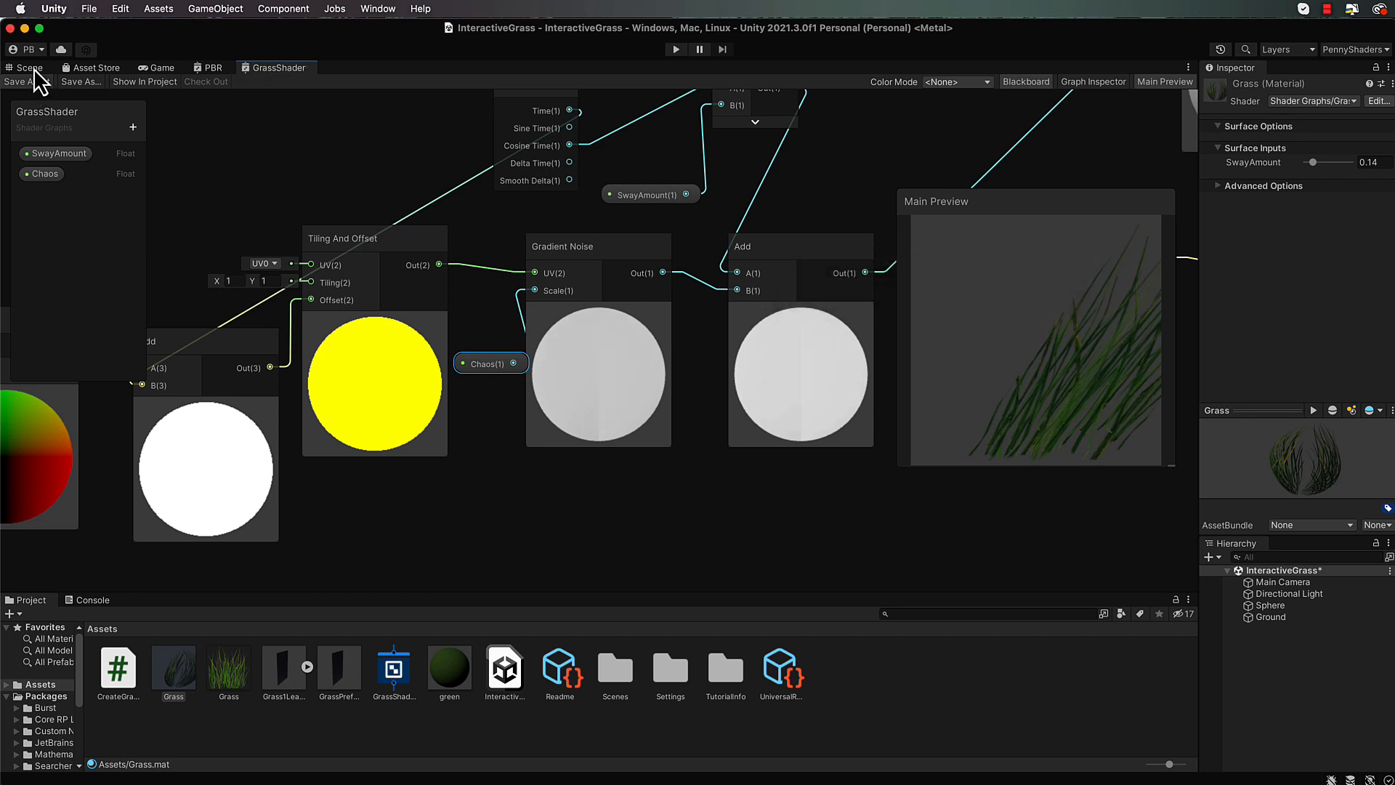
{"action": "left_click", "coordinate": [26, 68]}
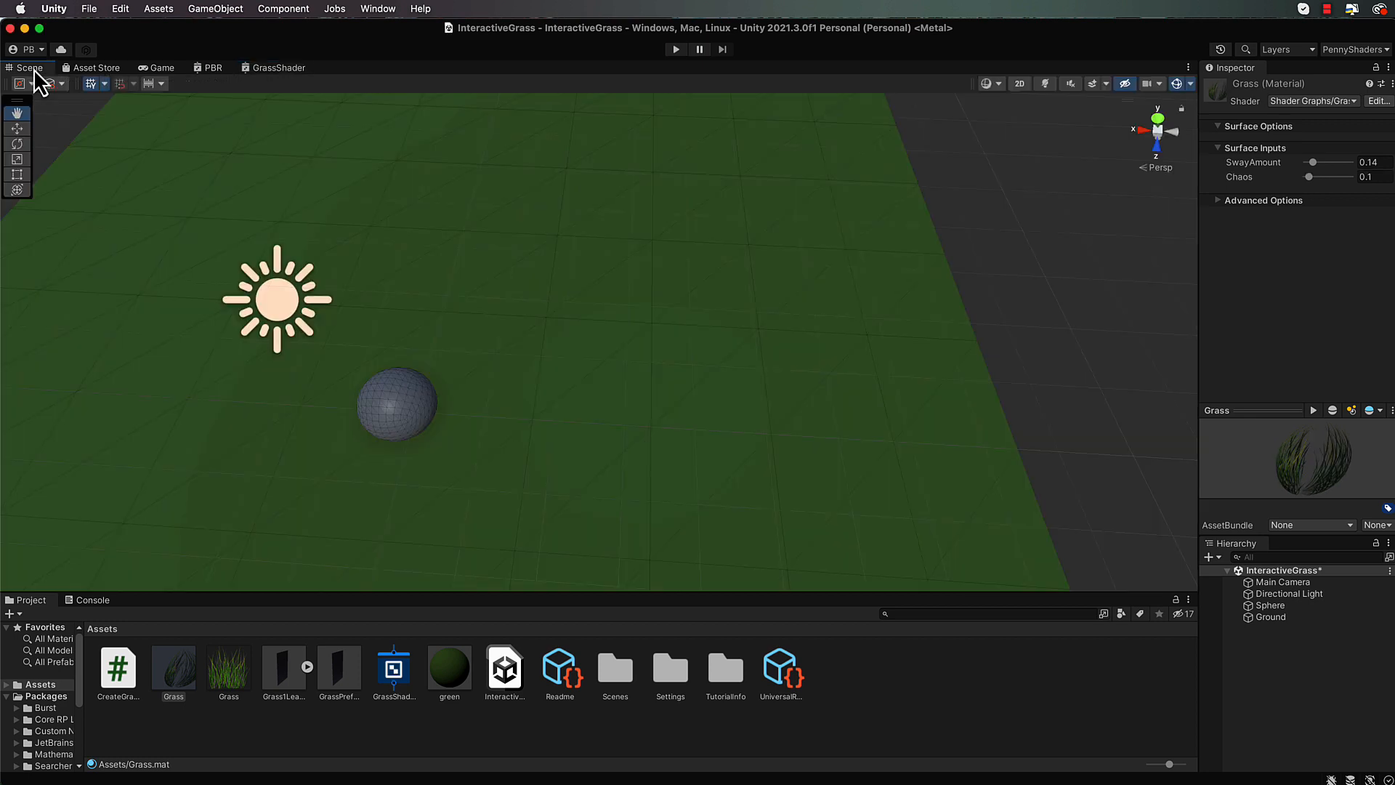
{"action": "mouse_move", "coordinate": [689, 68]}
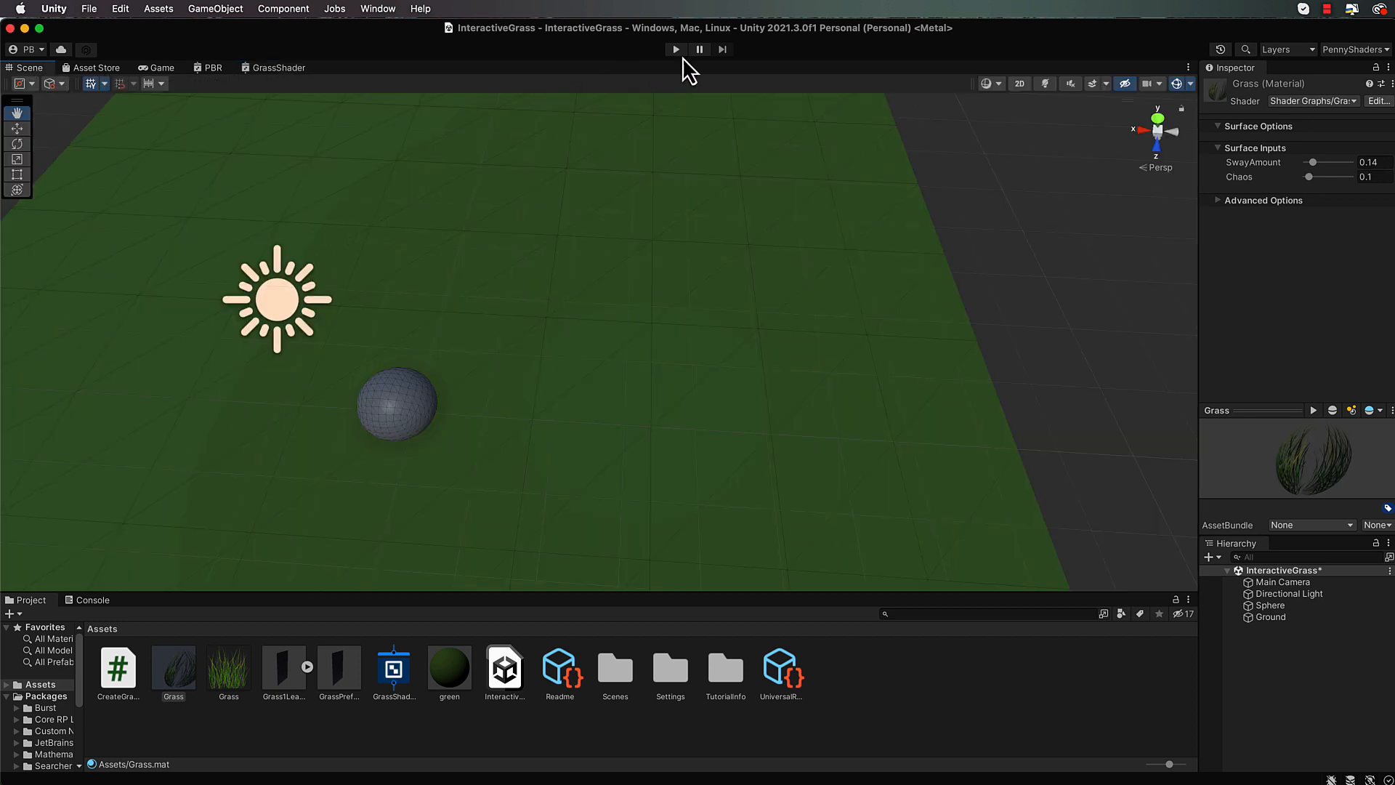
{"action": "left_click", "coordinate": [675, 49]}
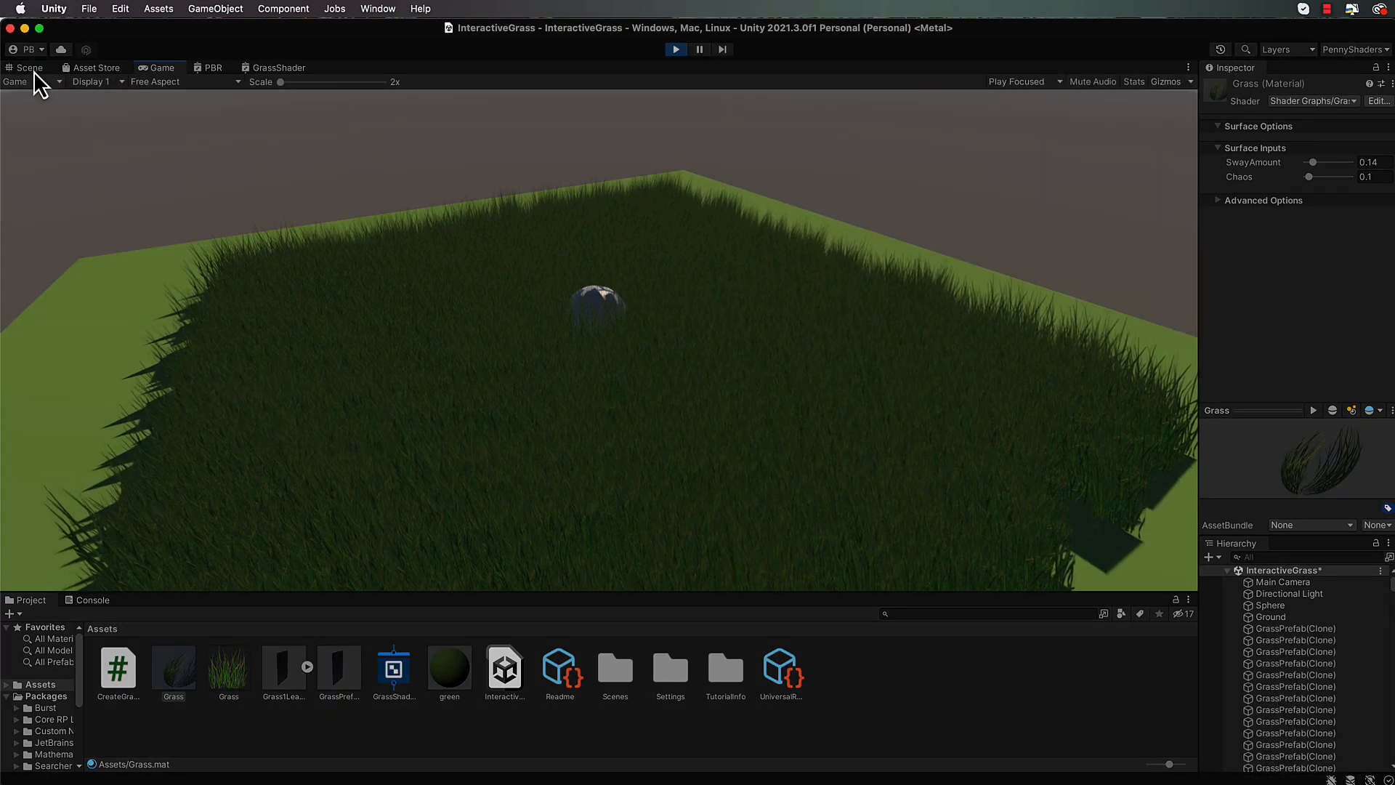
{"action": "left_click", "coordinate": [25, 68]}
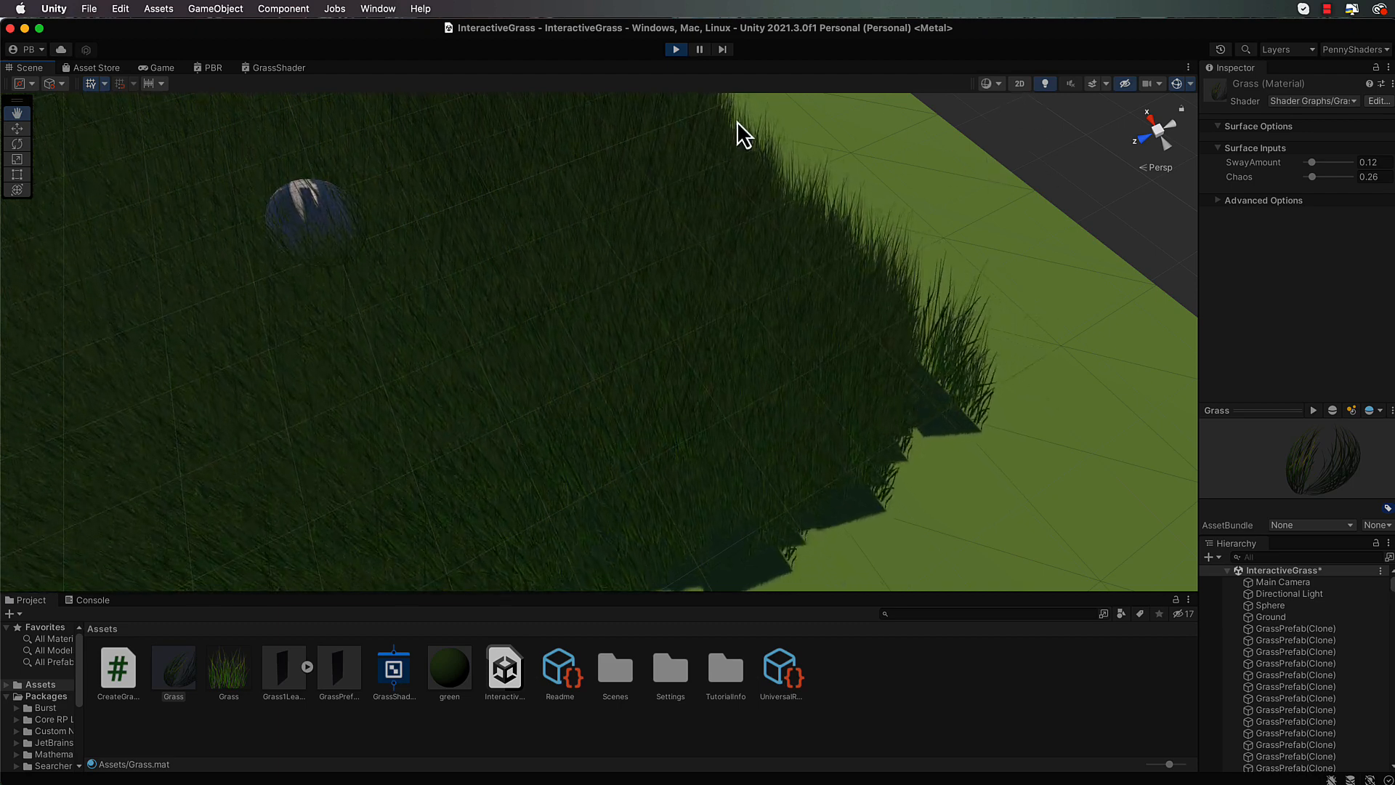
{"action": "mouse_move", "coordinate": [654, 72]}
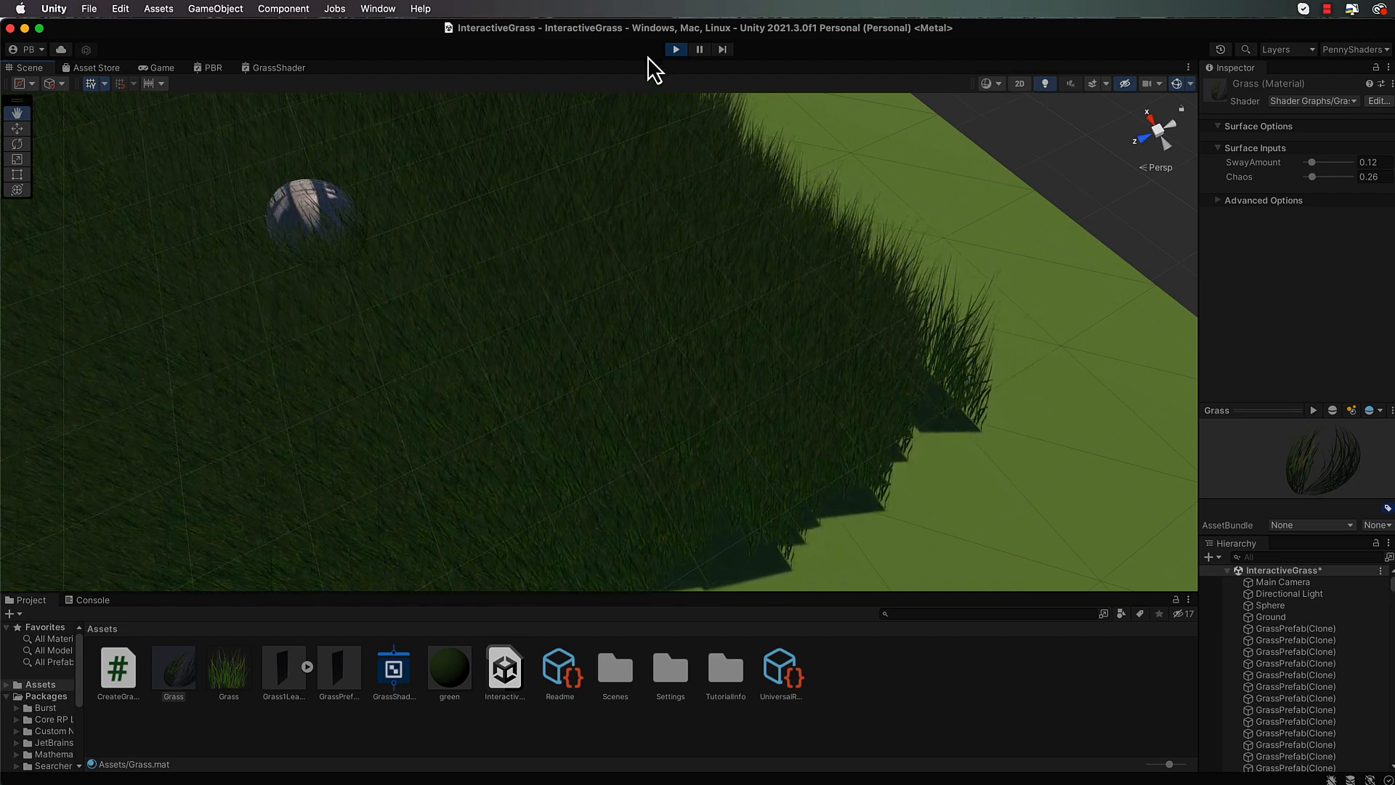
In the GrassShader Graph Settings, switch off shadow receiving and casting.
{"action": "left_click", "coordinate": [279, 67]}
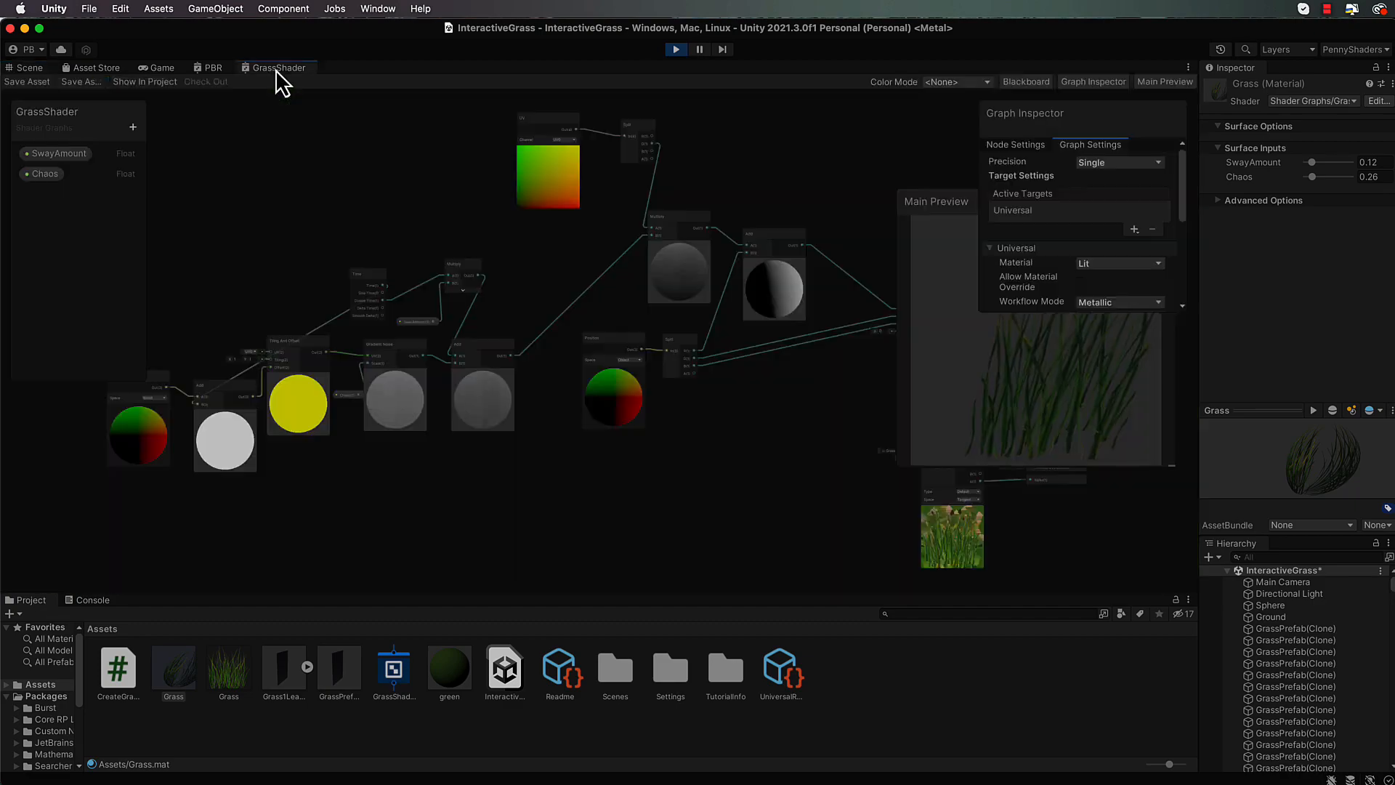
{"action": "mouse_move", "coordinate": [770, 113]}
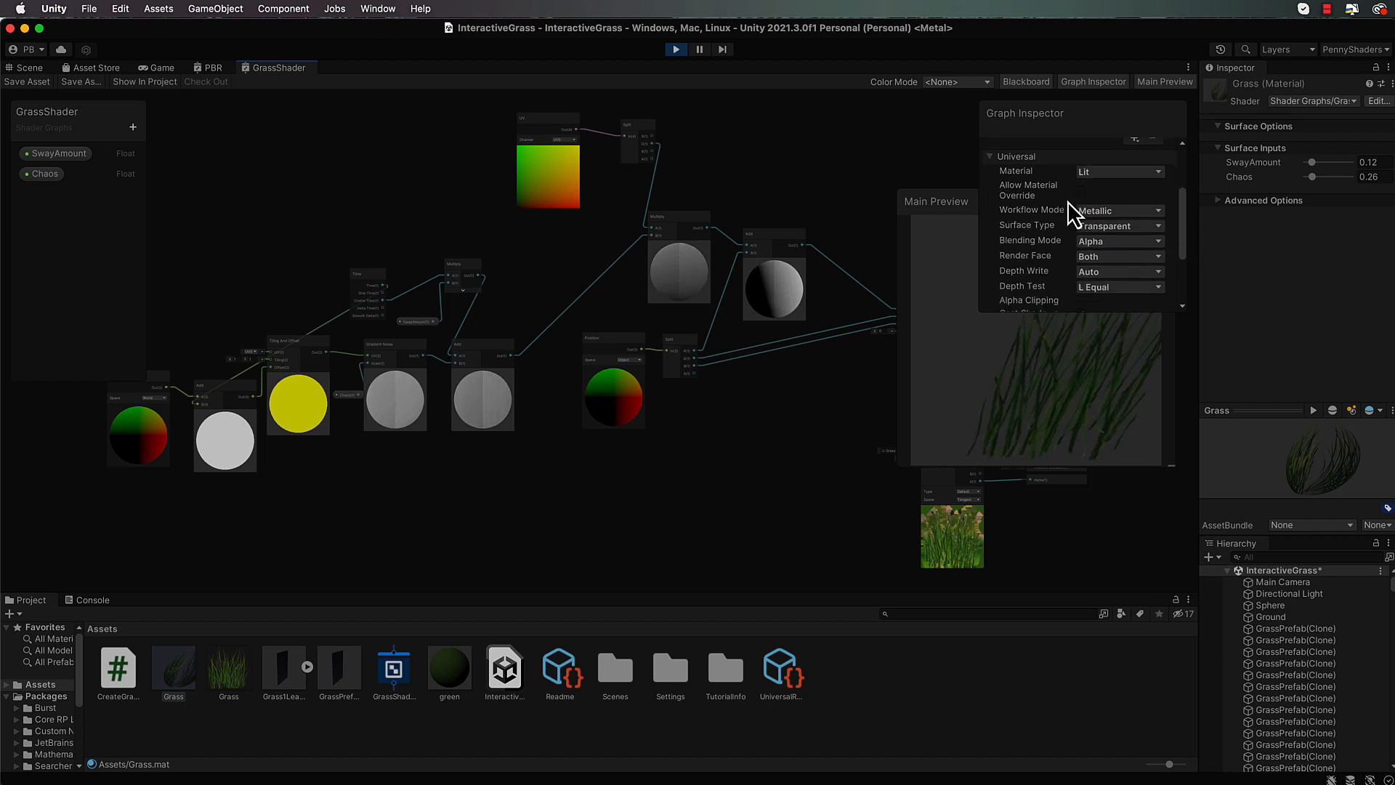
{"action": "scroll", "scroll_direction": "down", "scroll_amount": 3}
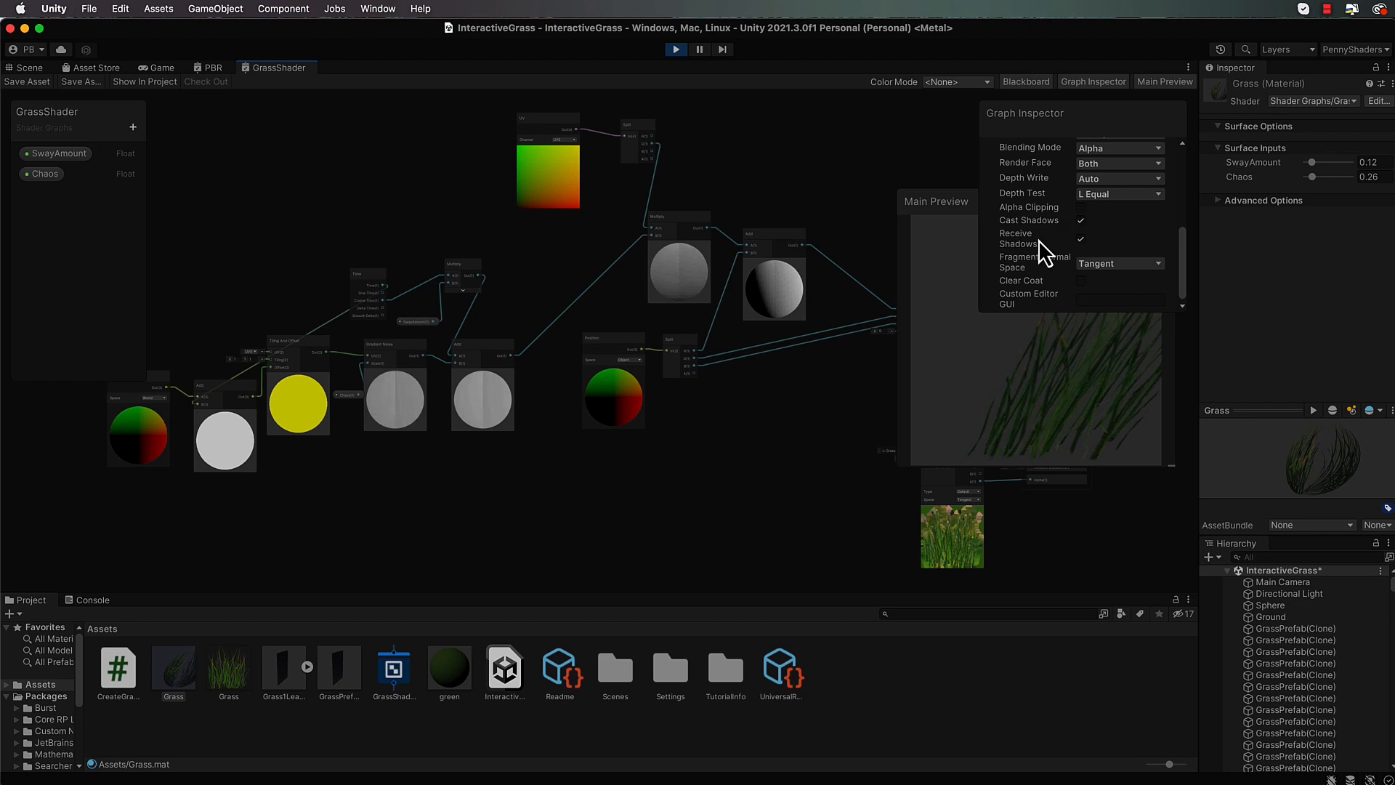
{"action": "left_click", "coordinate": [1080, 241]}
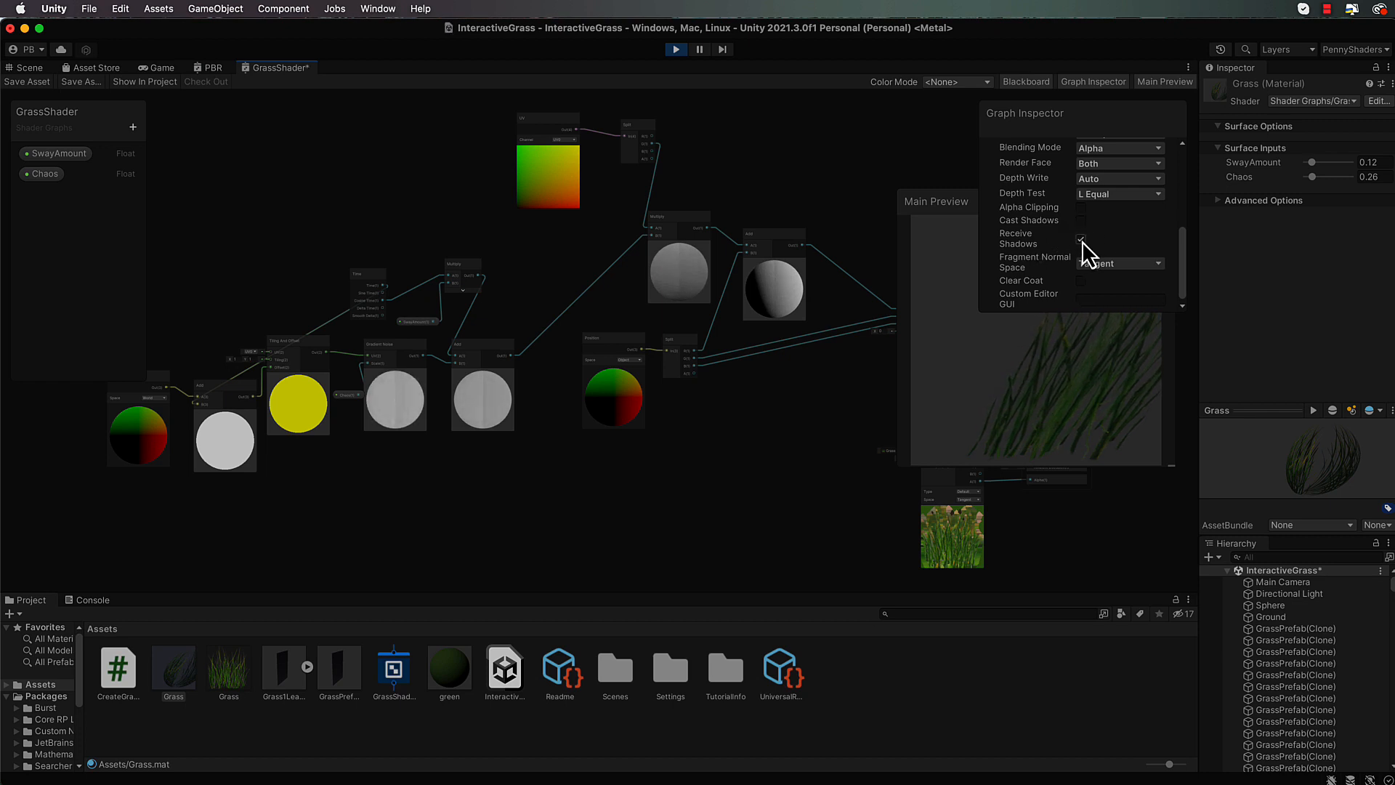
{"action": "mouse_move", "coordinate": [1124, 251]}
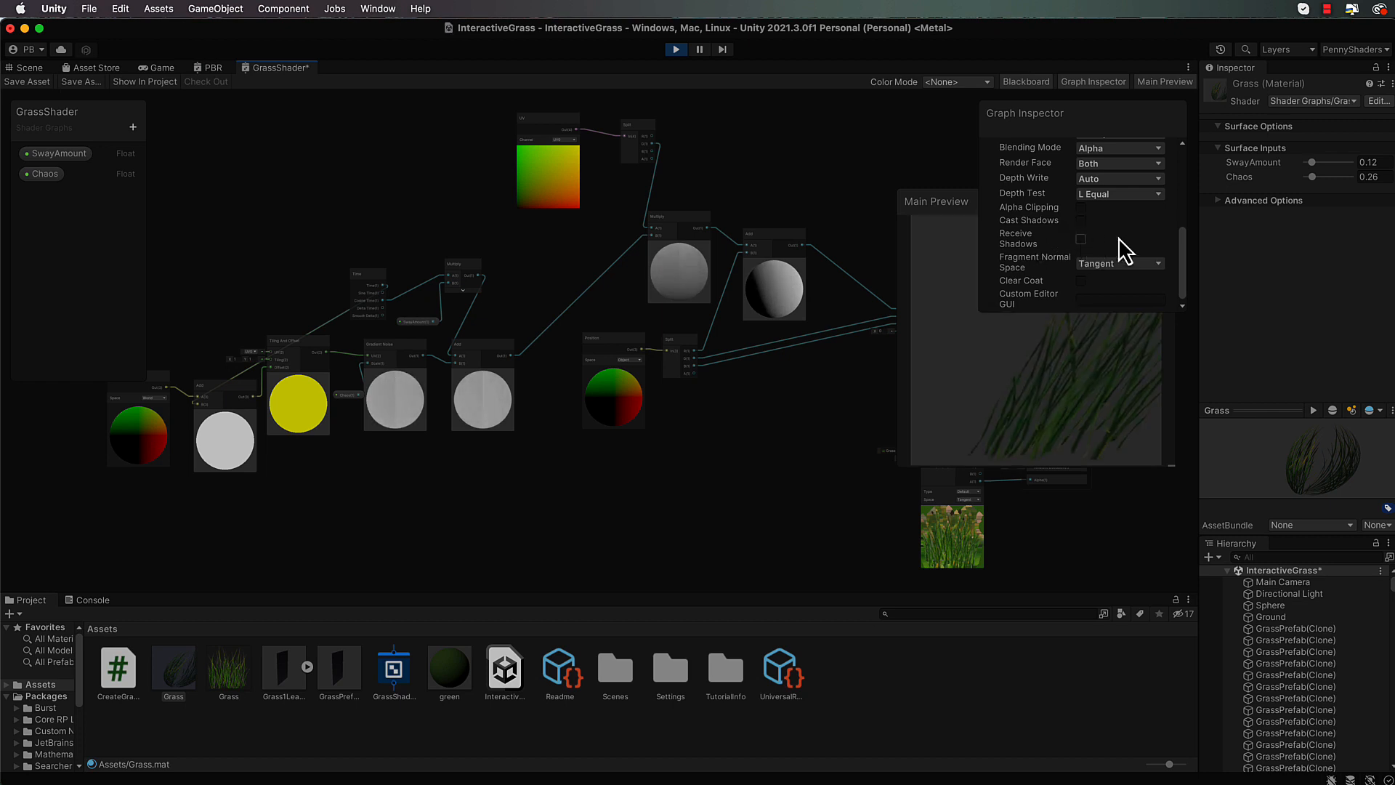
{"action": "mouse_move", "coordinate": [1093, 129]}
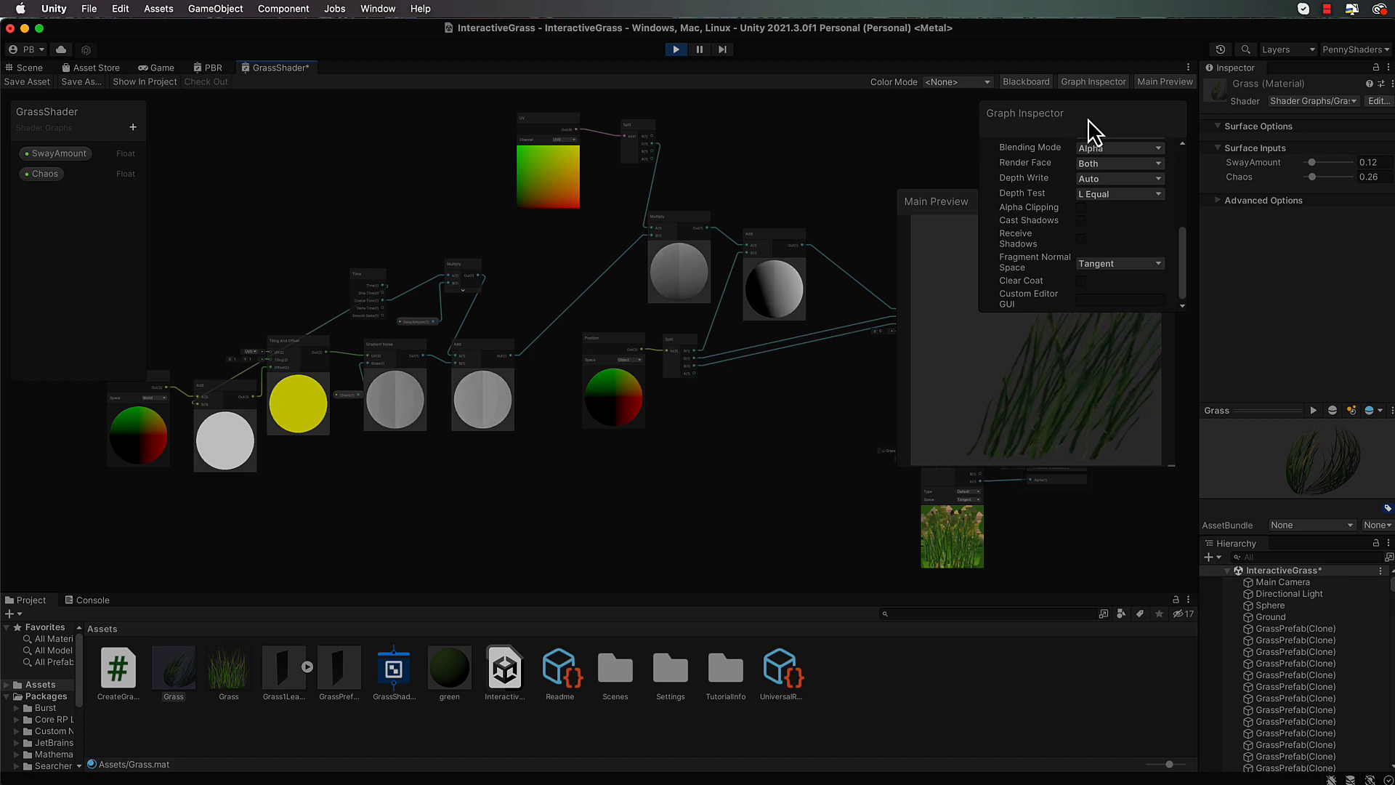
{"action": "mouse_move", "coordinate": [901, 188]}
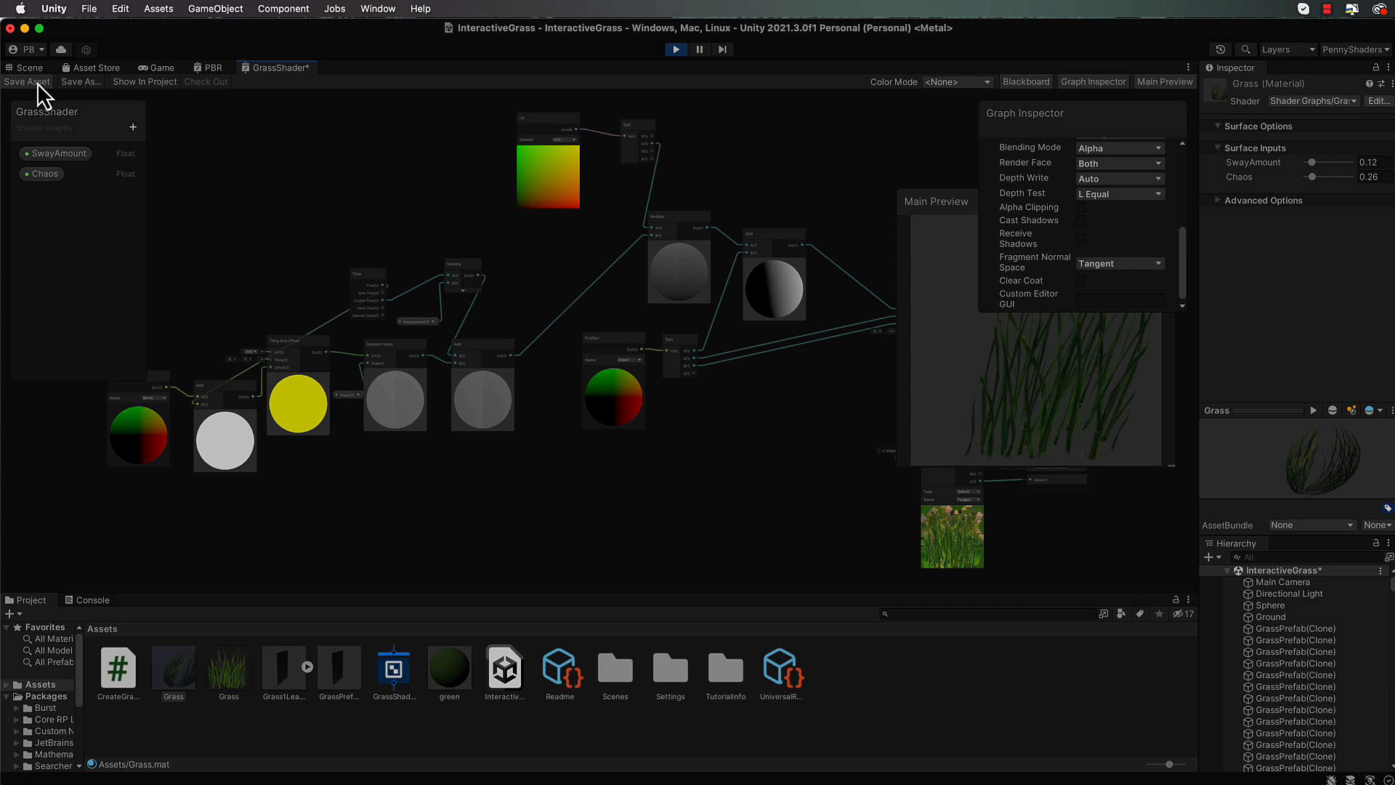
Save the shadow-free grass shader, check it in the scene and stop Play mode.
{"action": "left_click", "coordinate": [25, 68]}
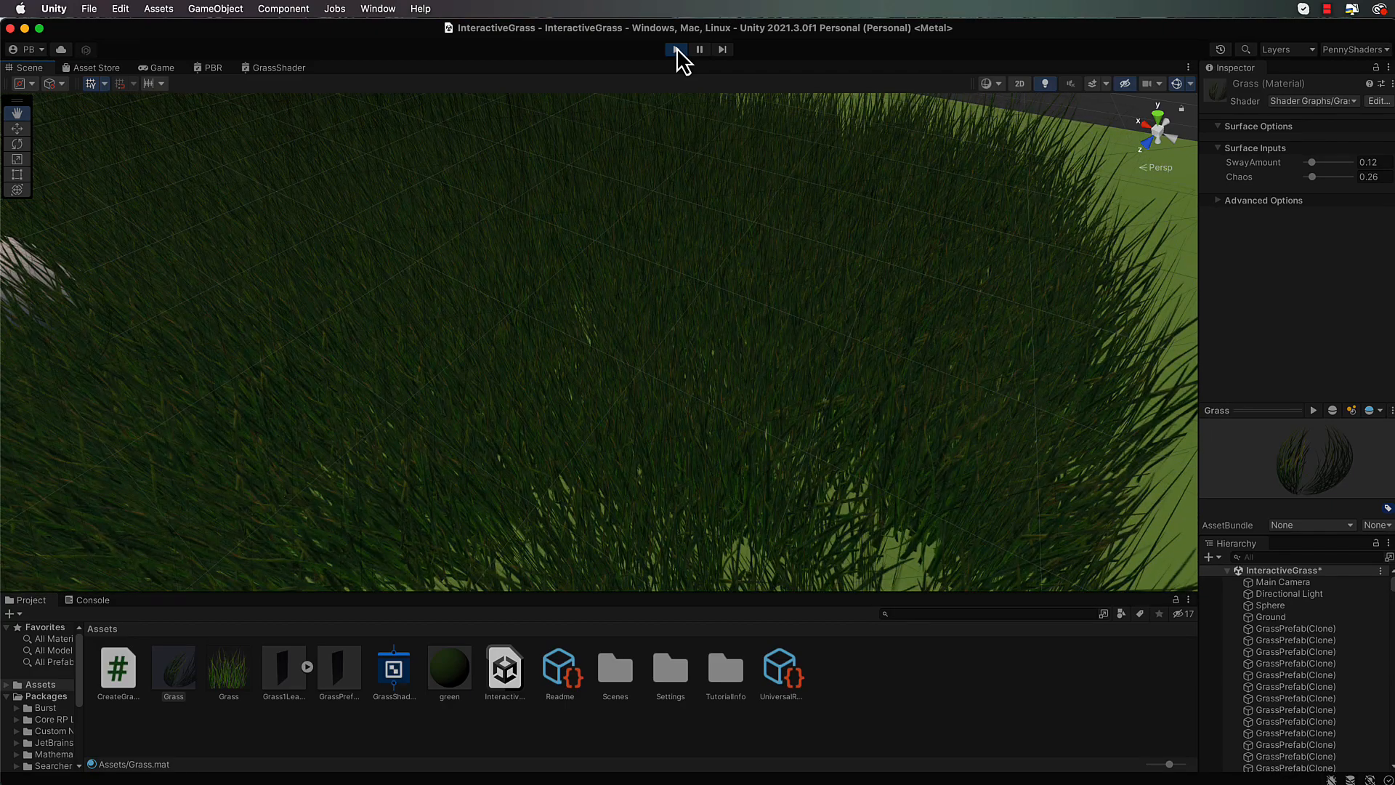
{"action": "left_click", "coordinate": [279, 66]}
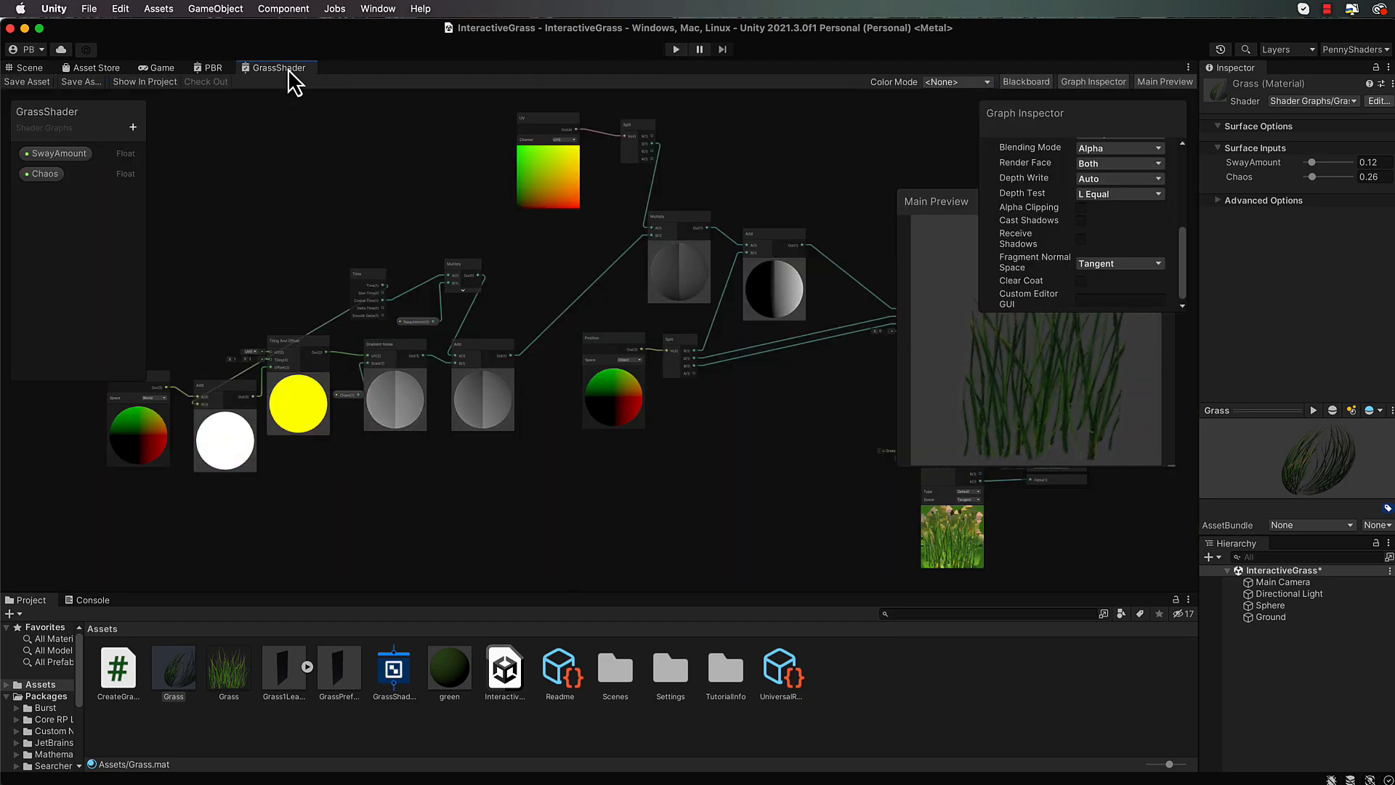
Close the Graph Inspector to clear the view of the UV and Split nodes.
{"action": "left_click", "coordinate": [1093, 81]}
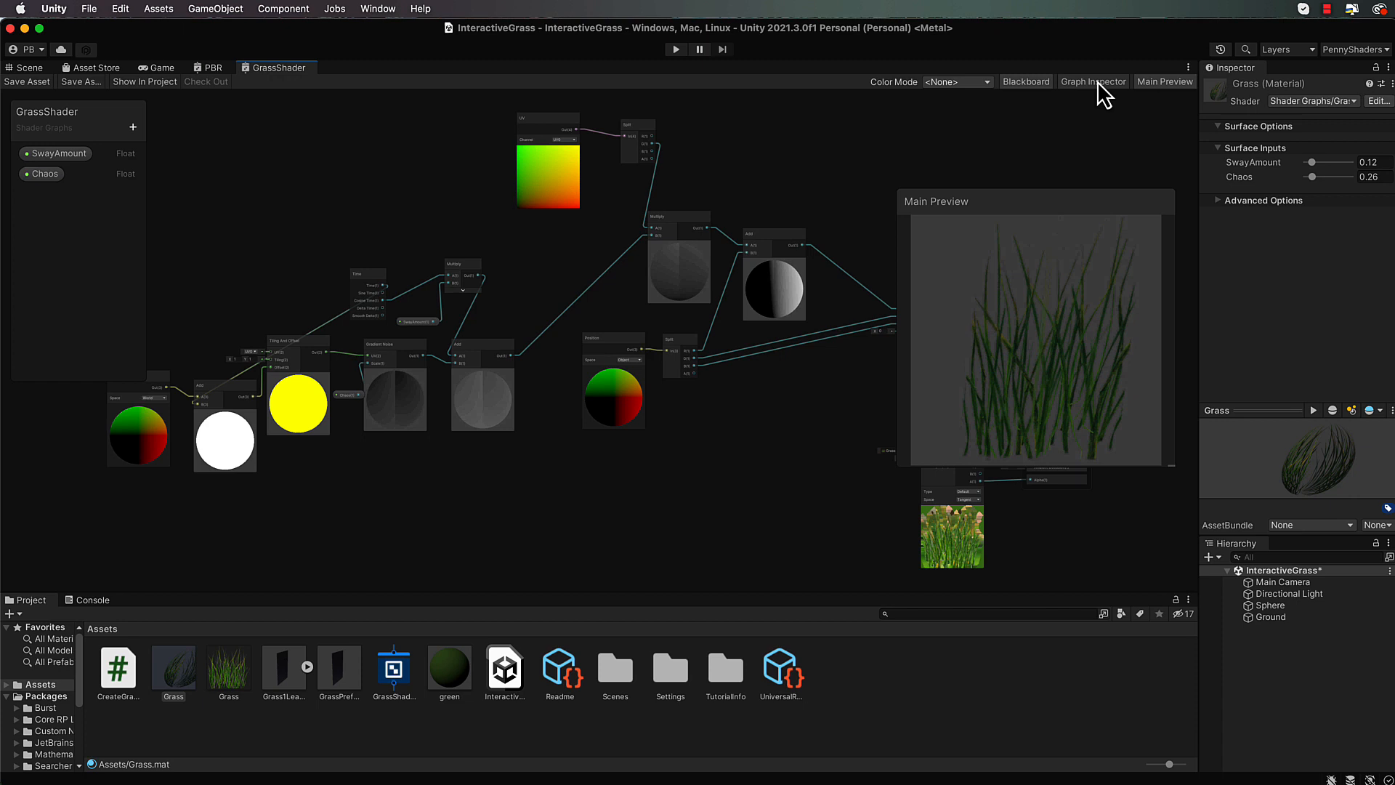
{"action": "mouse_move", "coordinate": [600, 156]}
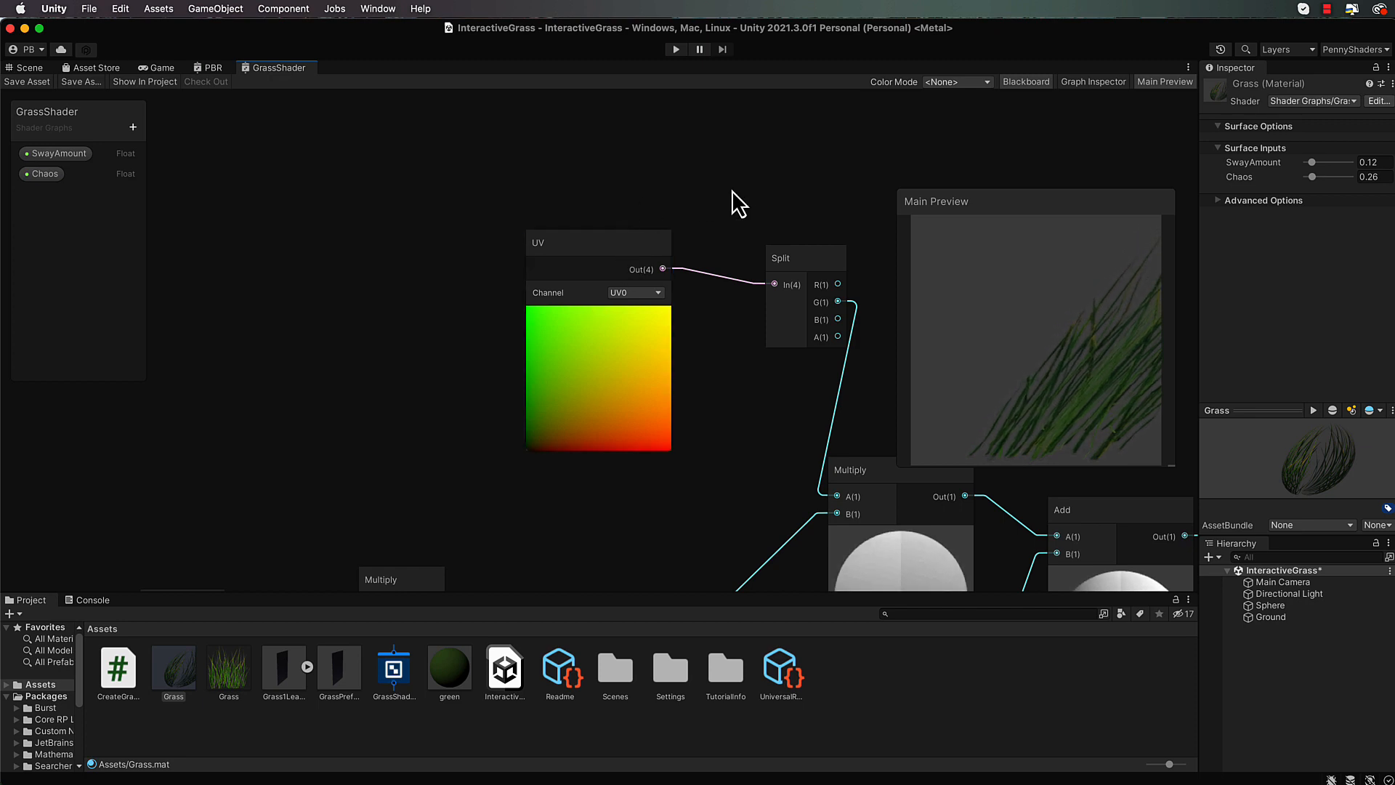
{"action": "mouse_move", "coordinate": [699, 219]}
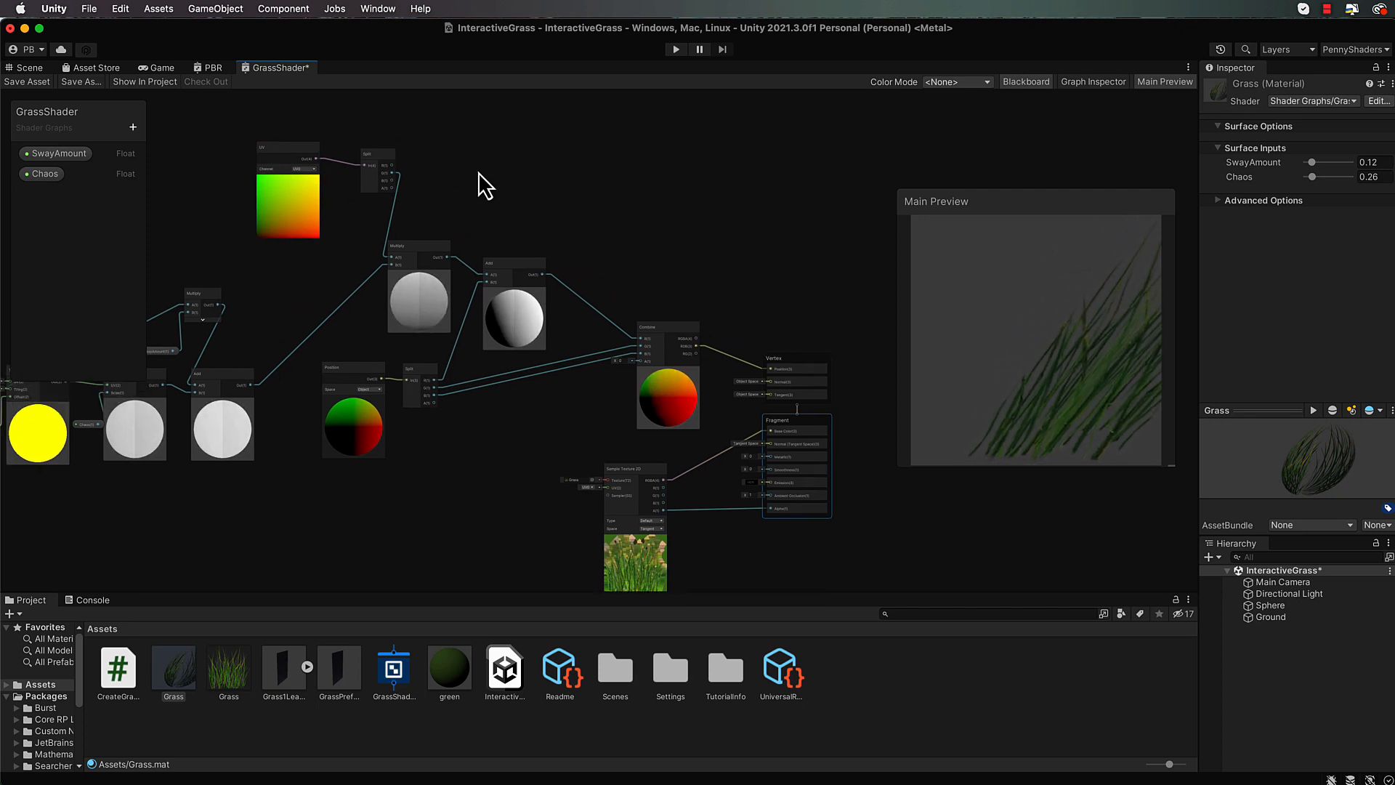
{"action": "mouse_move", "coordinate": [423, 196]}
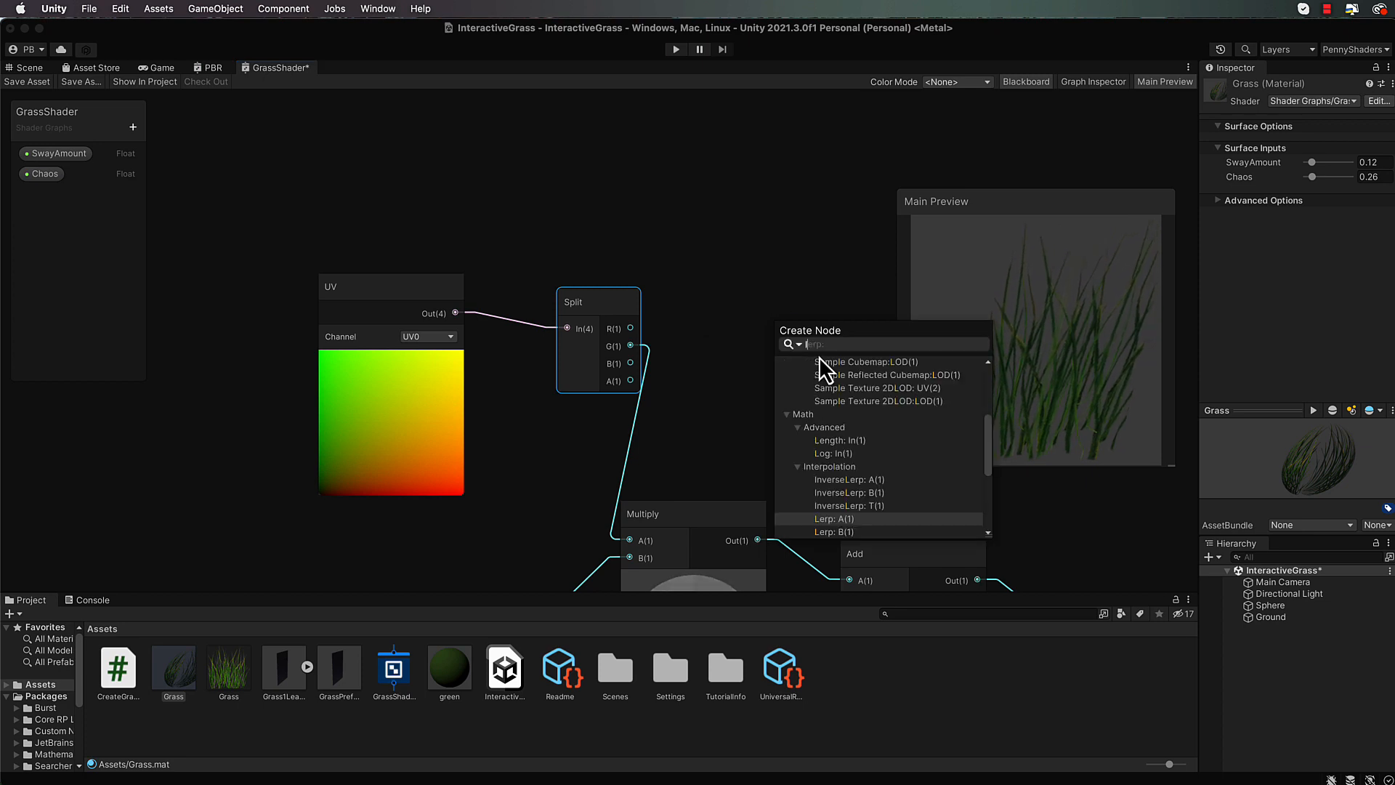
Add a Lerp node with its T input fed by the Split G (UV green) channel.
{"action": "type", "text": "lerp"}
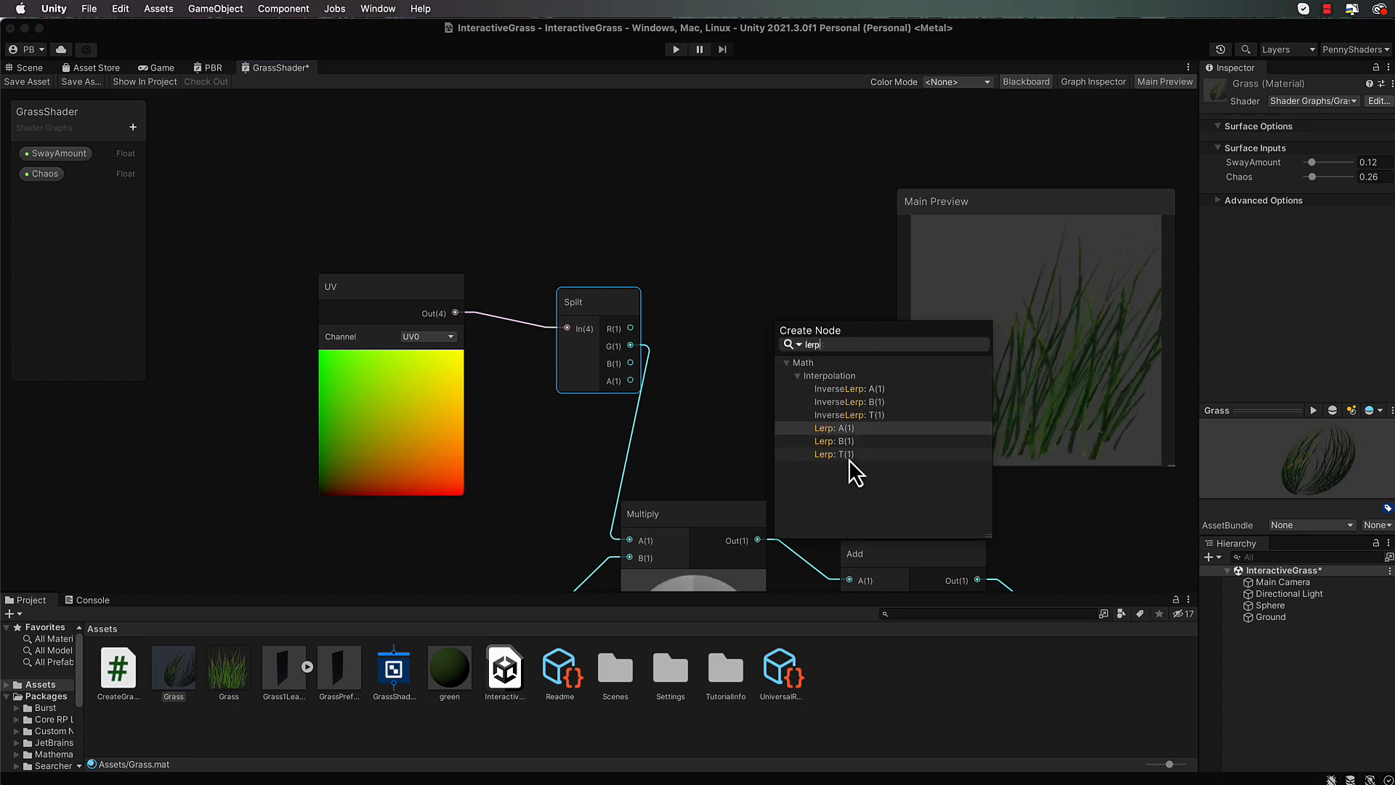
{"action": "left_click", "coordinate": [826, 427]}
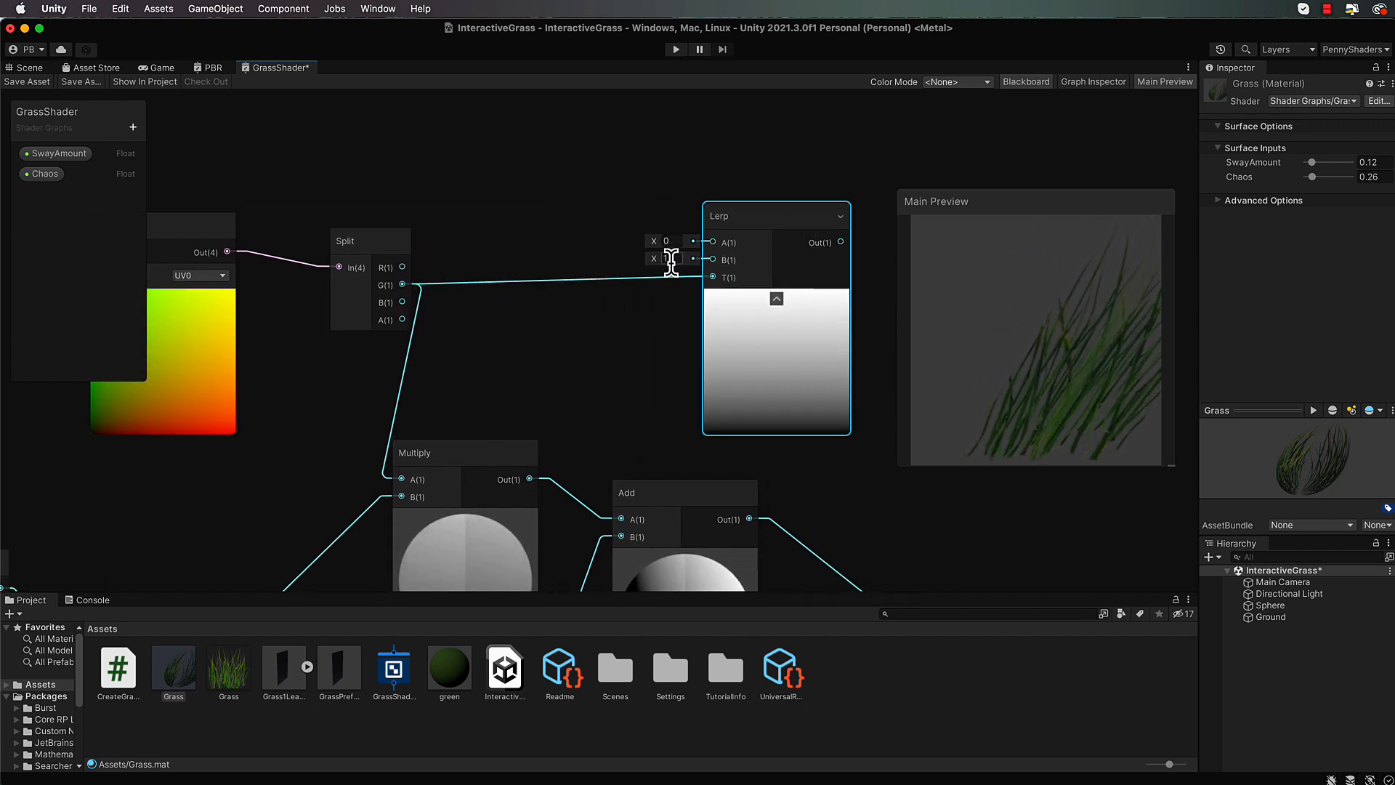
Add two Color properties, Color1 and Color2, via the Blackboard.
{"action": "left_click", "coordinate": [132, 128]}
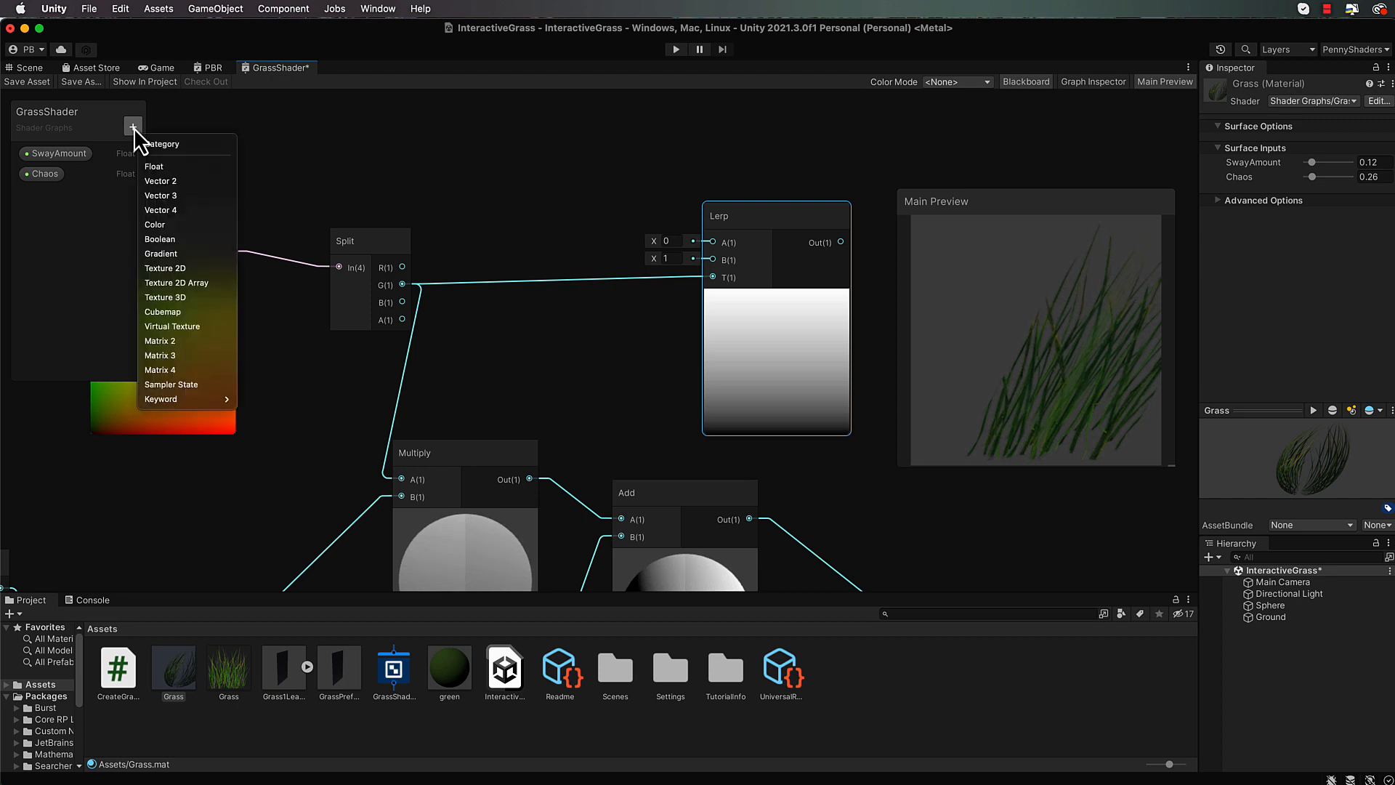
{"action": "mouse_move", "coordinate": [173, 224]}
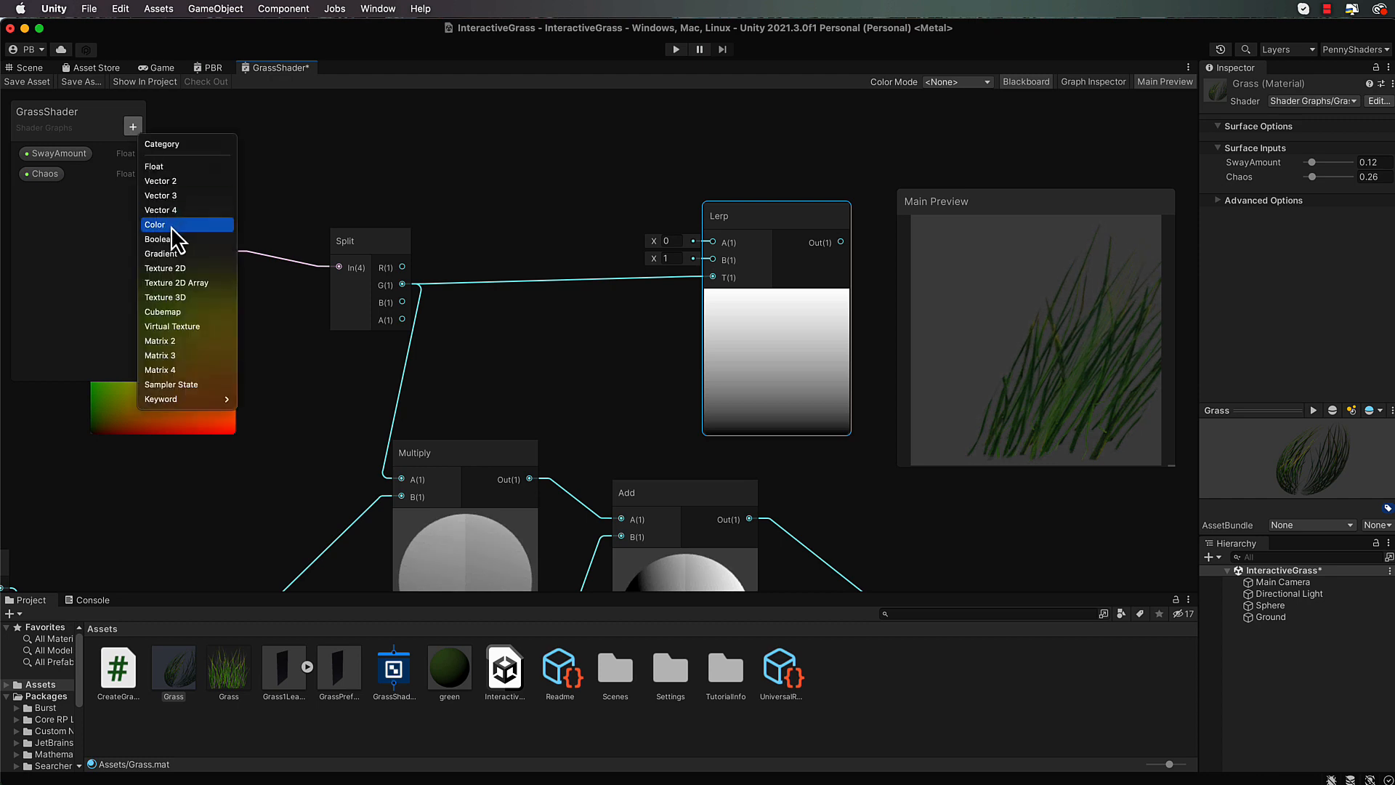
{"action": "left_click", "coordinate": [156, 224]}
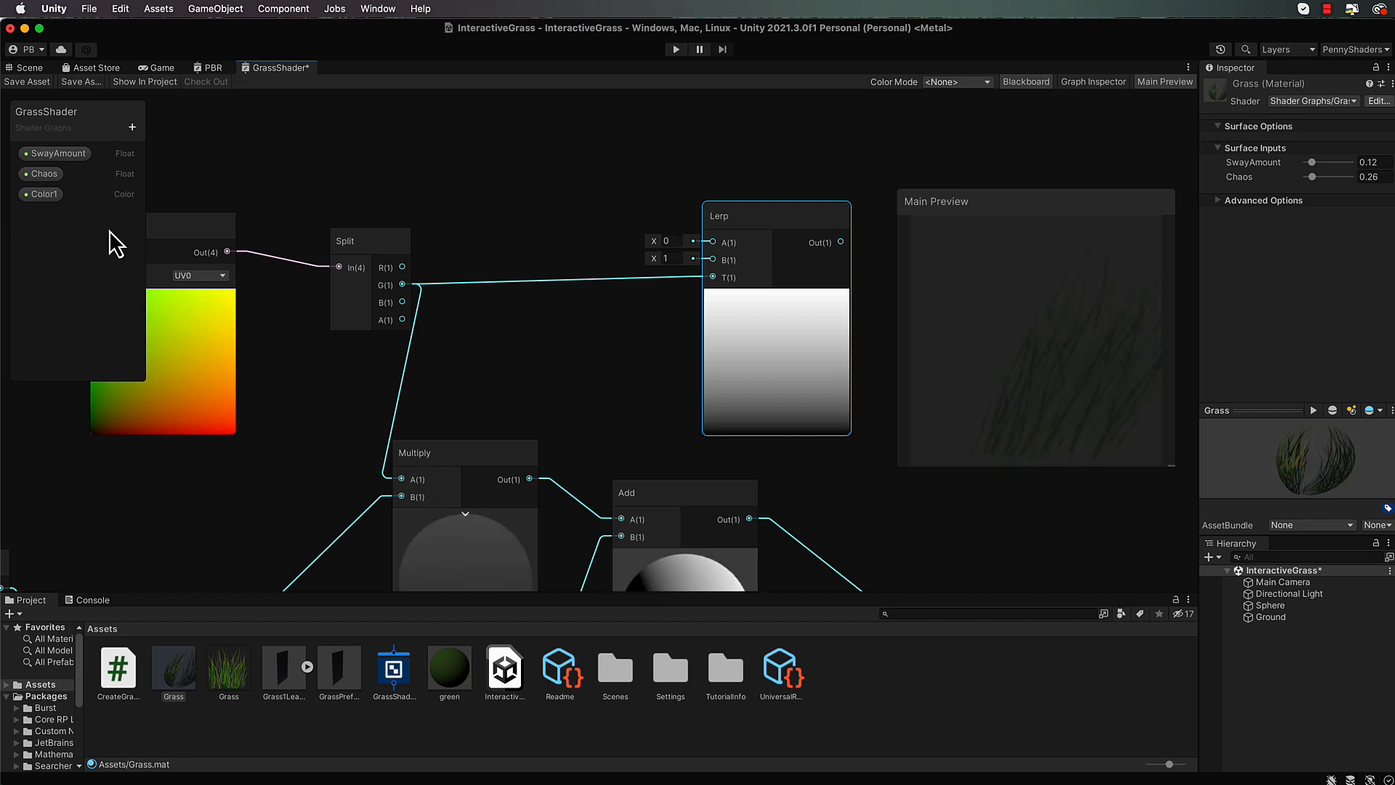
{"action": "left_click", "coordinate": [132, 127]}
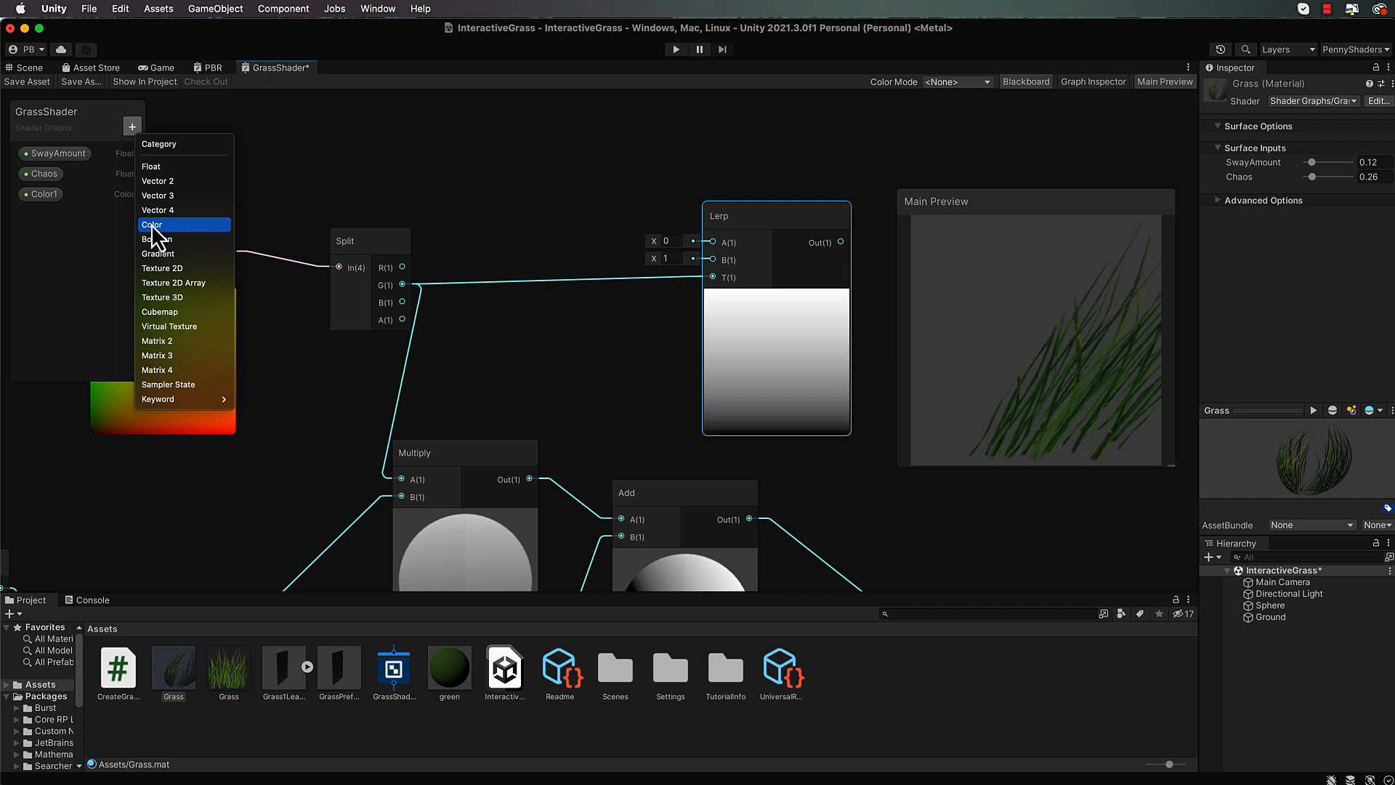
{"action": "left_click", "coordinate": [152, 224]}
{"action": "type", "text": "Color2"}
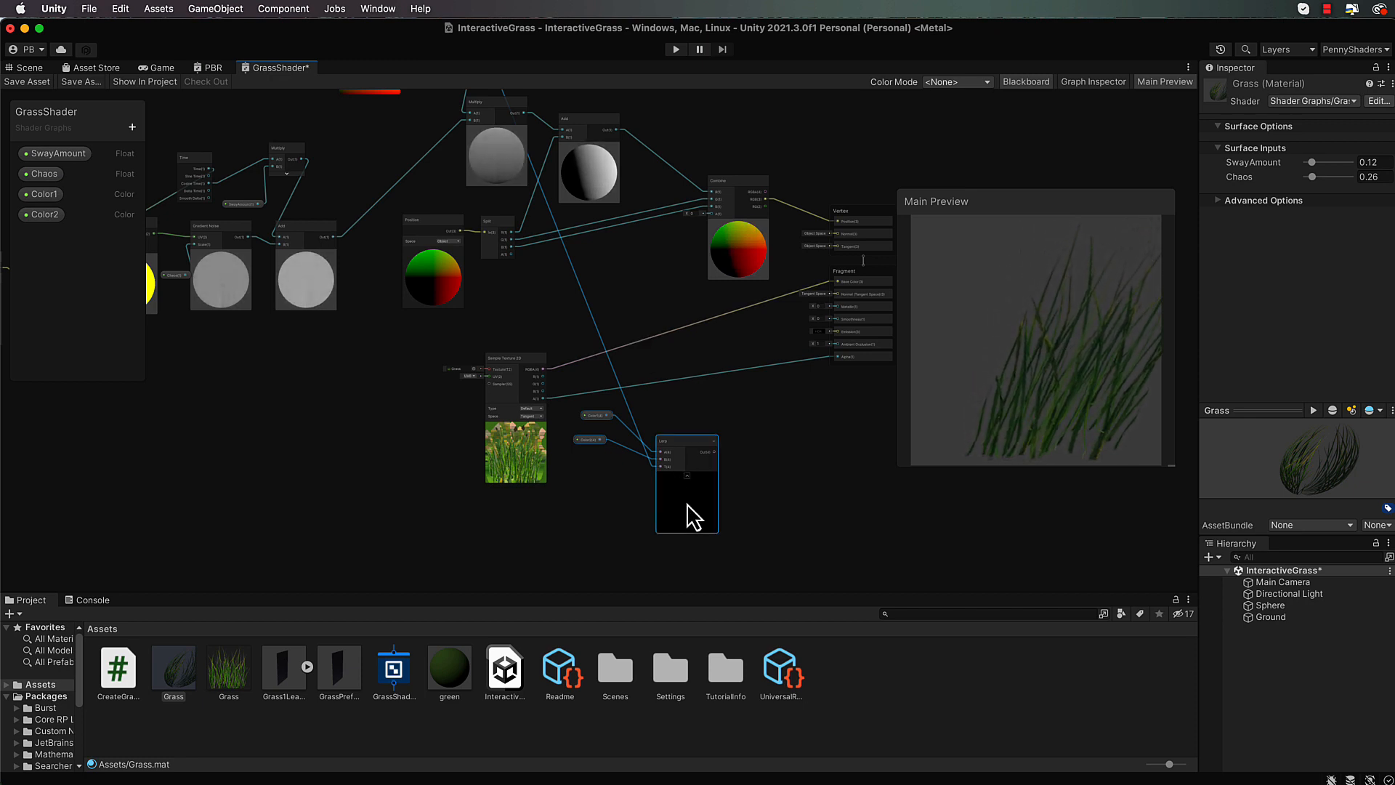
{"action": "mouse_move", "coordinate": [689, 442]}
{"action": "type", "text": "mul"}
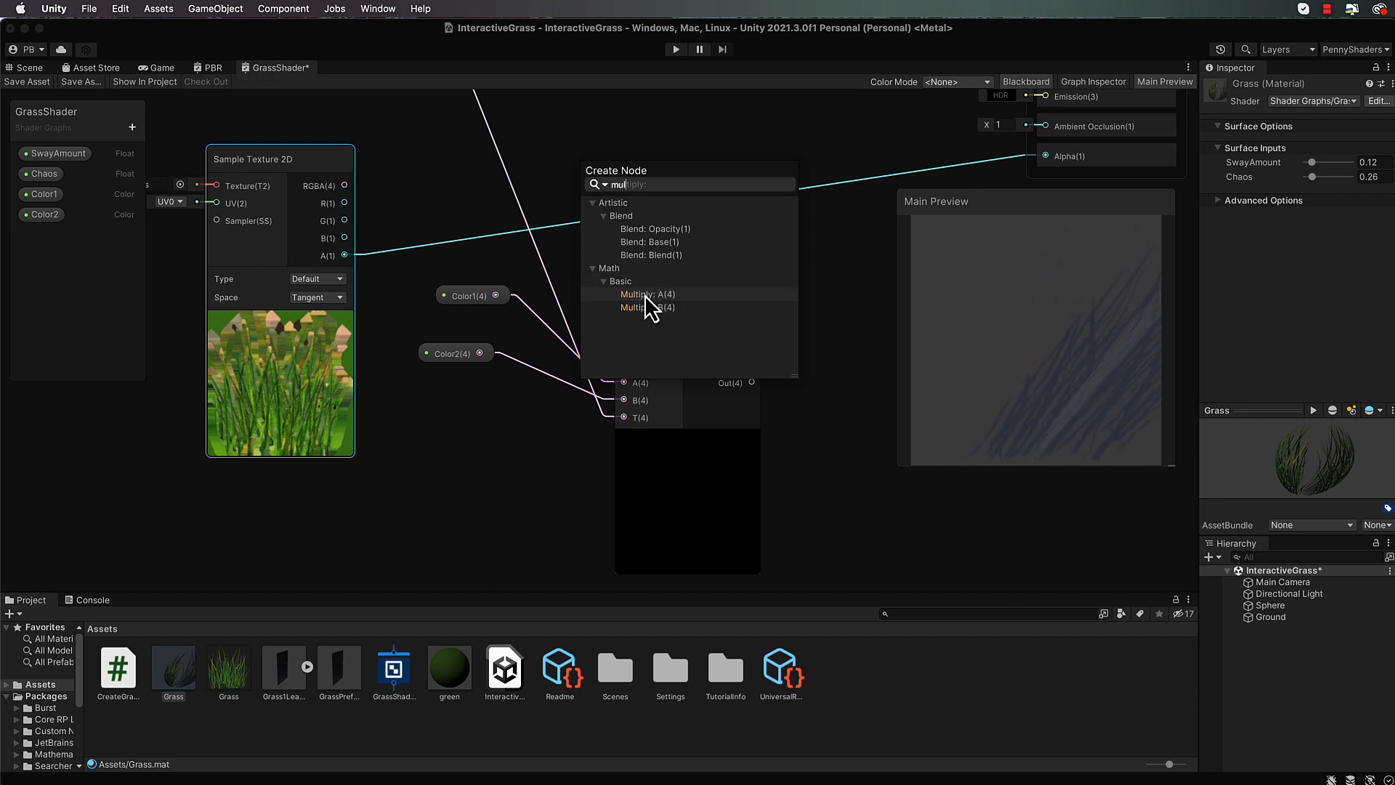
Add a Multiply node to combine the colours and wire it toward Base Color.
{"action": "left_click", "coordinate": [644, 294]}
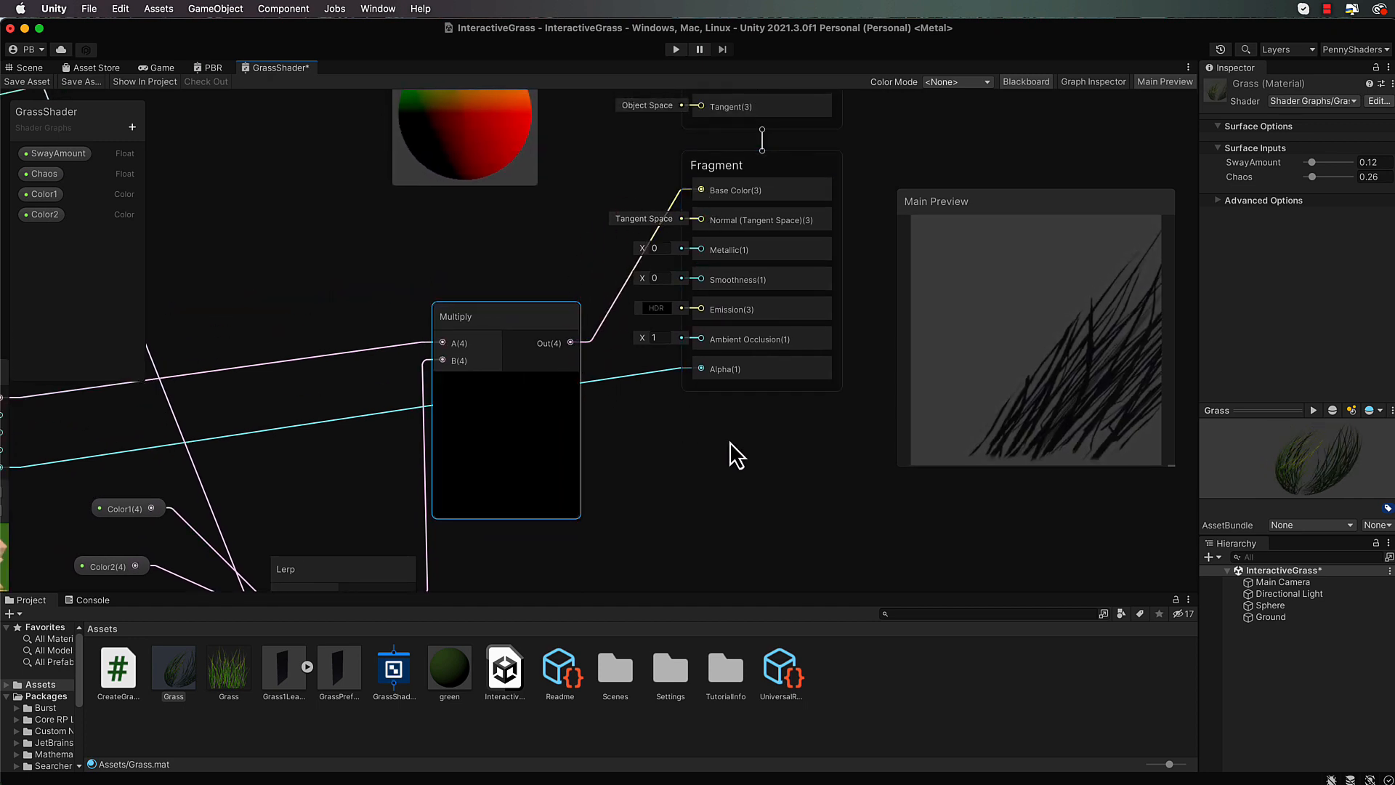
{"action": "mouse_move", "coordinate": [831, 331]}
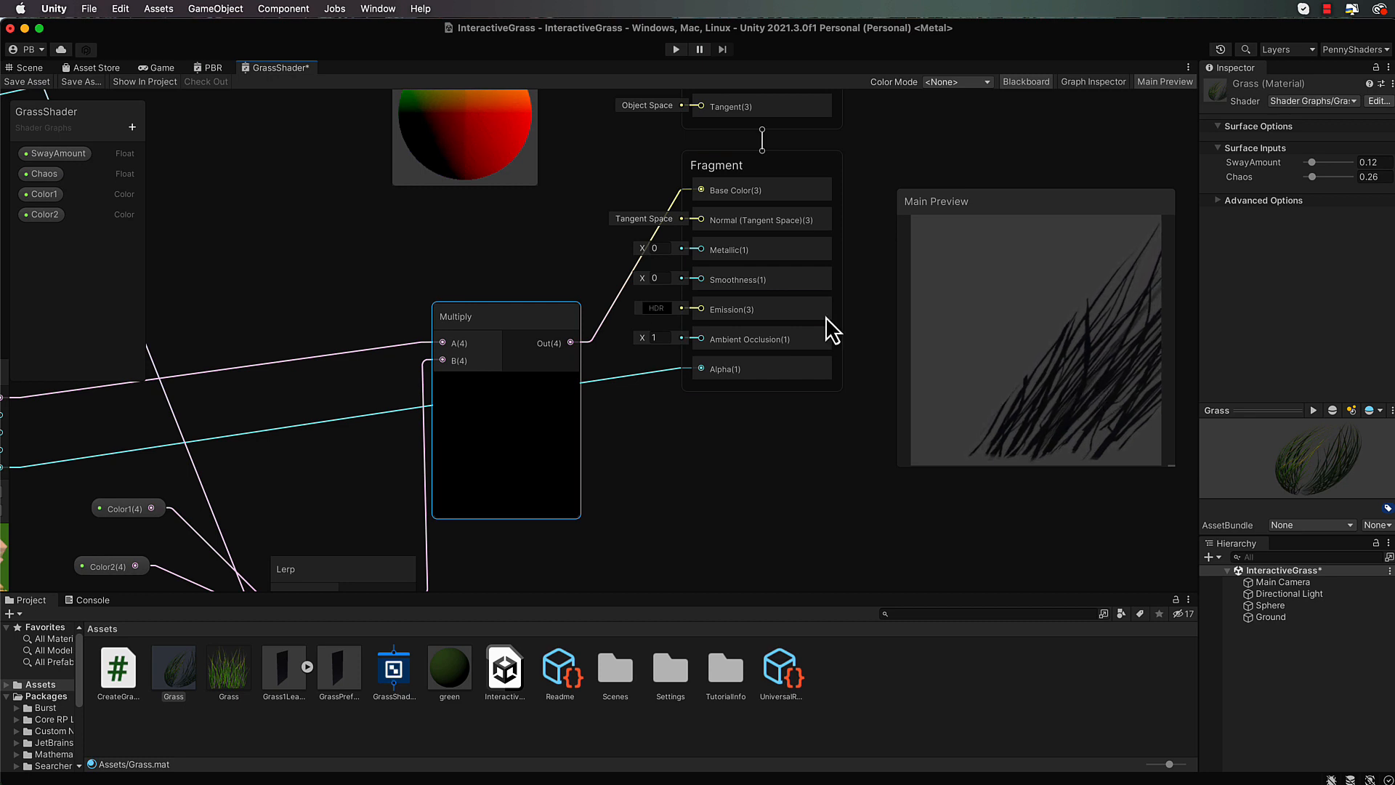
Save the grass shader graph and start play mode in the Scene view.
{"action": "left_click", "coordinate": [26, 81]}
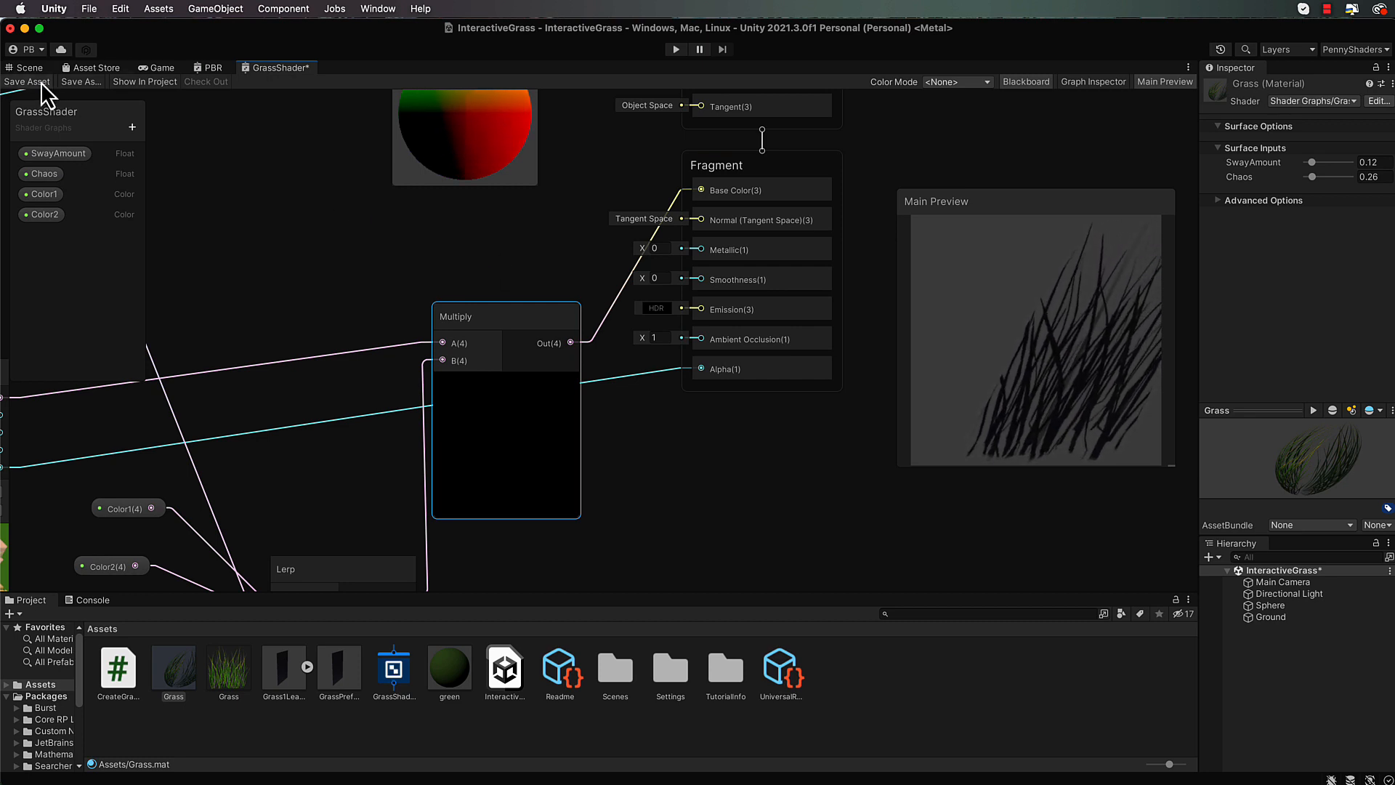
{"action": "left_click", "coordinate": [26, 82]}
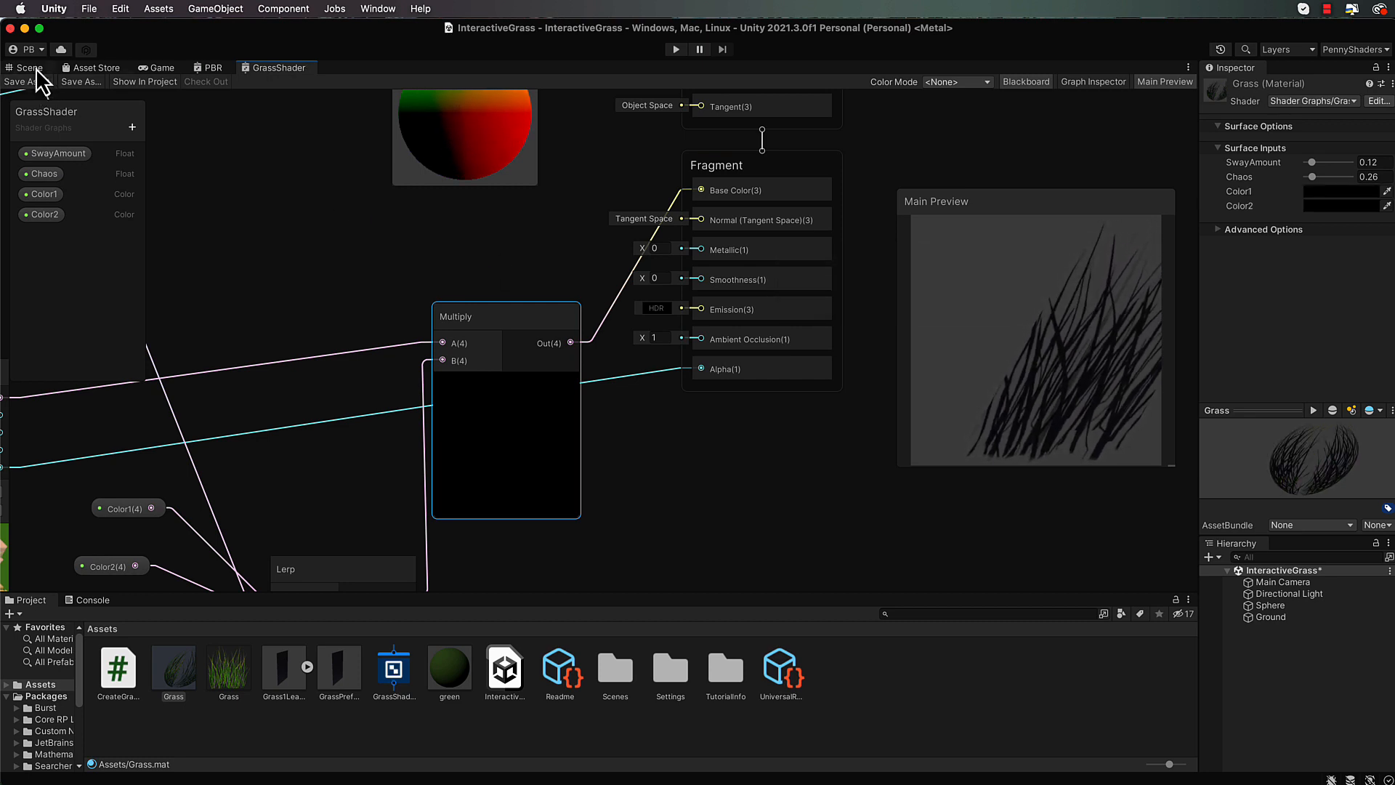
{"action": "left_click", "coordinate": [26, 68]}
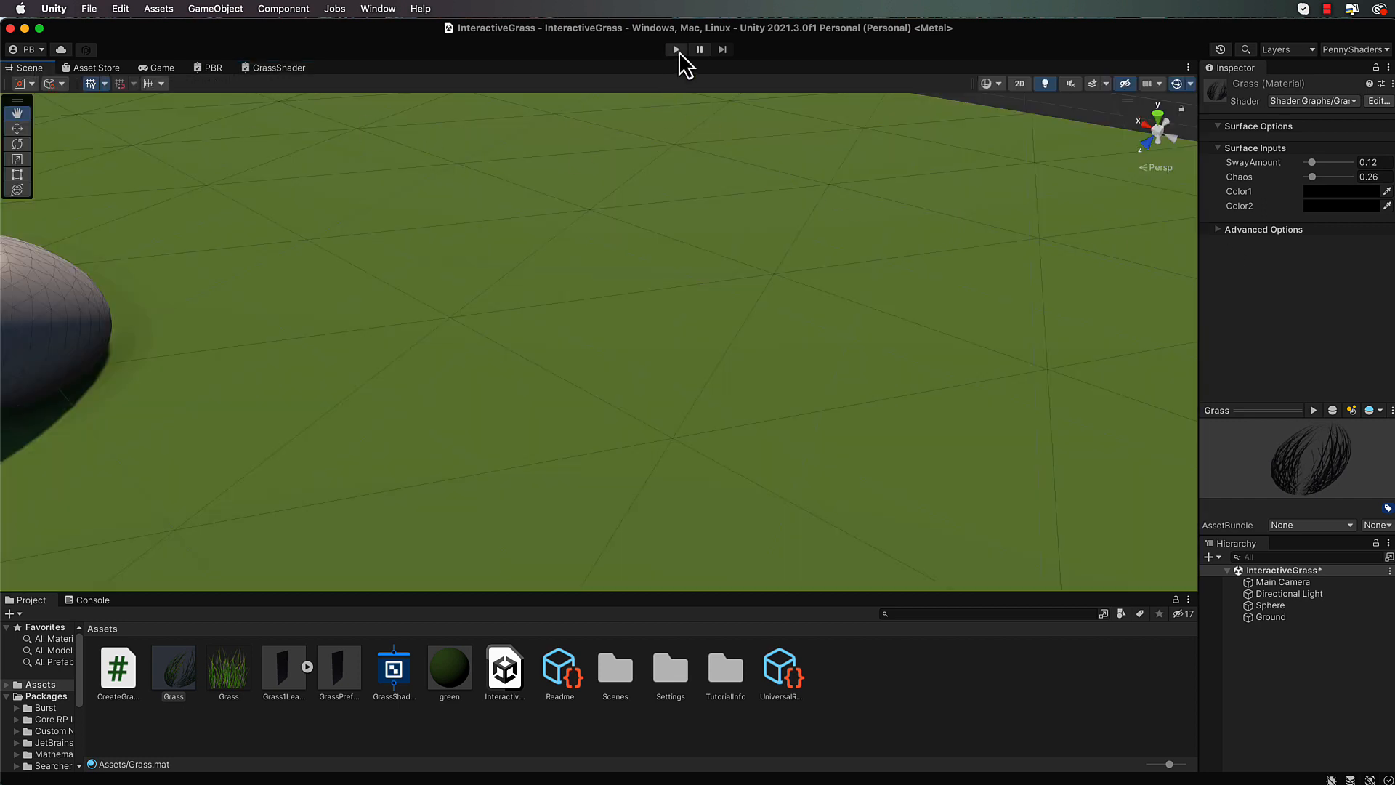
{"action": "left_click", "coordinate": [674, 50]}
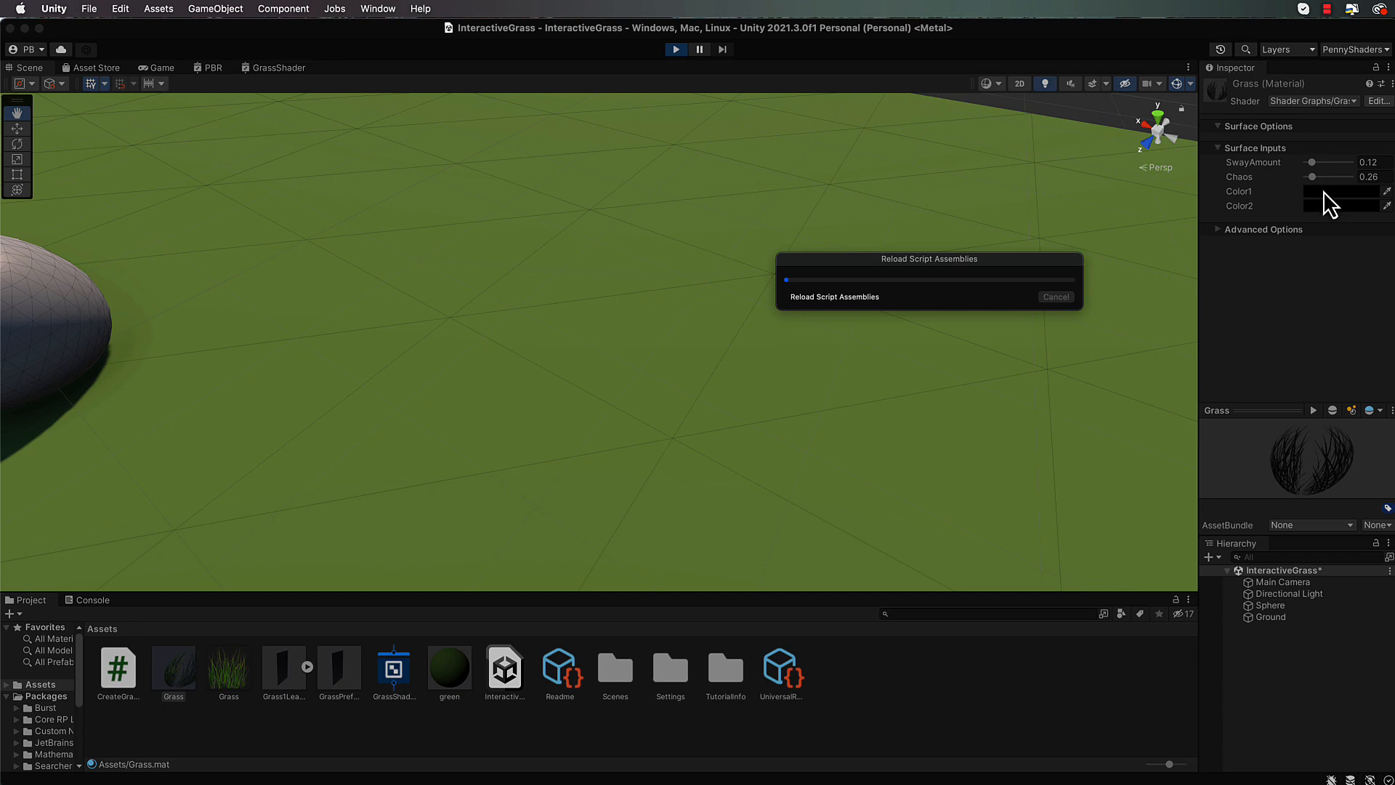
{"action": "mouse_move", "coordinate": [1319, 226]}
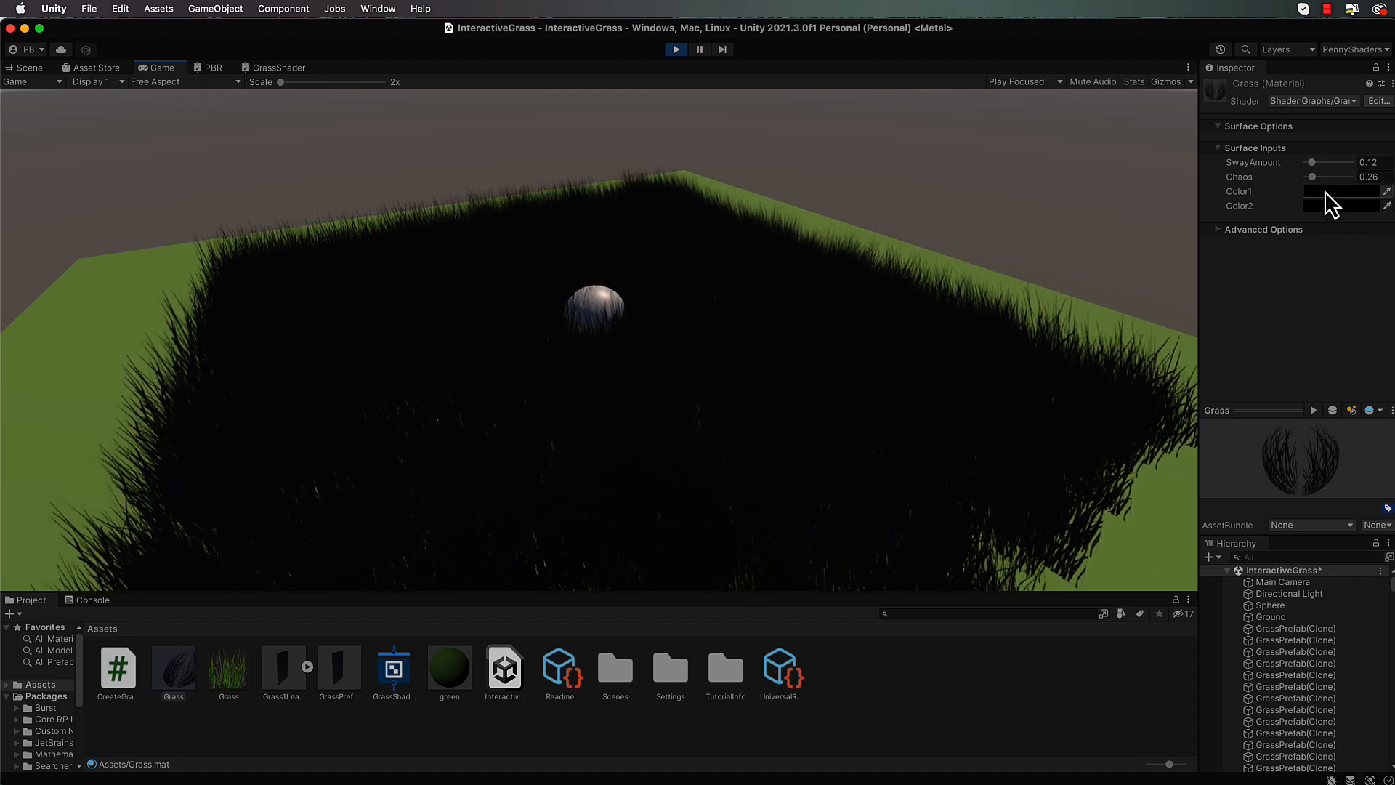
Set the Grass material's Color1 to bright green and Color2 to magenta.
{"action": "left_click", "coordinate": [1342, 192]}
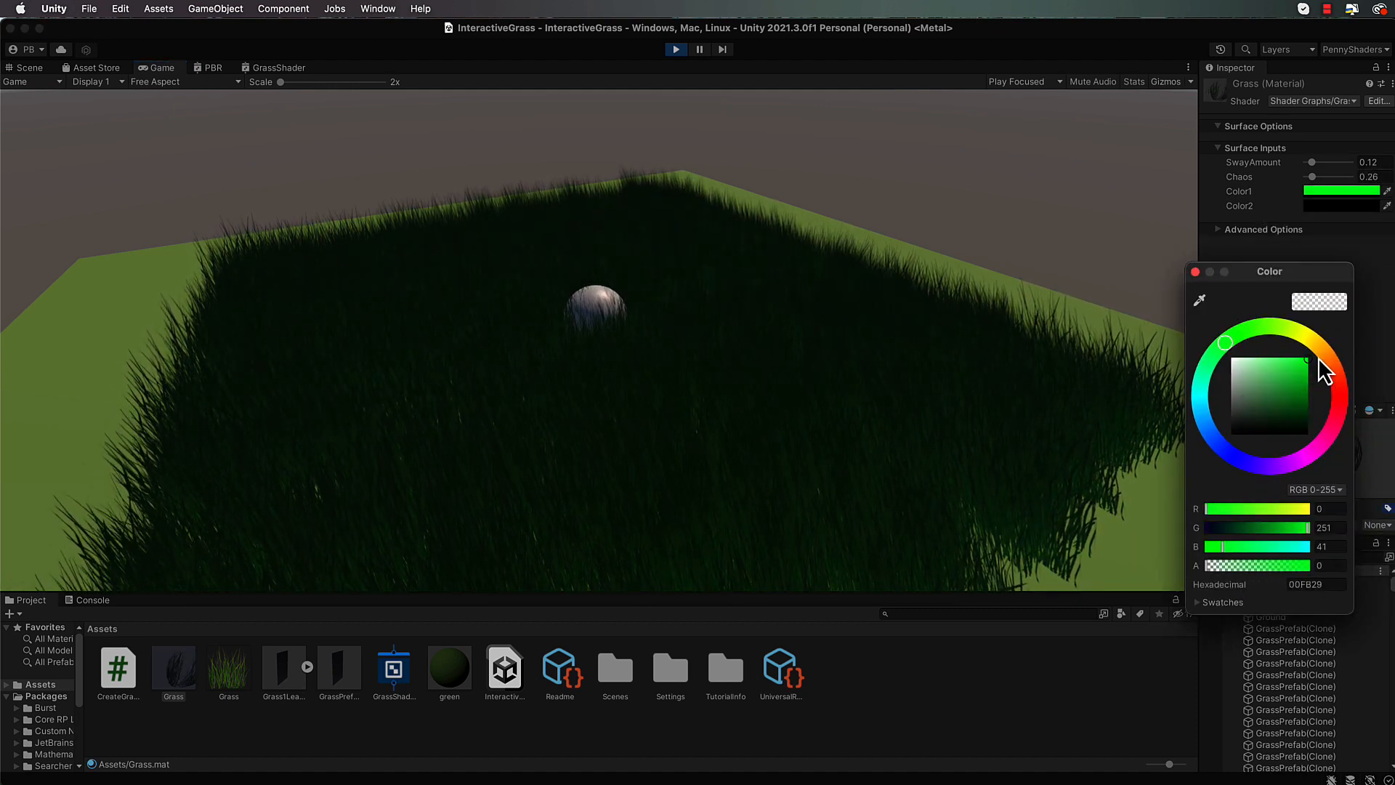
{"action": "left_click", "coordinate": [1194, 272]}
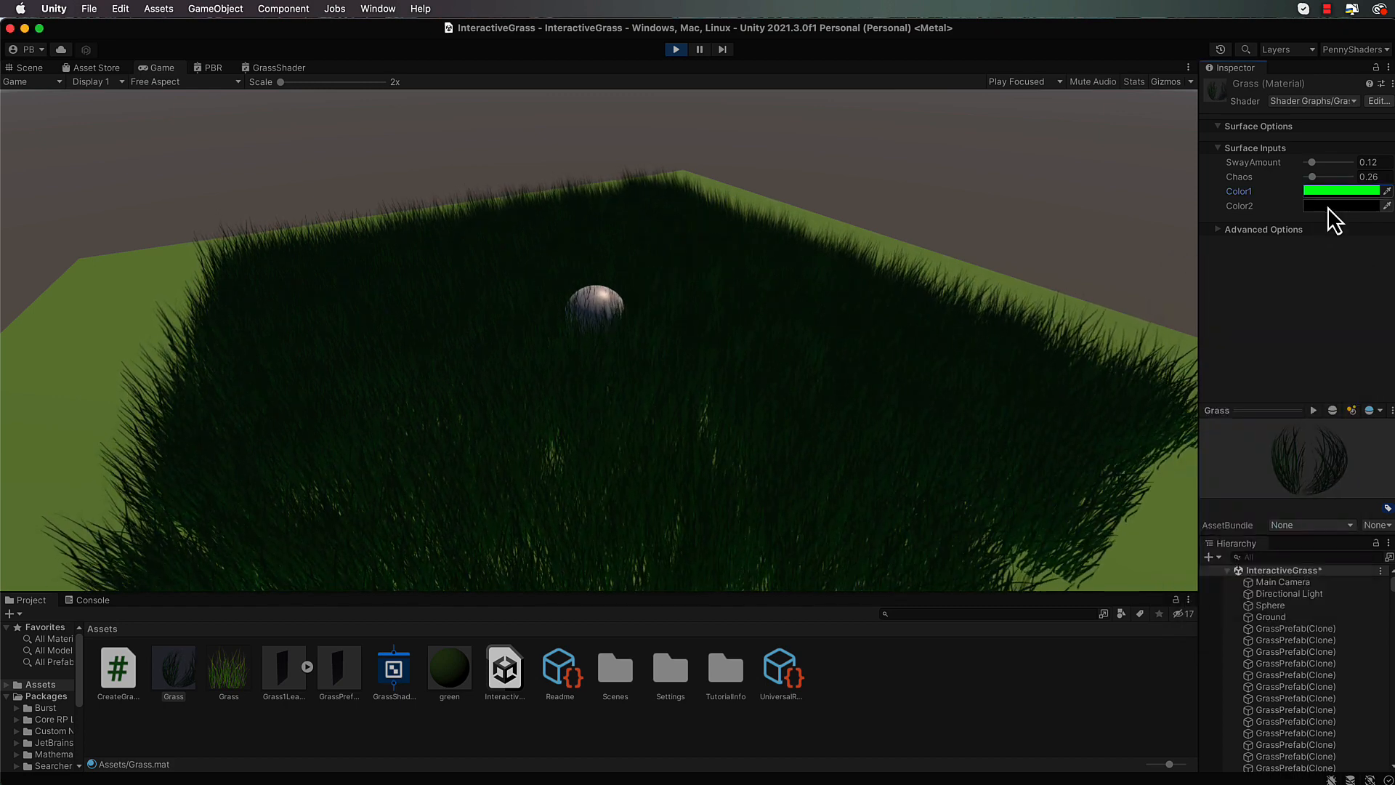
{"action": "left_click", "coordinate": [1341, 205]}
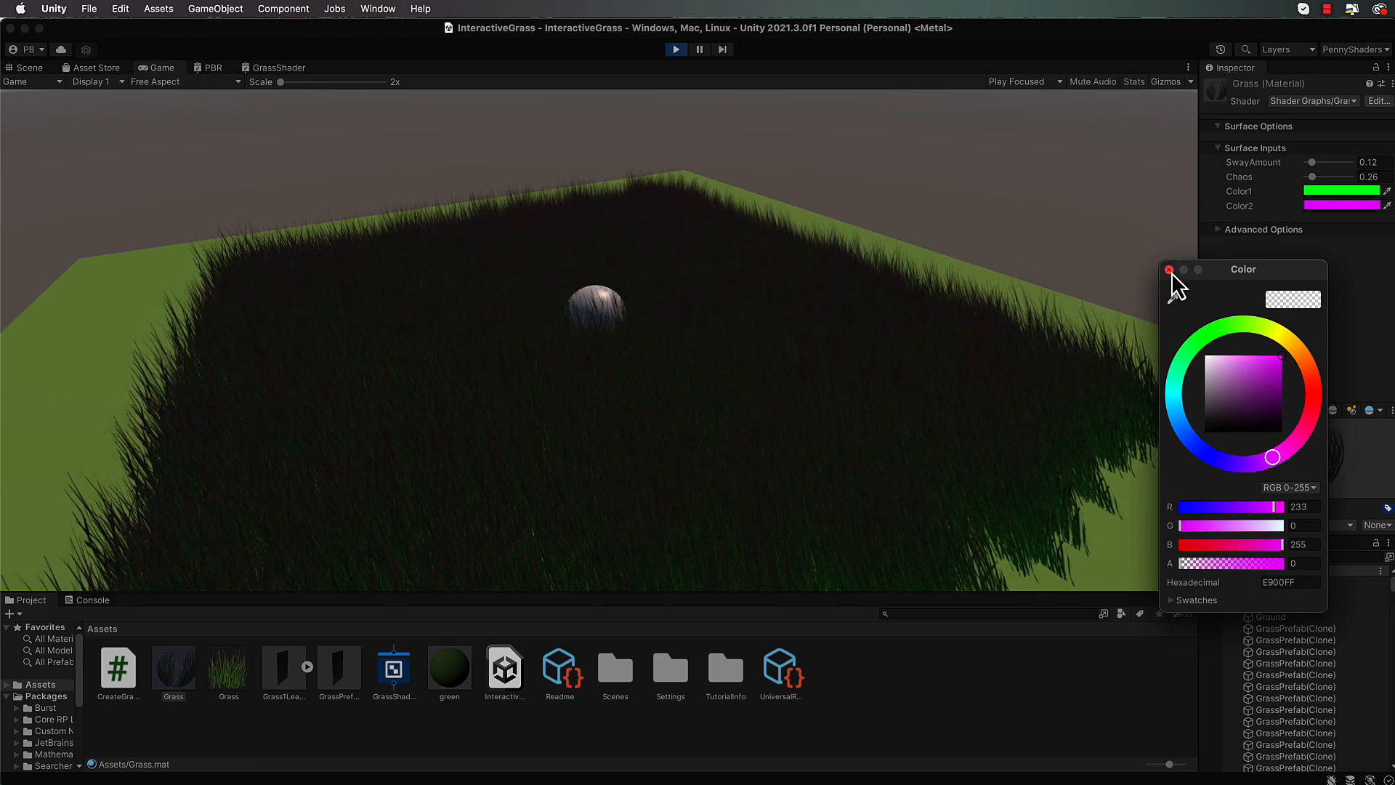
{"action": "left_click", "coordinate": [1169, 270]}
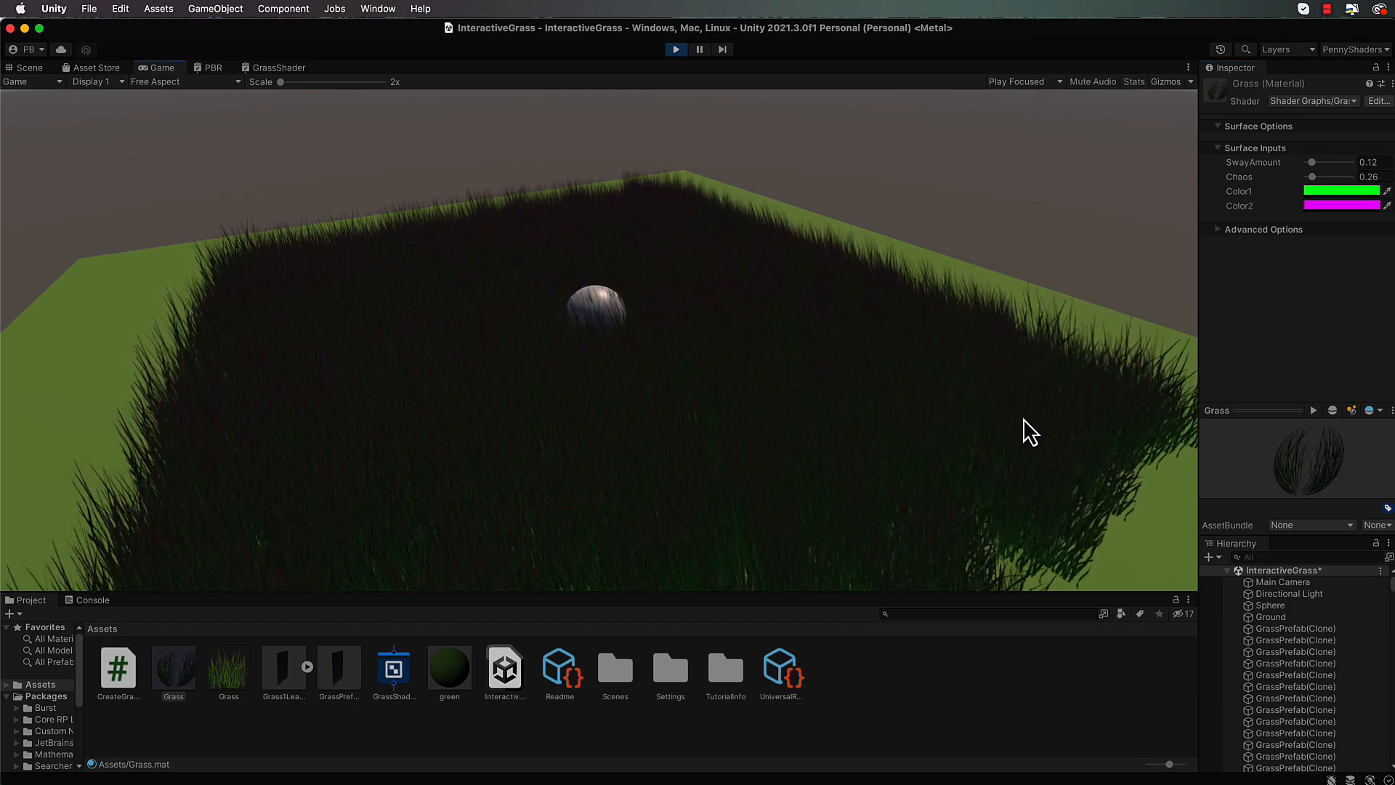
{"action": "mouse_move", "coordinate": [298, 125]}
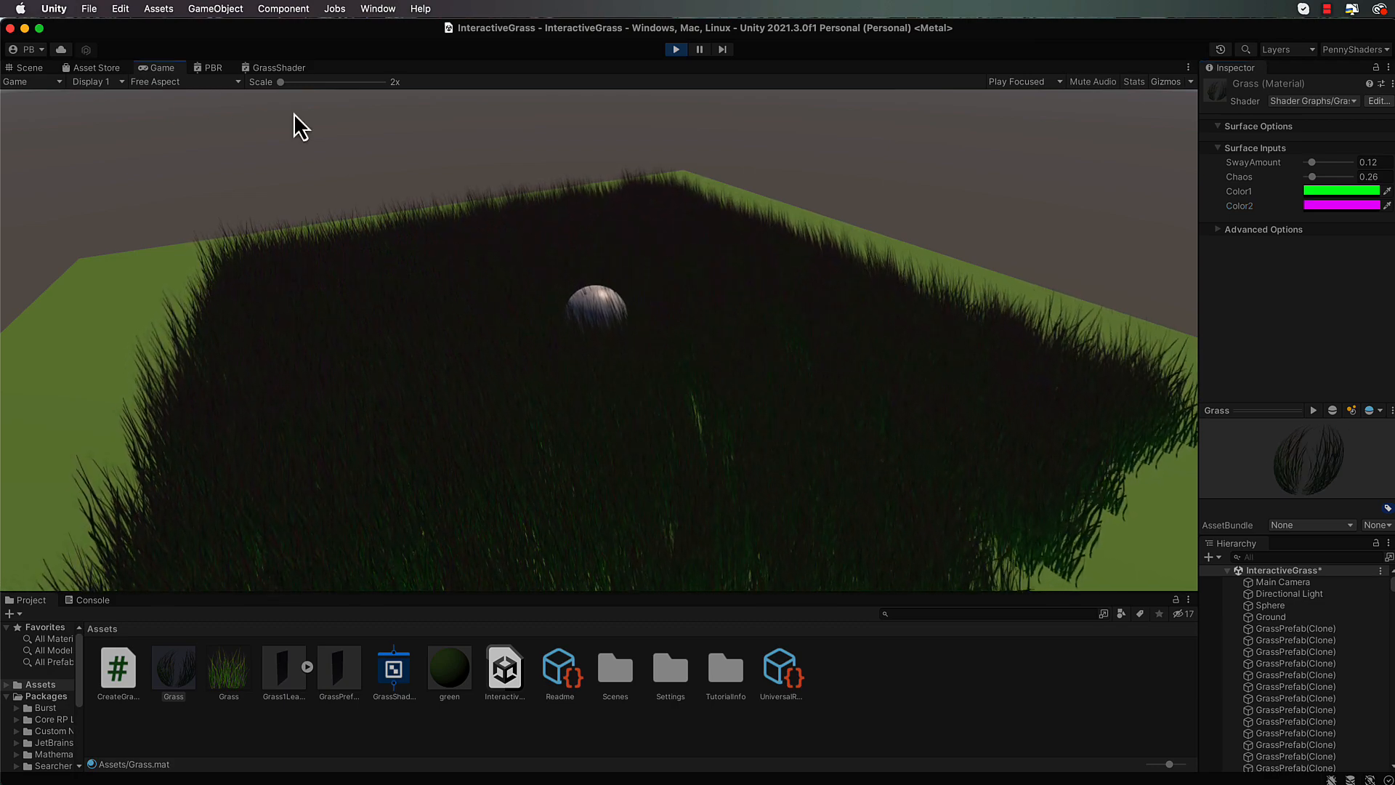
Set Color2 to a green shade and Color1 to a darker green on the Grass material.
{"action": "left_click", "coordinate": [26, 66]}
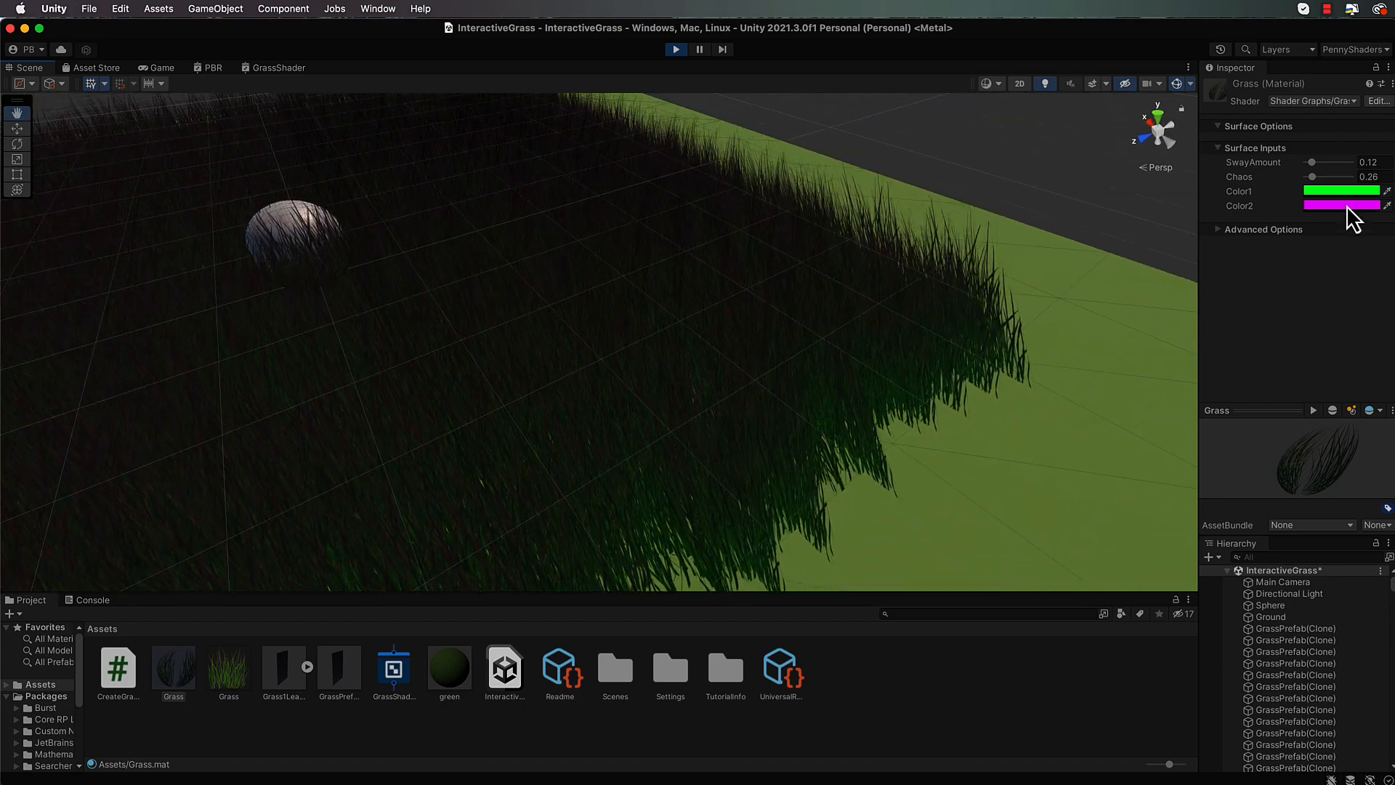
{"action": "left_click", "coordinate": [1342, 205]}
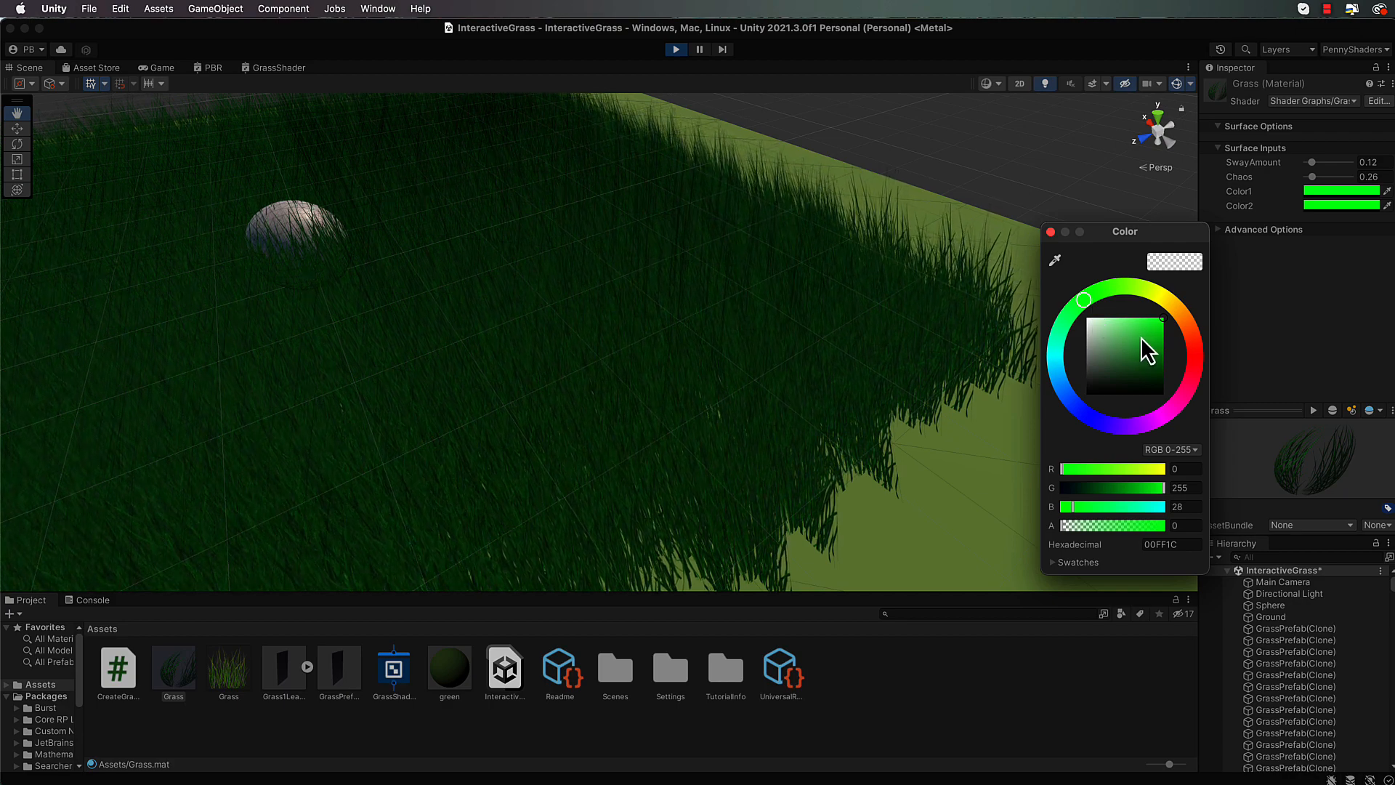
{"action": "left_click", "coordinate": [1146, 354]}
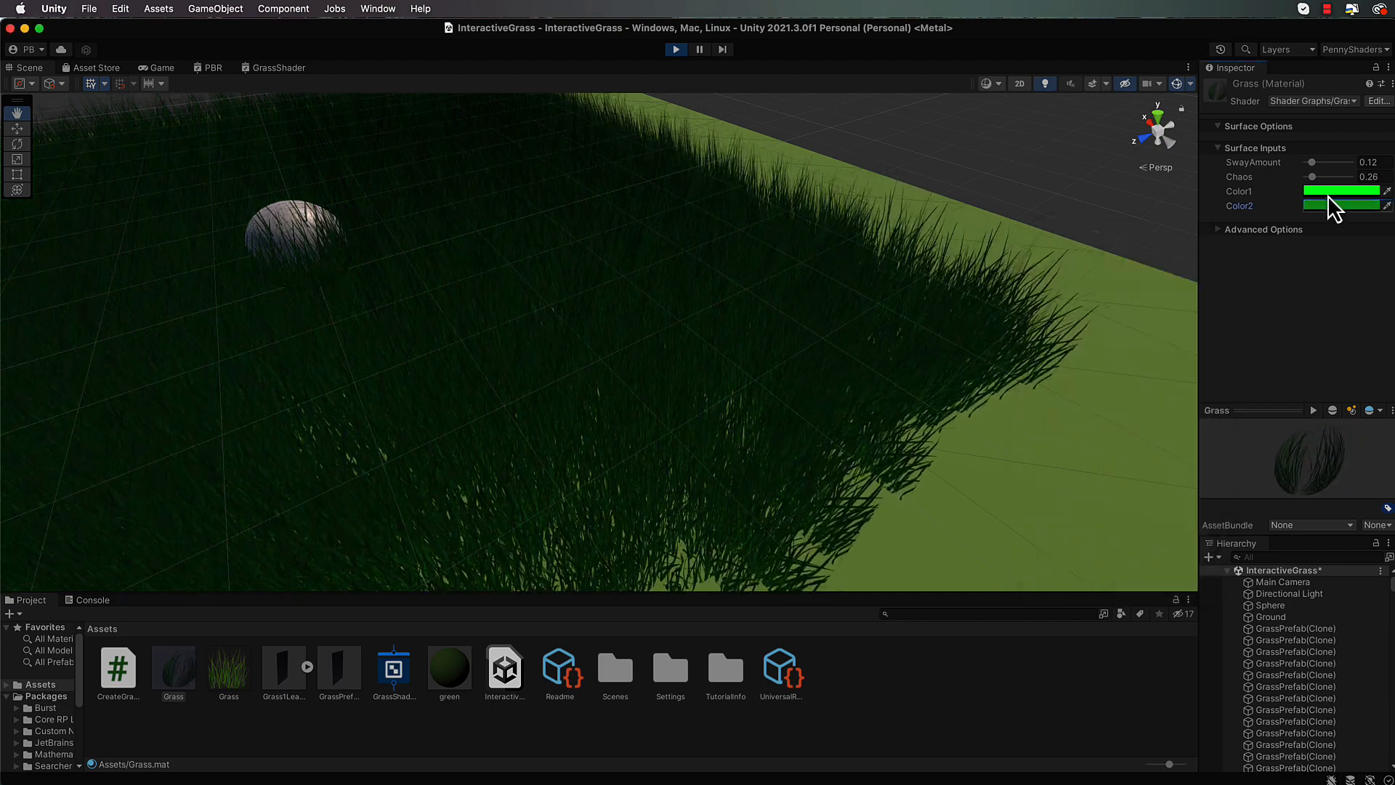
{"action": "left_click", "coordinate": [1342, 205]}
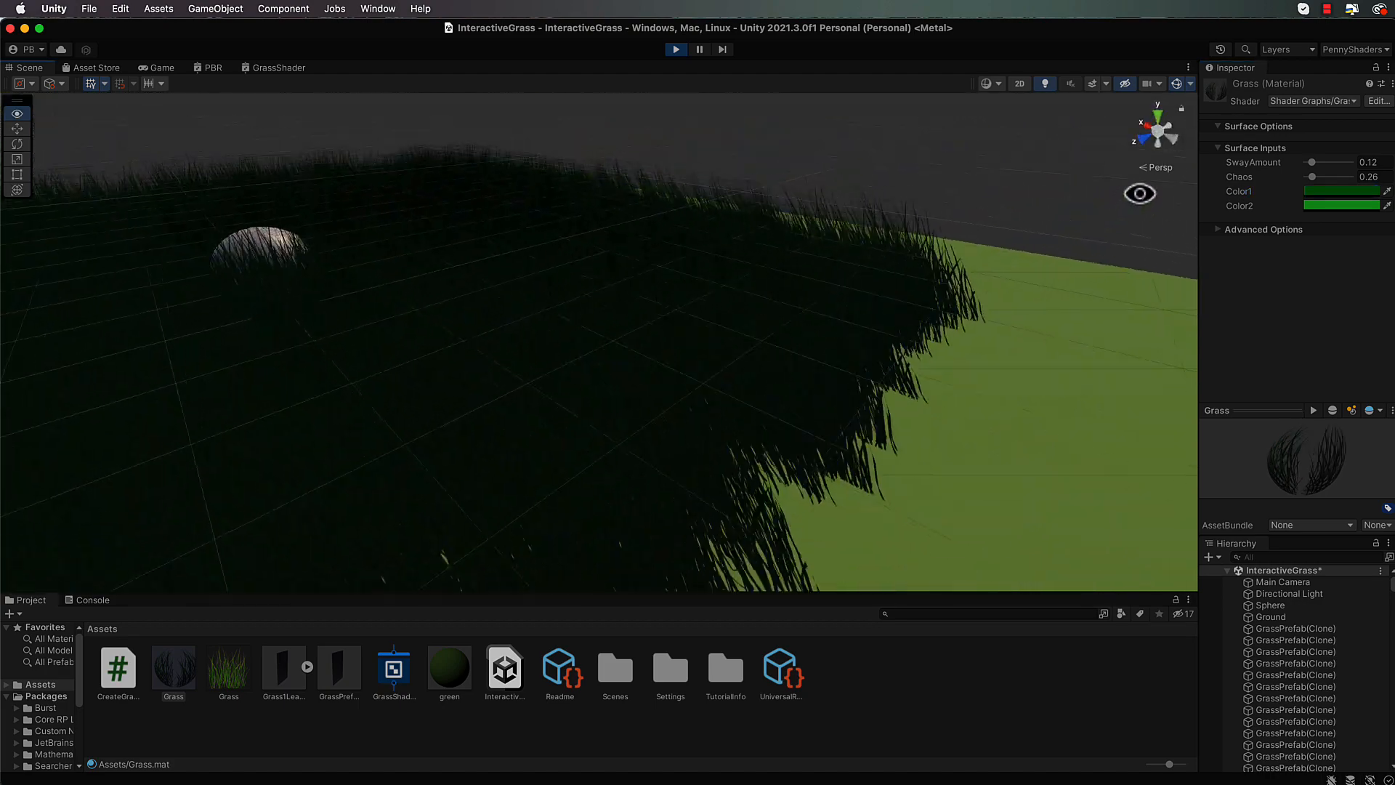
{"action": "left_click", "coordinate": [278, 68]}
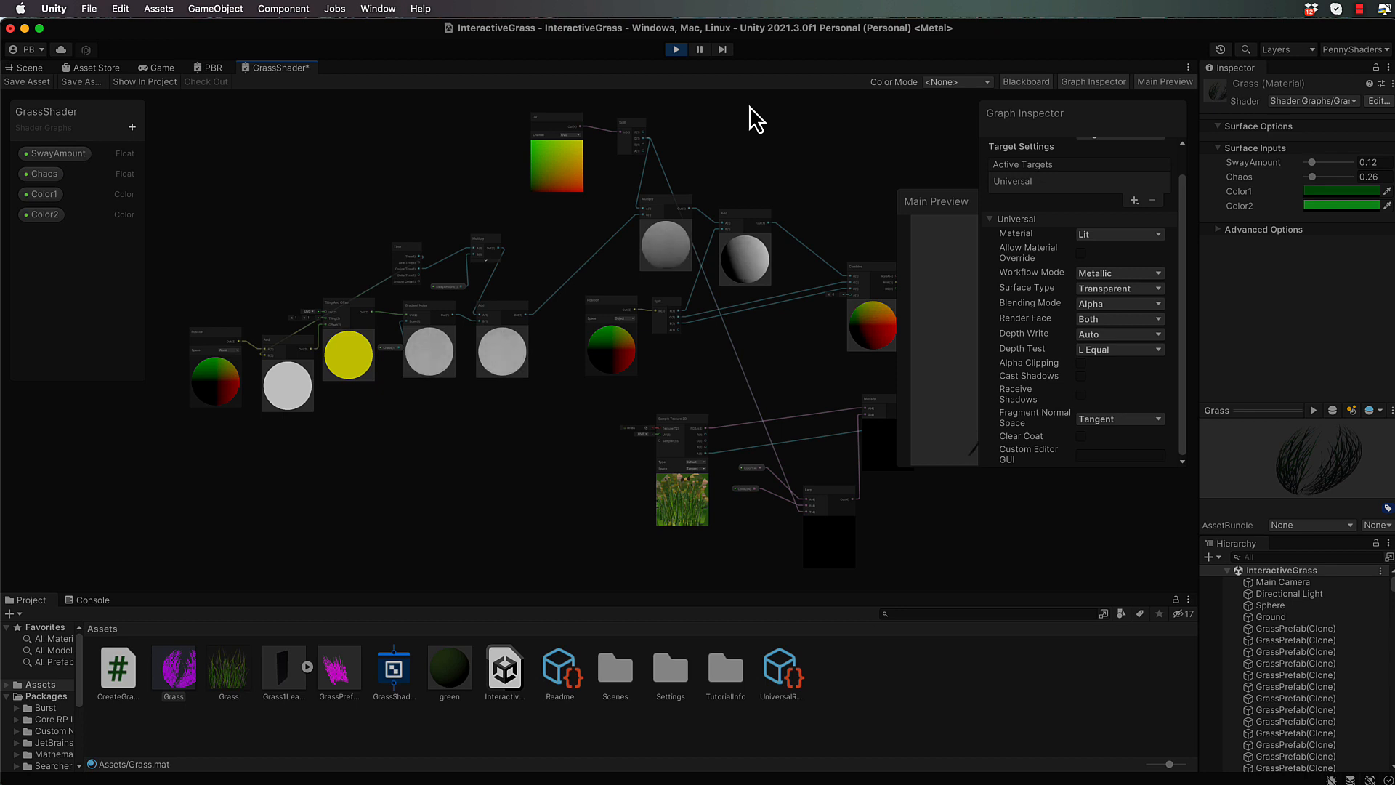
{"action": "mouse_move", "coordinate": [1006, 134]}
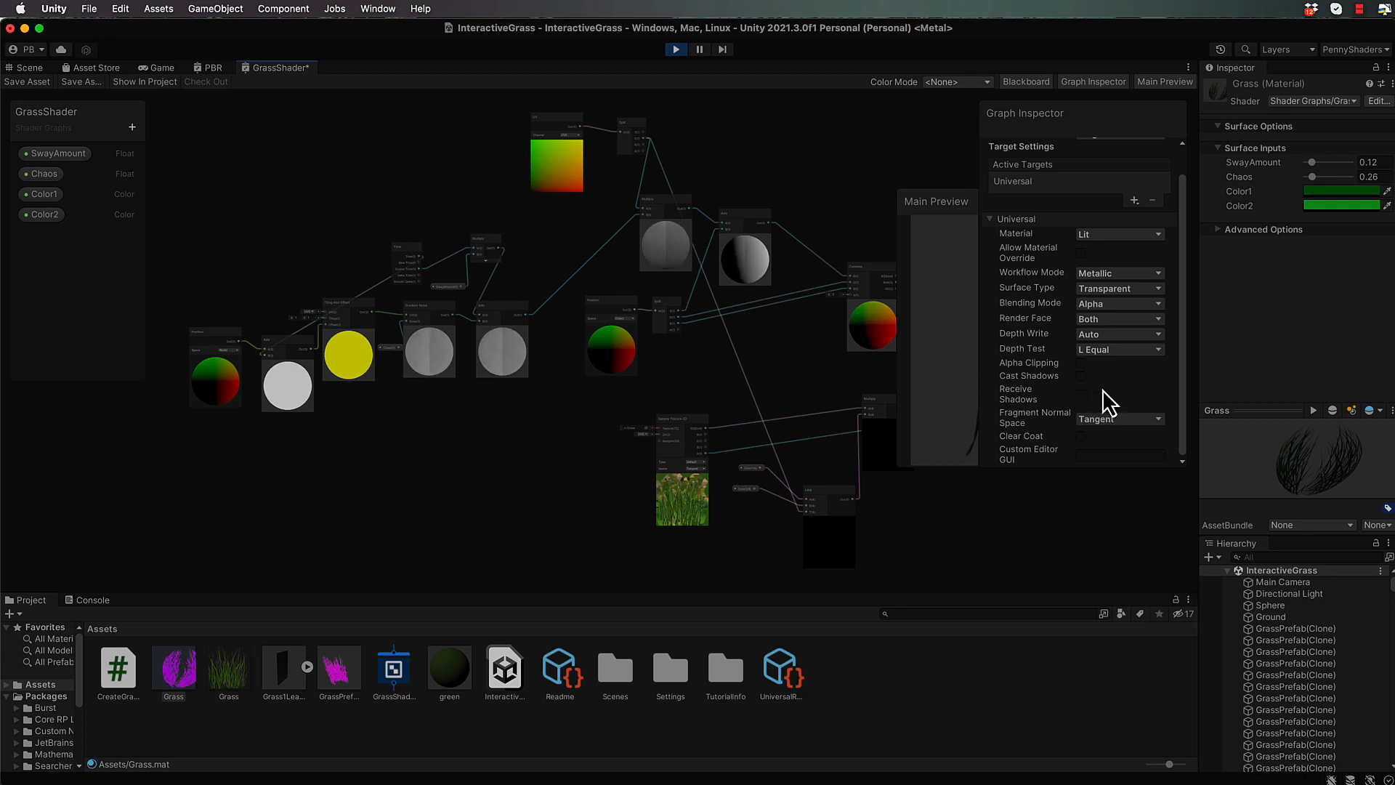
{"action": "mouse_move", "coordinate": [1036, 393]}
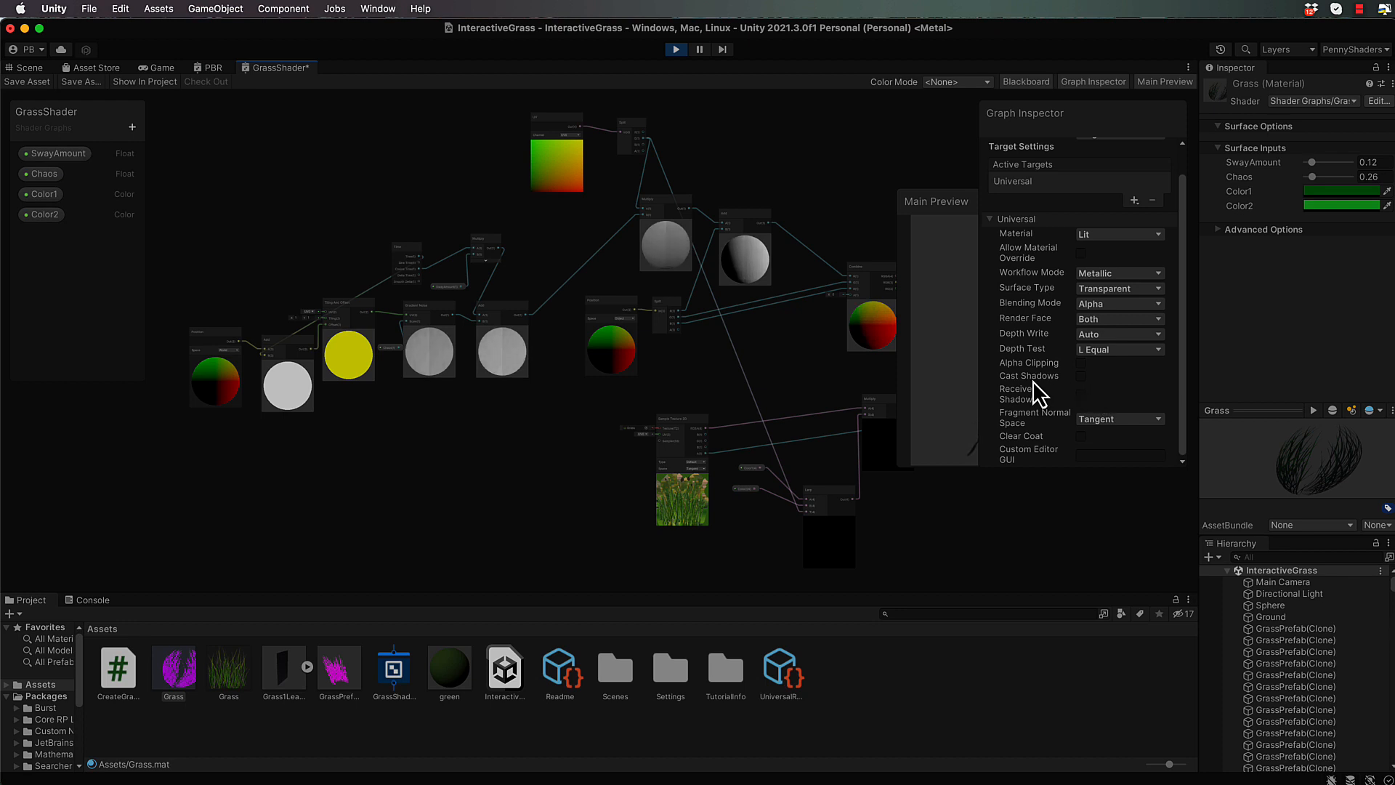
Enable Cast Shadows and Receive Shadows in Graph Inspector, save, and return to the Scene view.
{"action": "left_click", "coordinate": [1081, 375]}
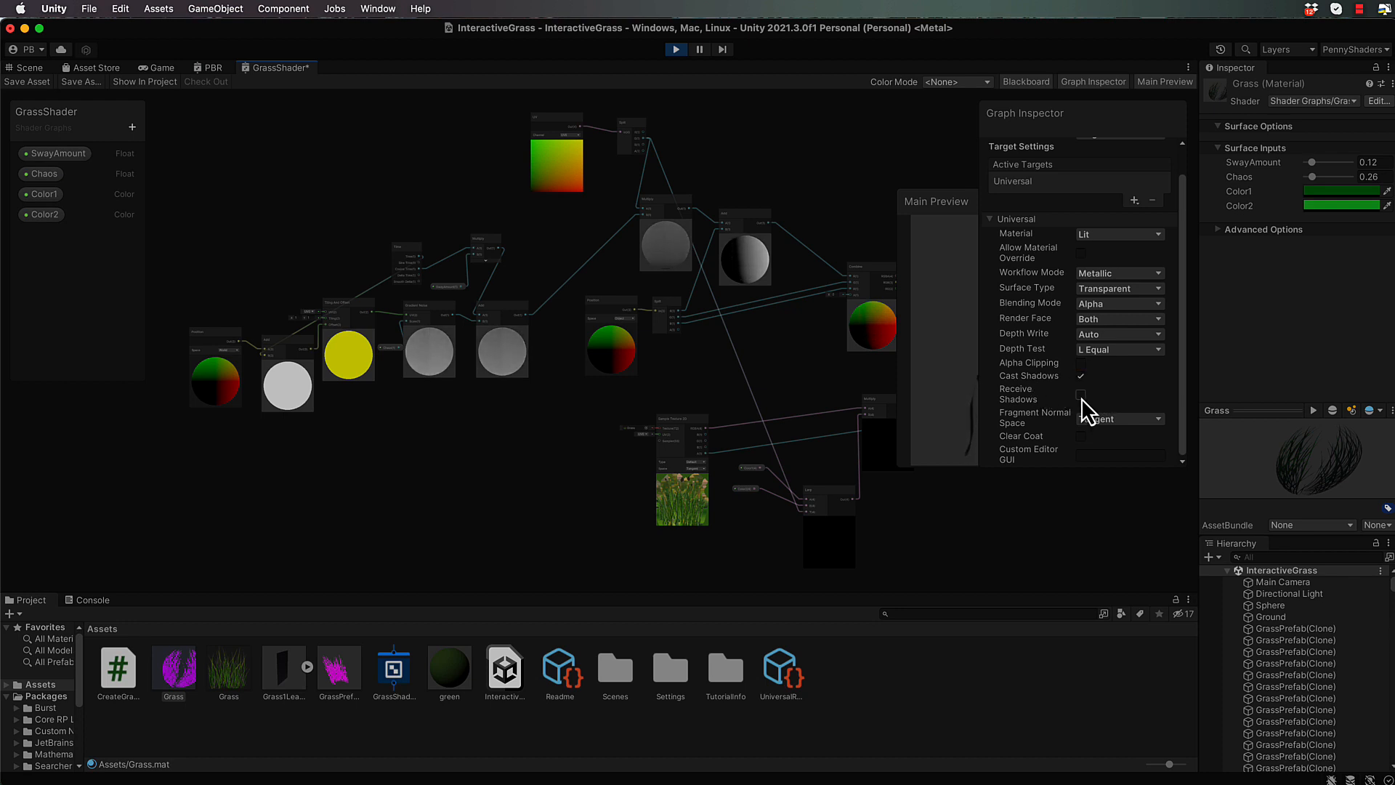
{"action": "left_click", "coordinate": [1081, 394]}
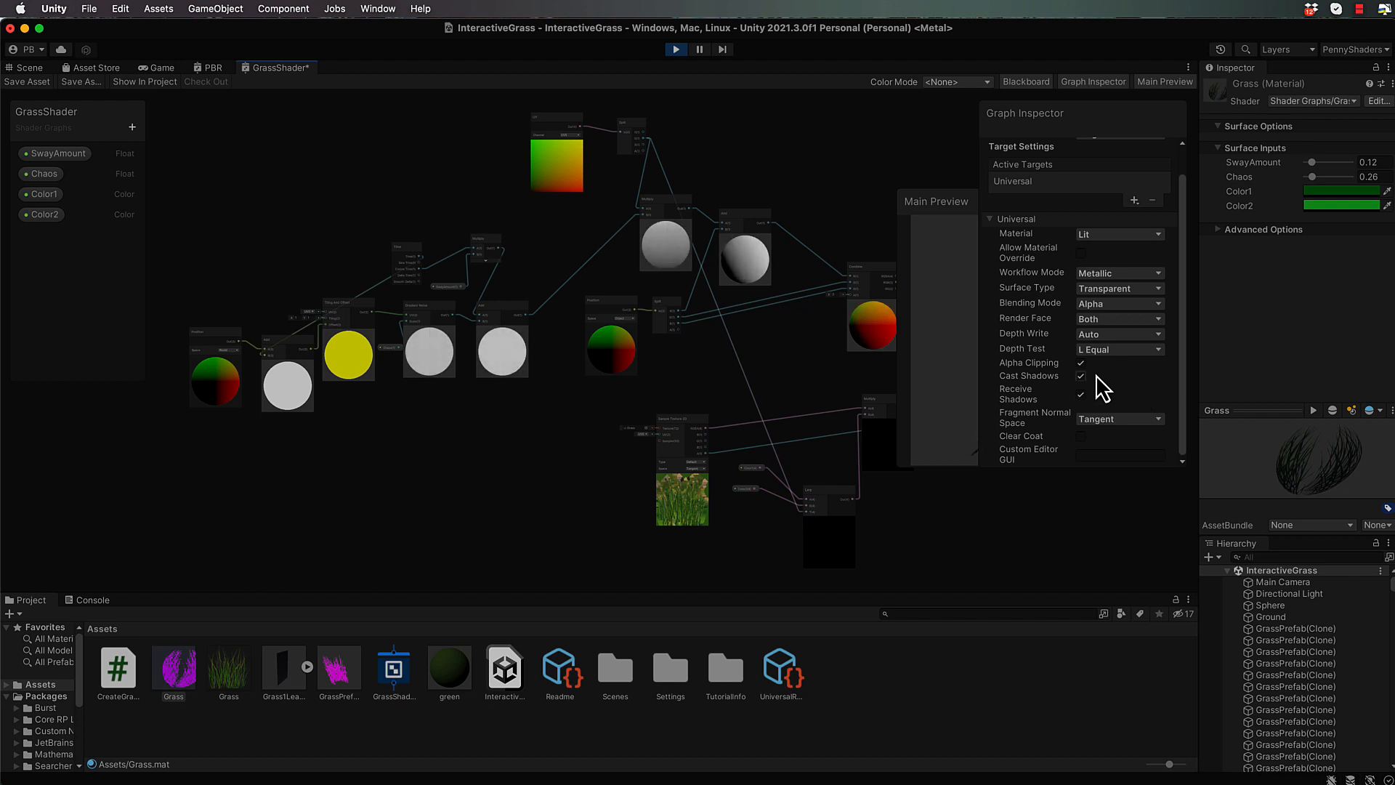
{"action": "mouse_move", "coordinate": [1112, 394]}
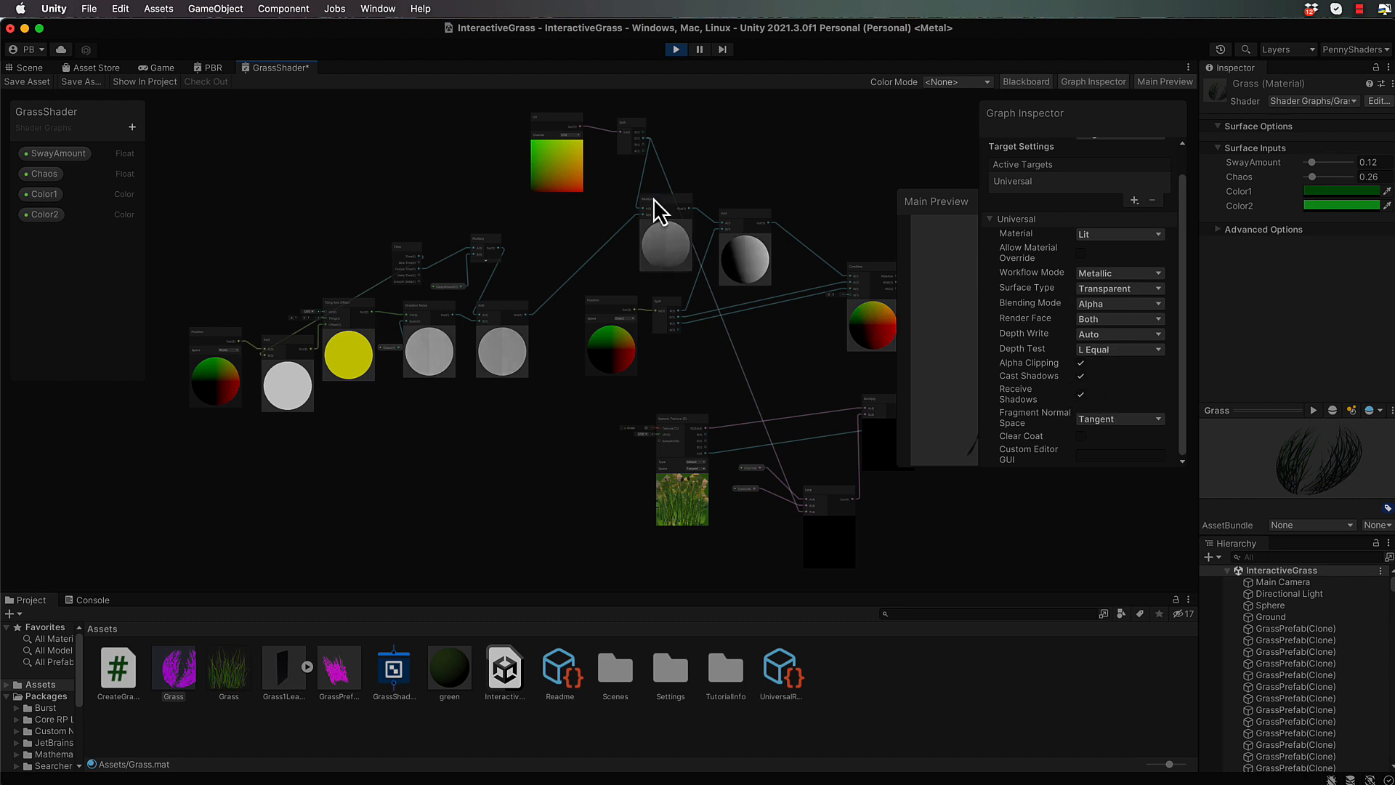
{"action": "left_click", "coordinate": [26, 81]}
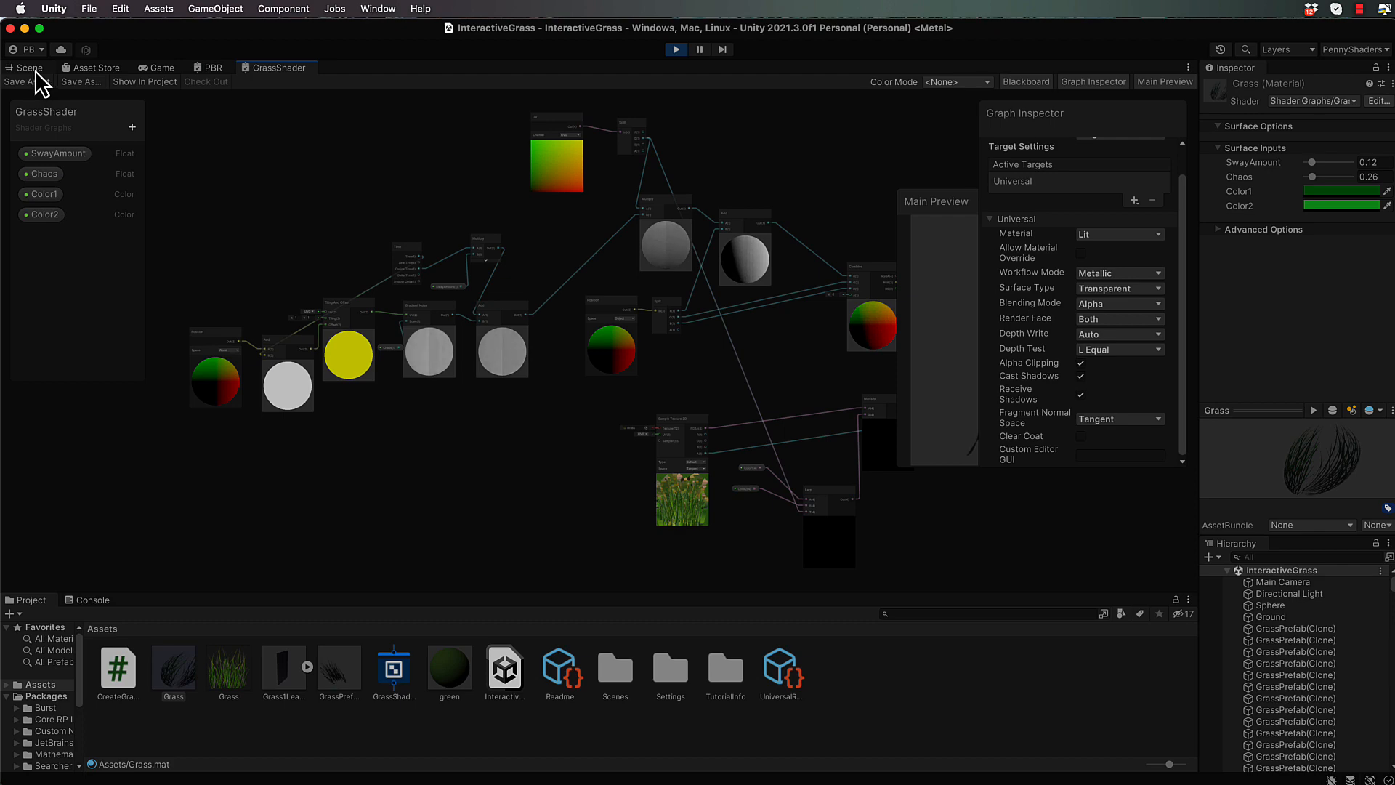
{"action": "left_click", "coordinate": [26, 68]}
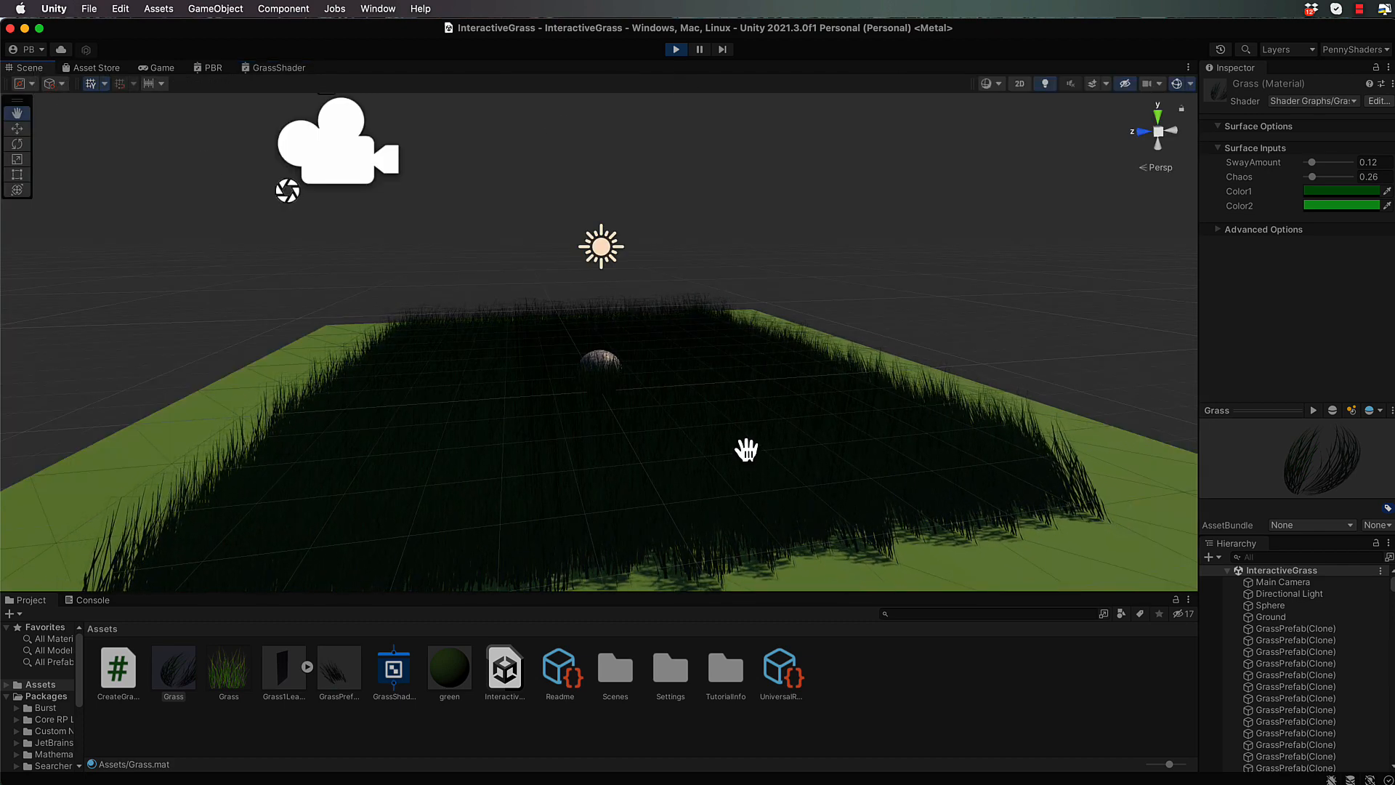